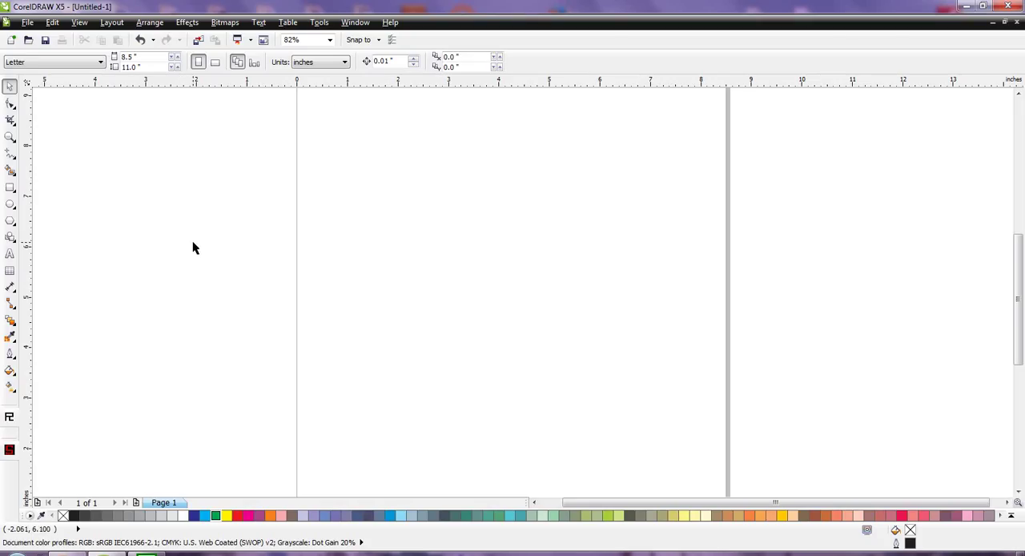
{"action": "mouse_move", "coordinate": [46, 203]}
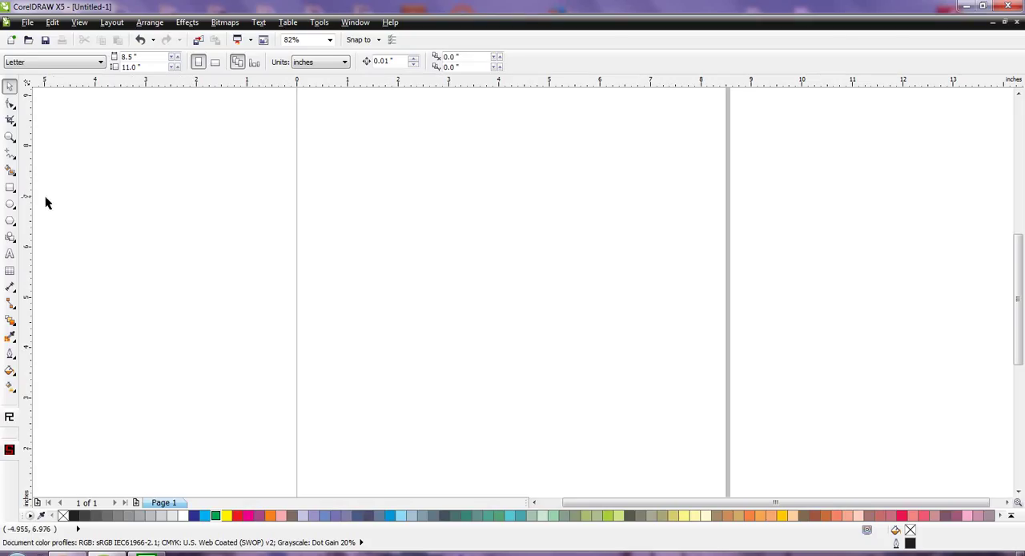
Step: Import the grey t-shirt on wooden floor photo so it fills the page
{"action": "left_click", "coordinate": [11, 187]}
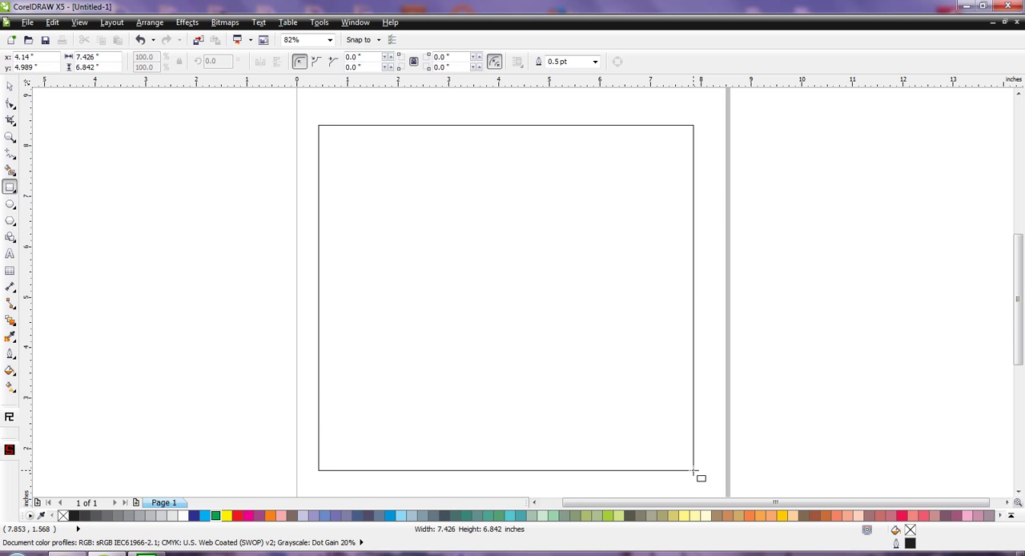
{"action": "left_click", "coordinate": [216, 515]}
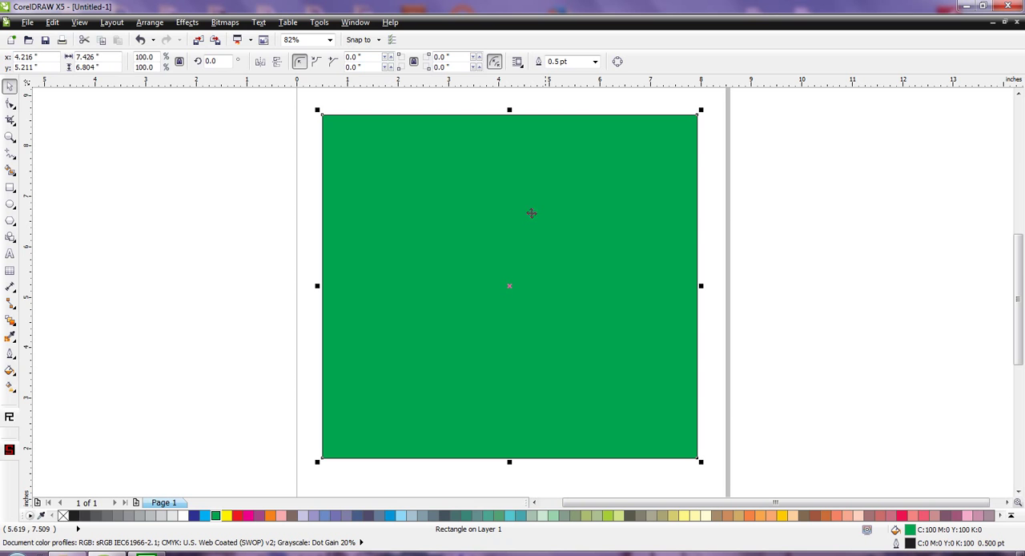
{"action": "mouse_move", "coordinate": [425, 240]}
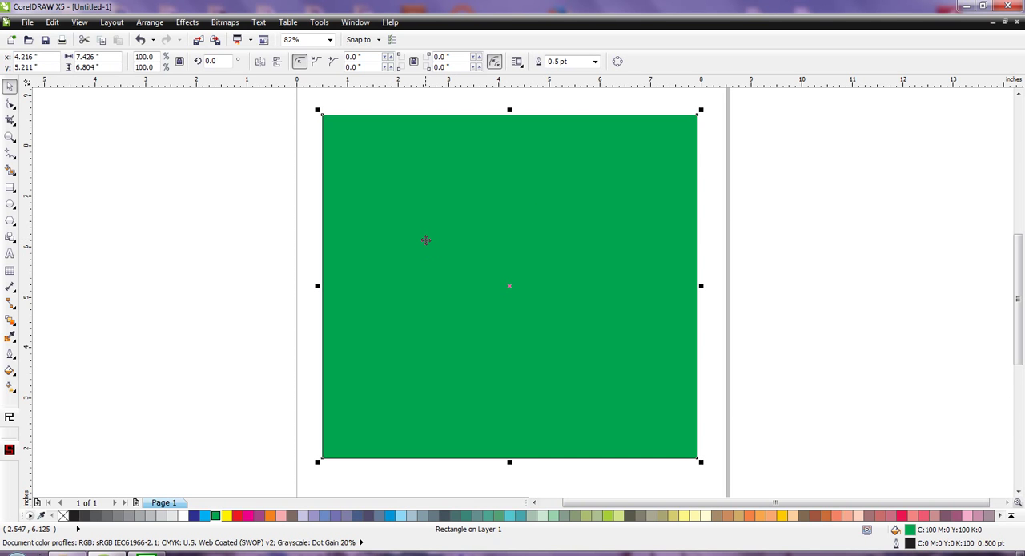
{"action": "mouse_move", "coordinate": [447, 300]}
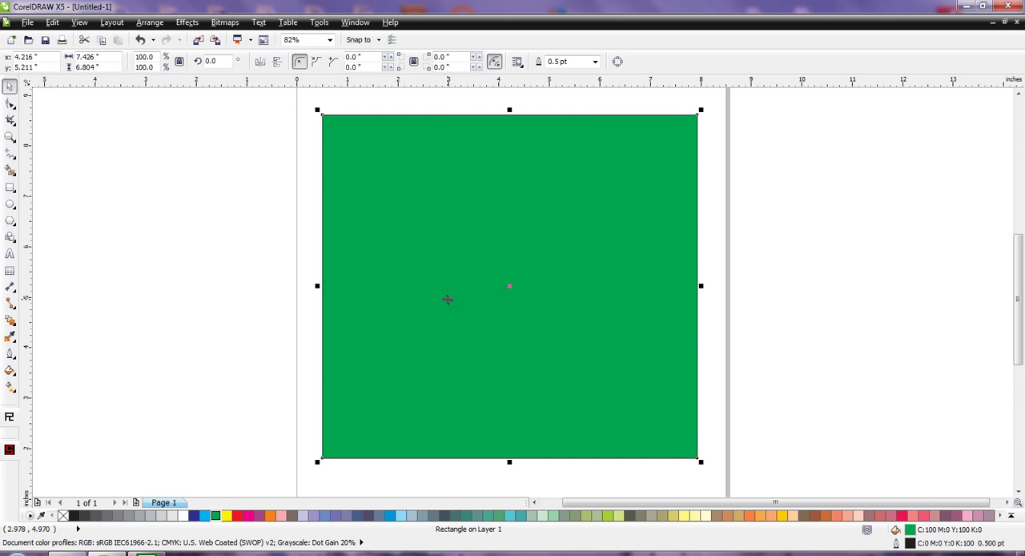
{"action": "mouse_move", "coordinate": [267, 257]}
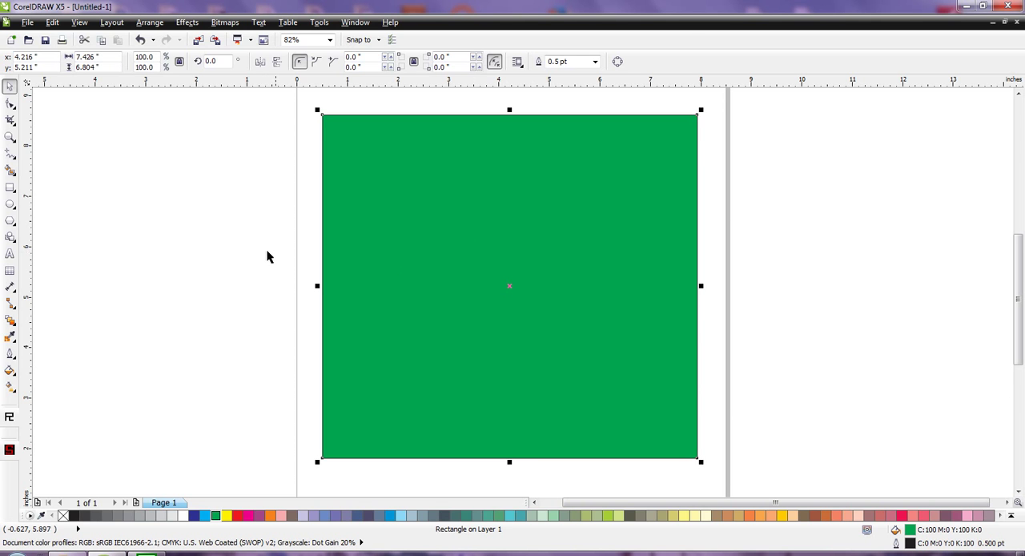
{"action": "mouse_move", "coordinate": [504, 291]}
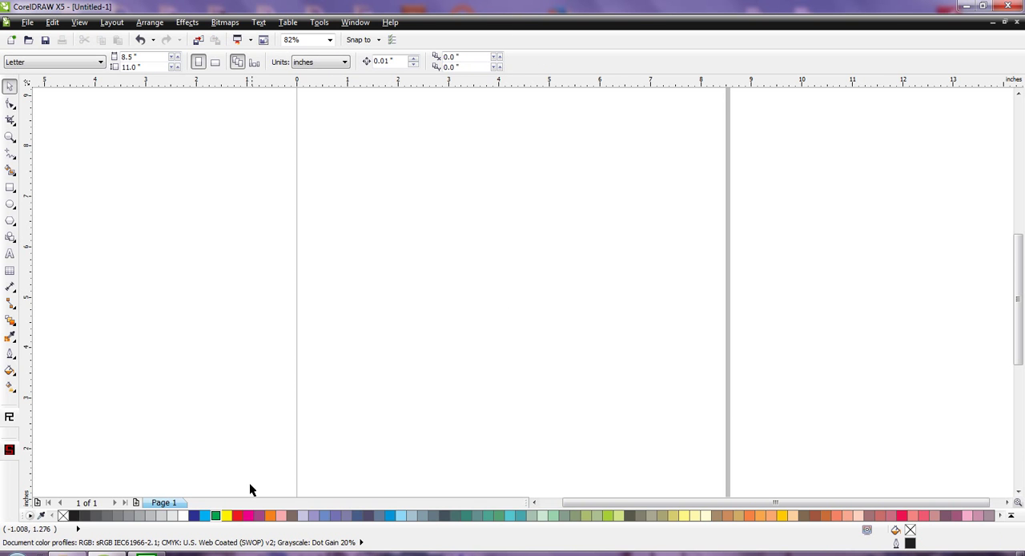
{"action": "mouse_move", "coordinate": [258, 473]}
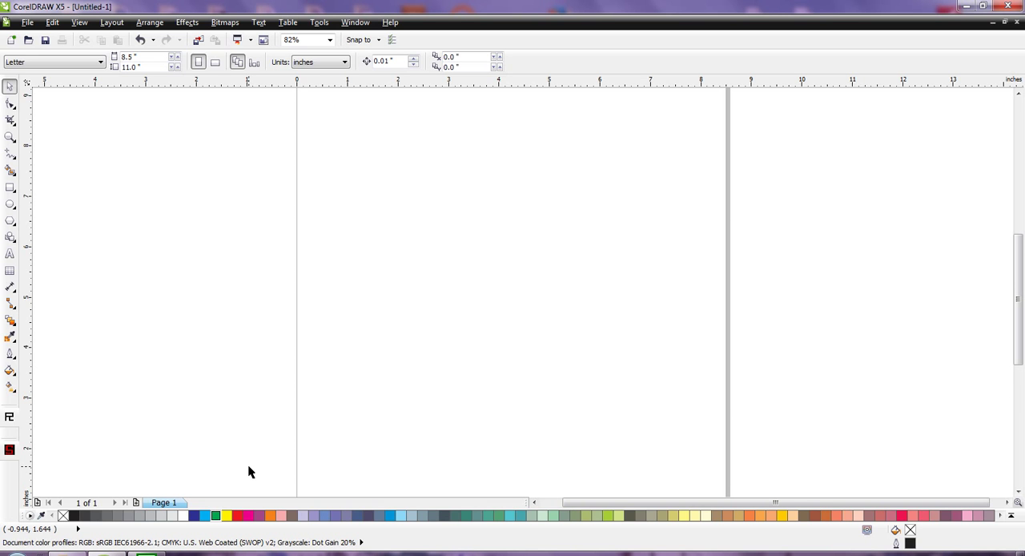
{"action": "mouse_move", "coordinate": [262, 390]}
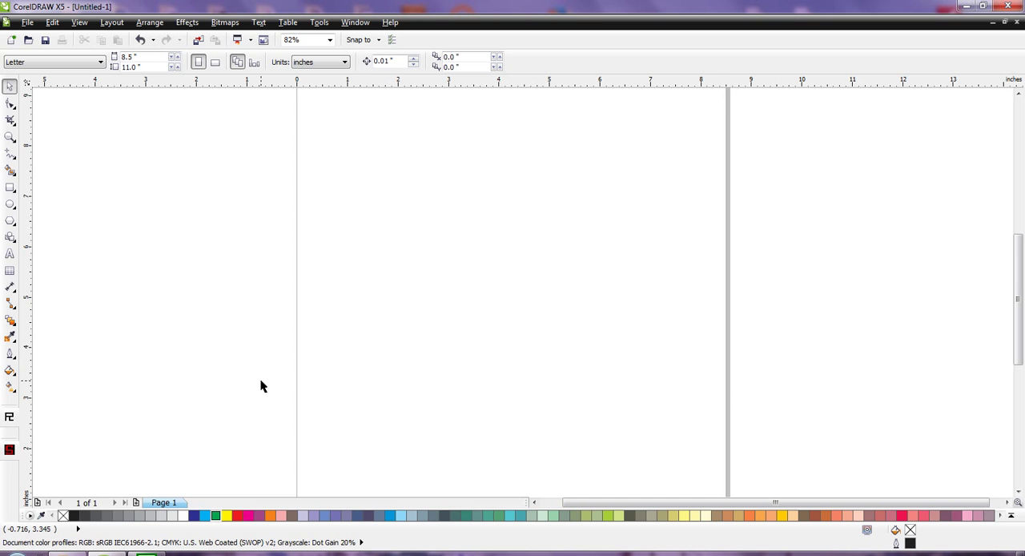
{"action": "mouse_move", "coordinate": [339, 187]}
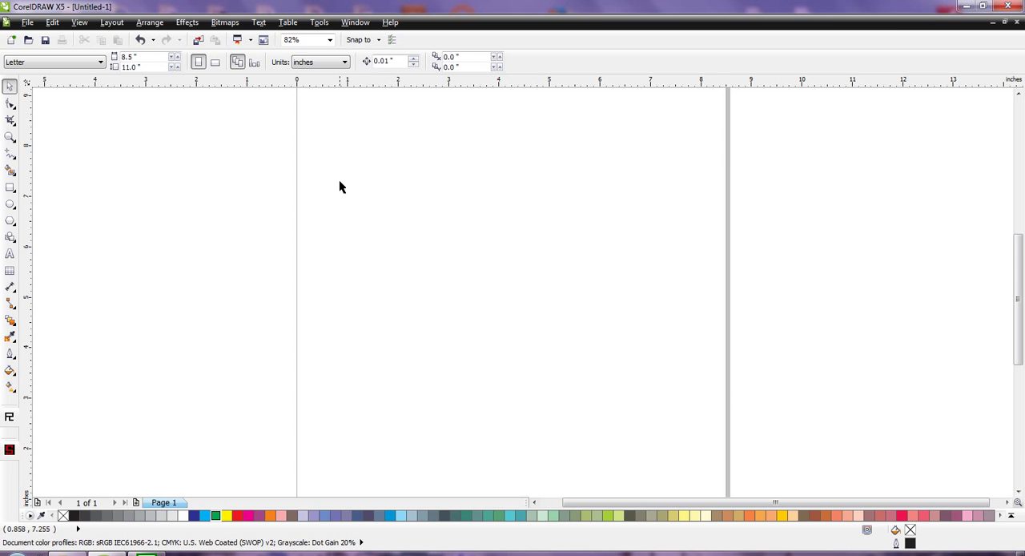
{"action": "mouse_move", "coordinate": [338, 228]}
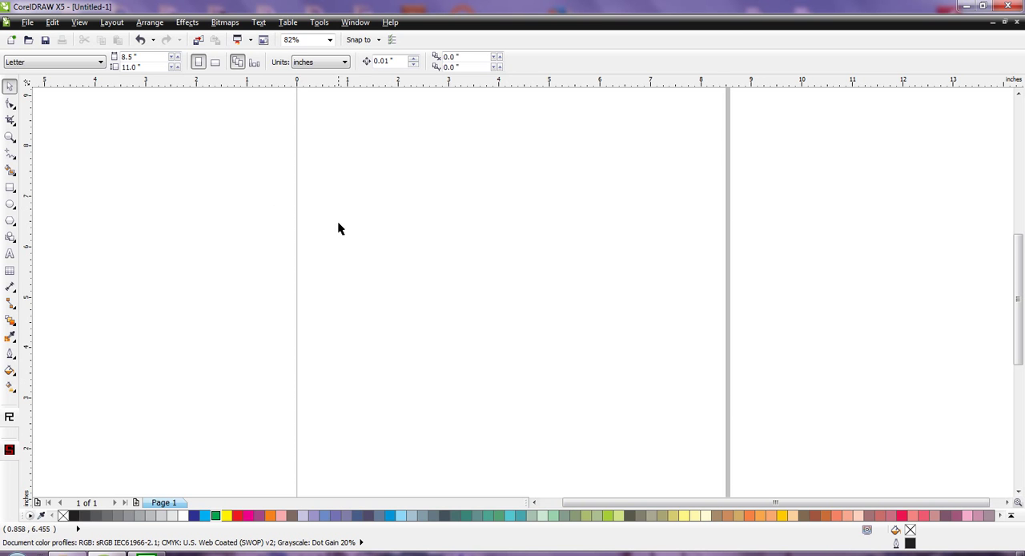
{"action": "mouse_move", "coordinate": [381, 283]}
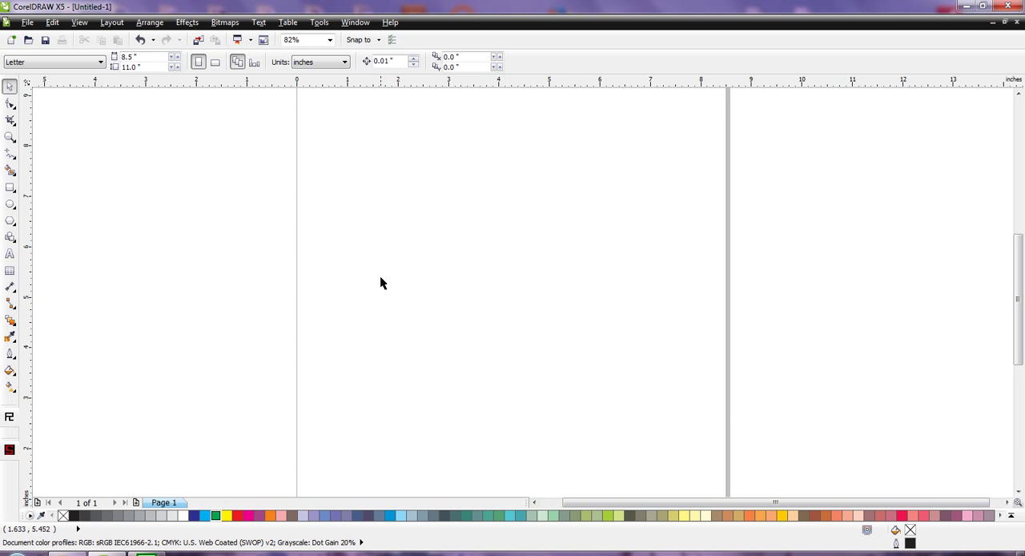
{"action": "mouse_move", "coordinate": [344, 331]}
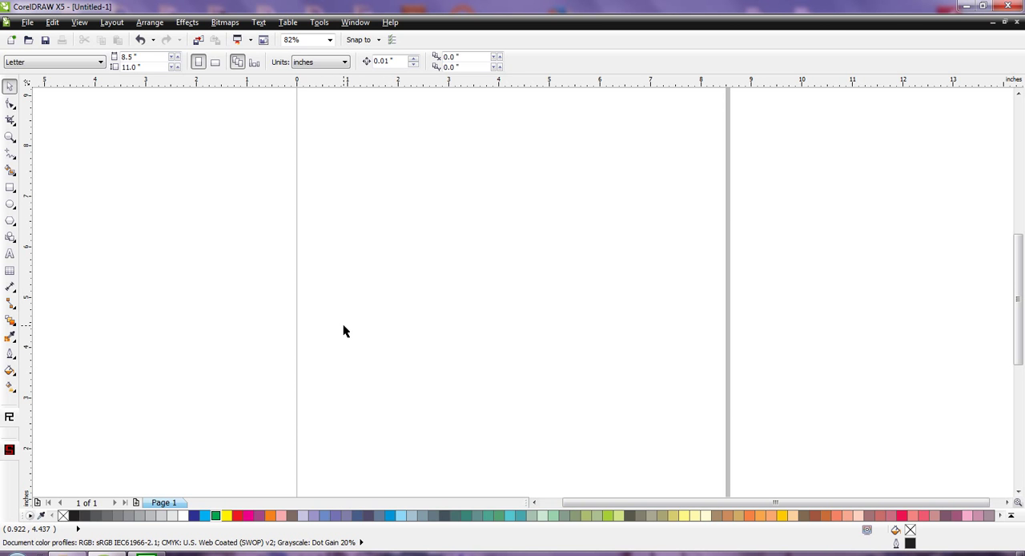
{"action": "mouse_move", "coordinate": [300, 198]}
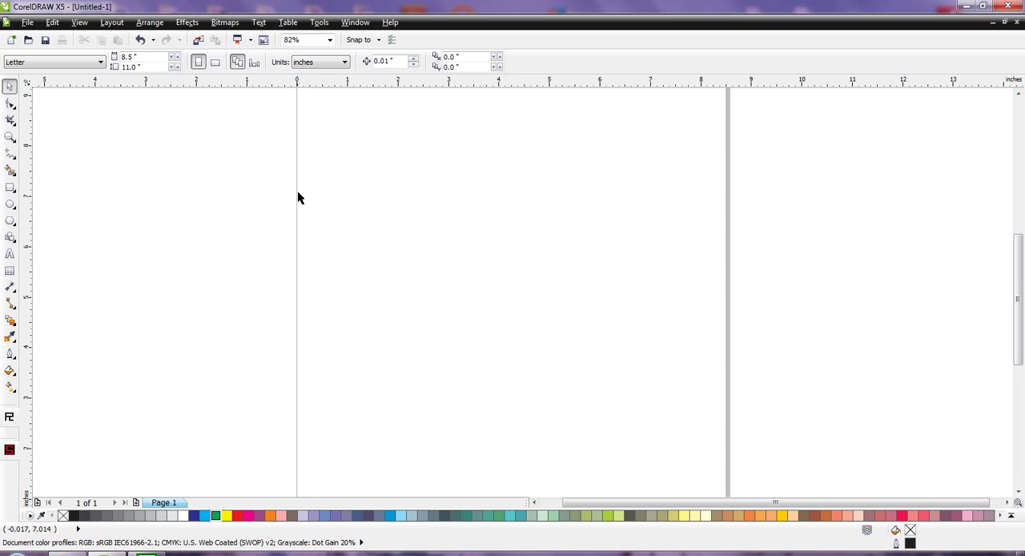
{"action": "mouse_move", "coordinate": [358, 348]}
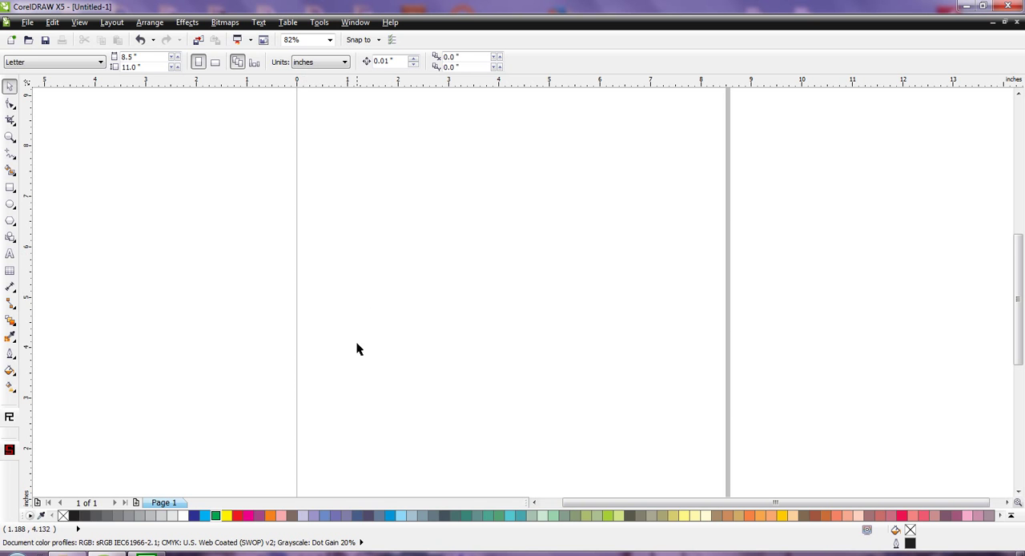
{"action": "mouse_move", "coordinate": [389, 271]}
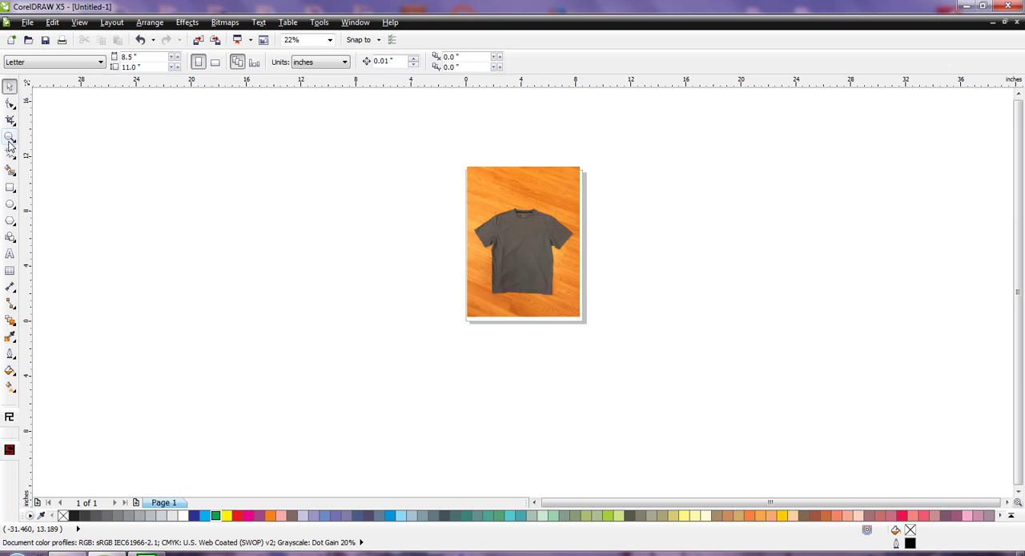
Step: Zoom in to 146% on the shirt's collar and sleeves, then return to the Pick tool
{"action": "left_click", "coordinate": [10, 136]}
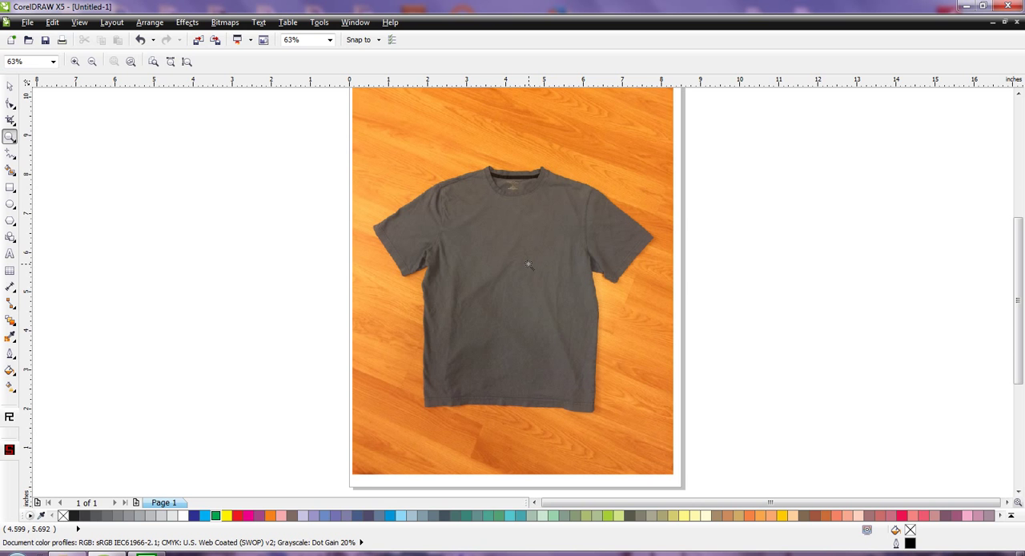
{"action": "mouse_move", "coordinate": [528, 261]}
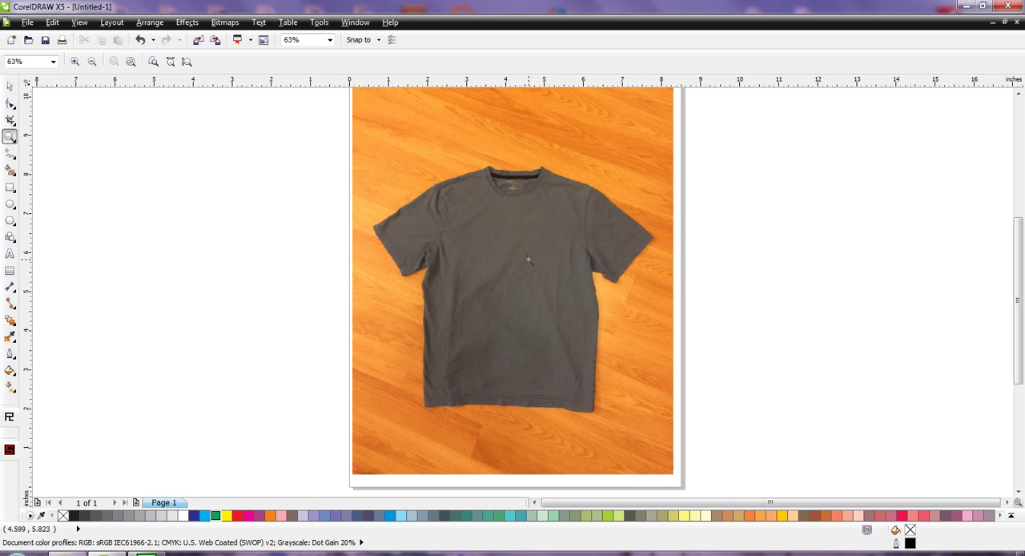
{"action": "mouse_move", "coordinate": [566, 153]}
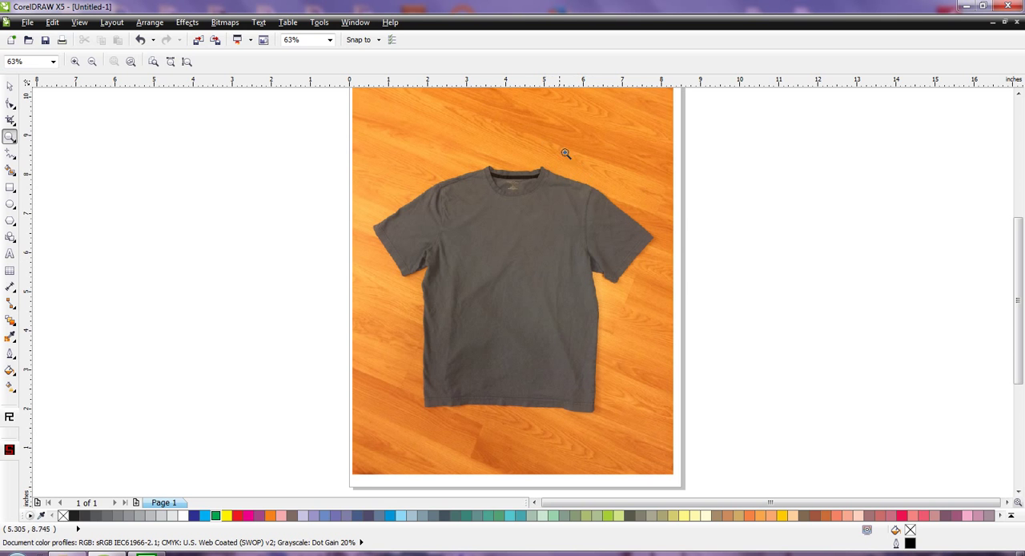
{"action": "mouse_move", "coordinate": [384, 253]}
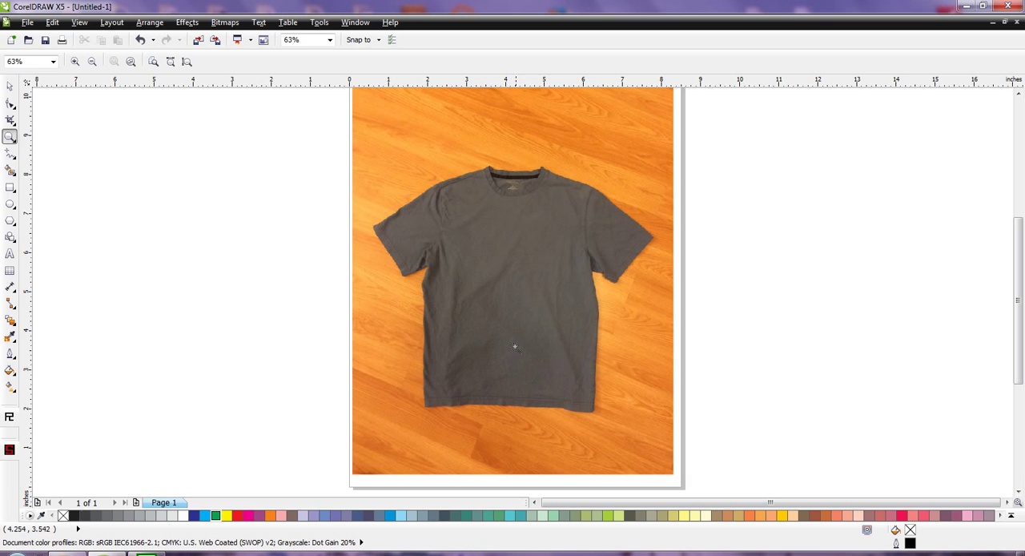
{"action": "mouse_move", "coordinate": [423, 206]}
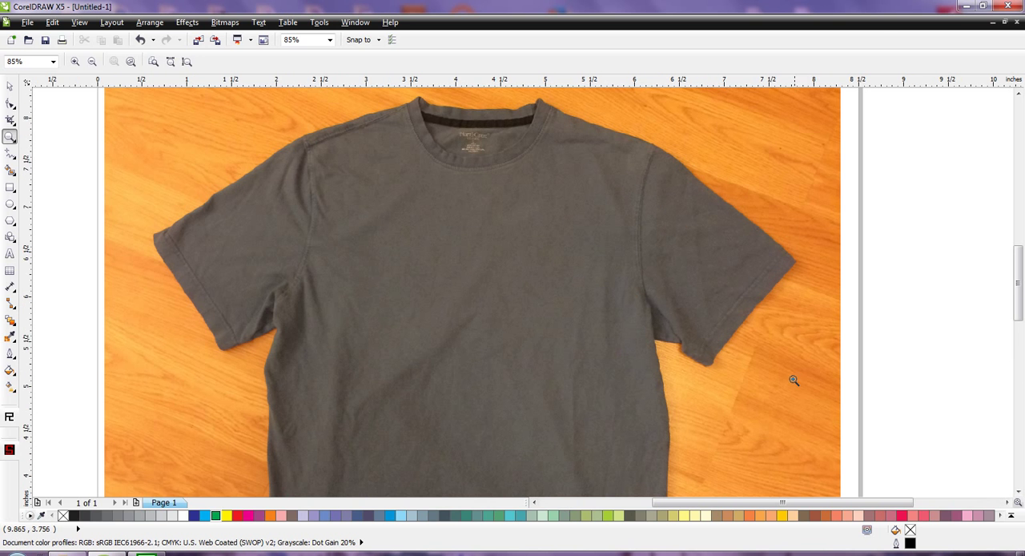
{"action": "left_click", "coordinate": [792, 380]}
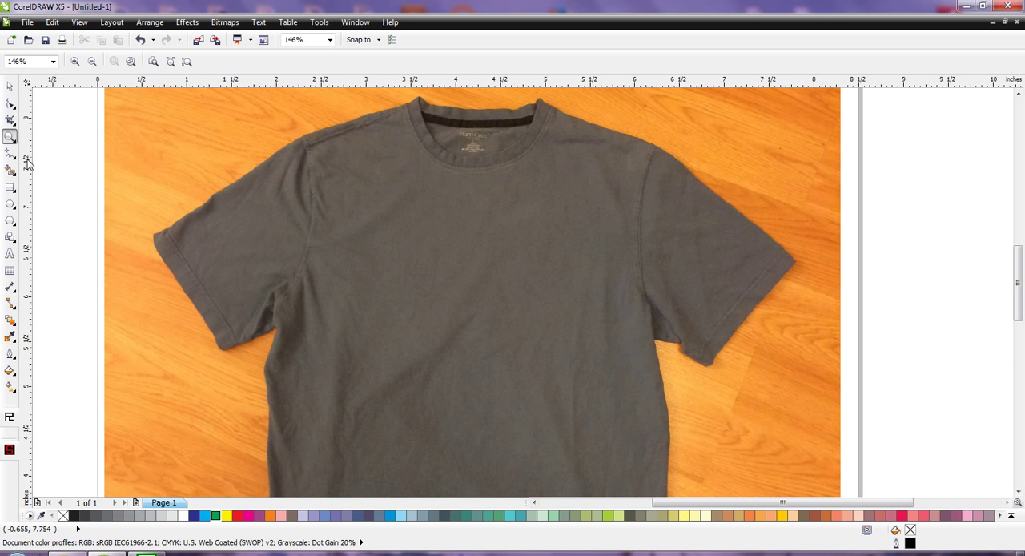
{"action": "left_click", "coordinate": [10, 153]}
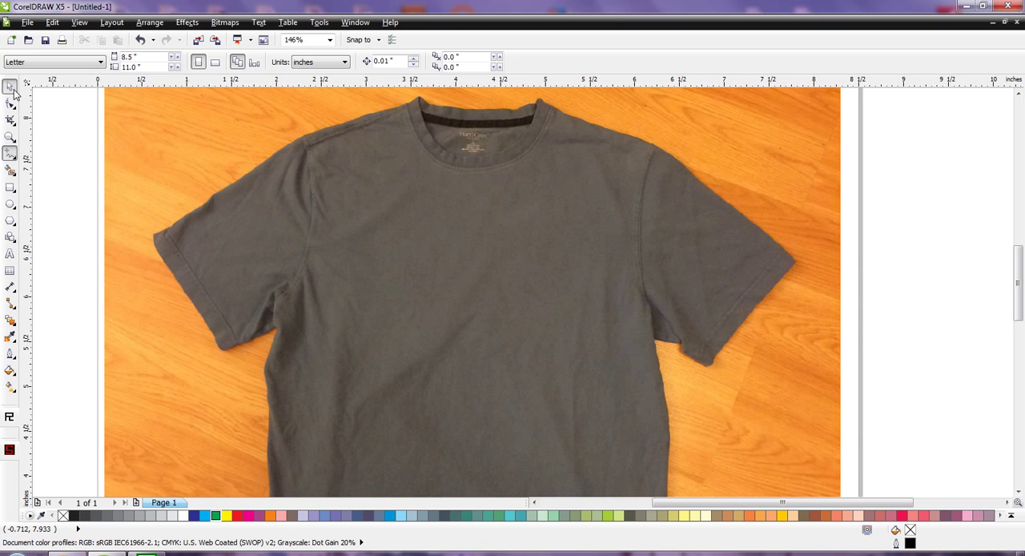
{"action": "mouse_move", "coordinate": [573, 116]}
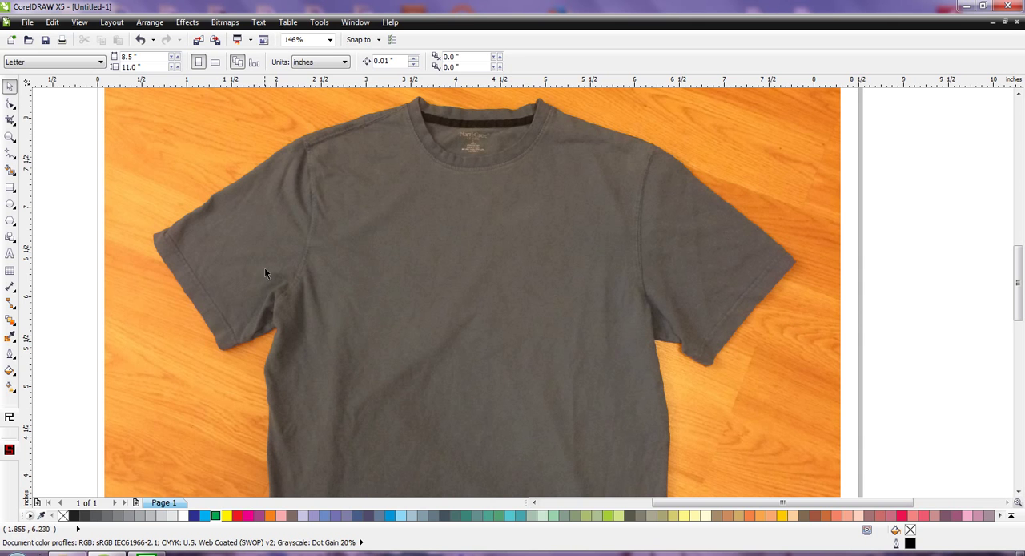
Step: Trace the shirt's silhouette with Bezier nodes from the left sleeve across the shoulders and sides
{"action": "left_click", "coordinate": [11, 153]}
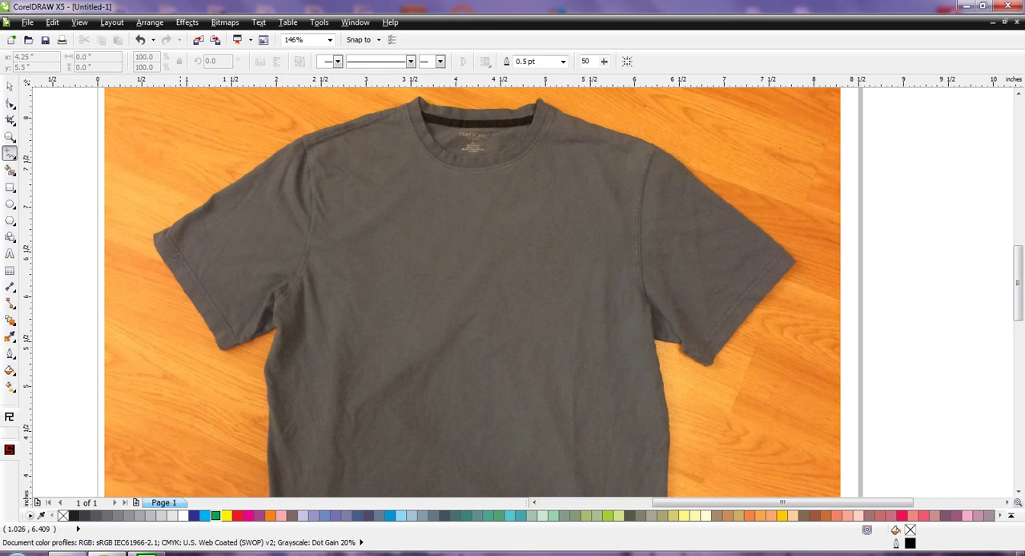
{"action": "mouse_move", "coordinate": [10, 153]}
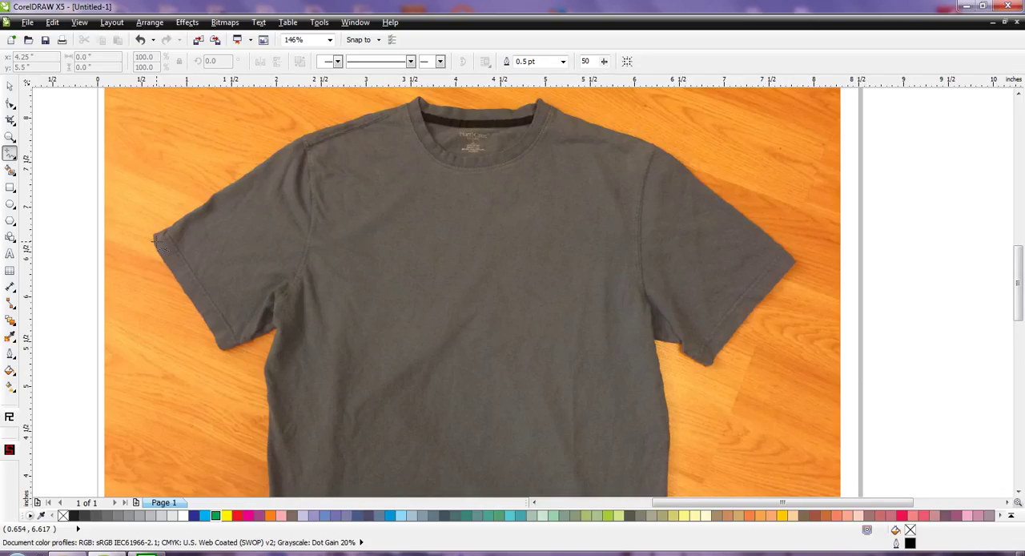
{"action": "mouse_move", "coordinate": [156, 245]}
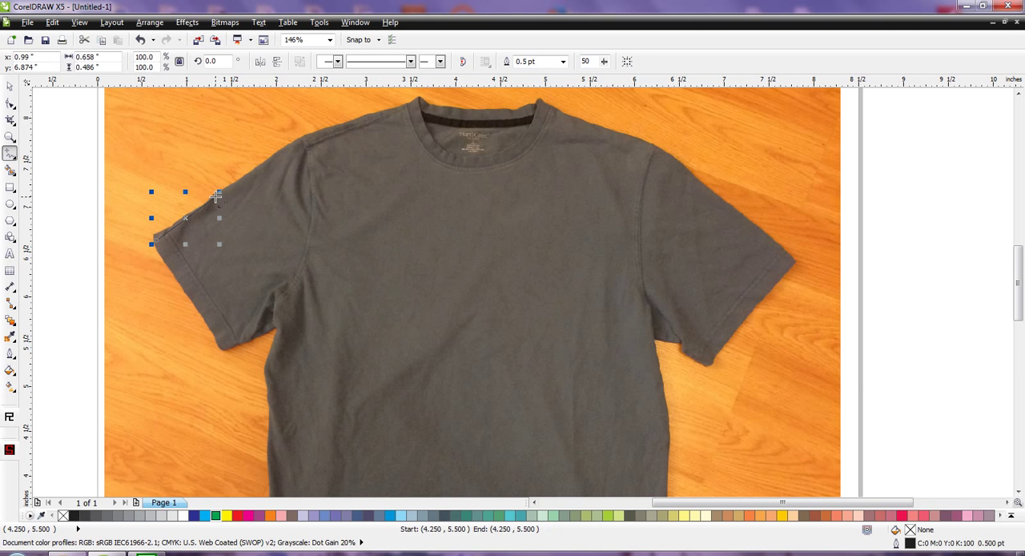
{"action": "left_click_drag", "start_coordinate": [216, 196], "coordinate": [436, 122]}
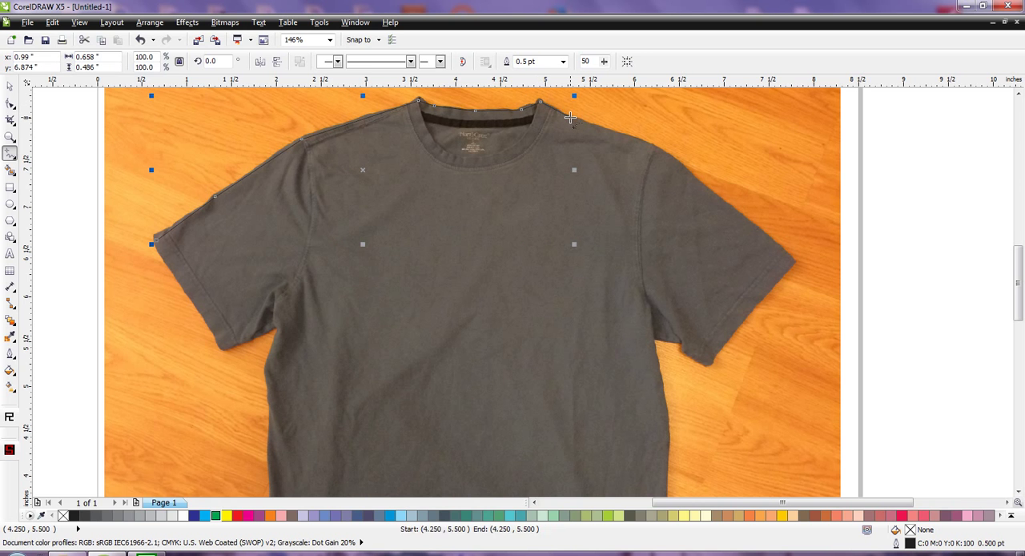
{"action": "left_click_drag", "start_coordinate": [573, 118], "coordinate": [658, 148]}
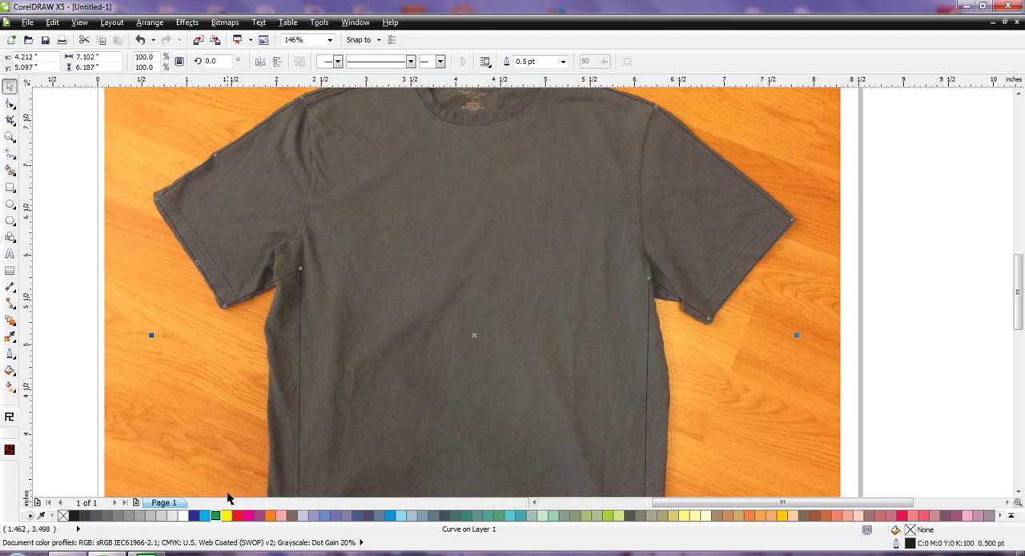
{"action": "left_click", "coordinate": [226, 514]}
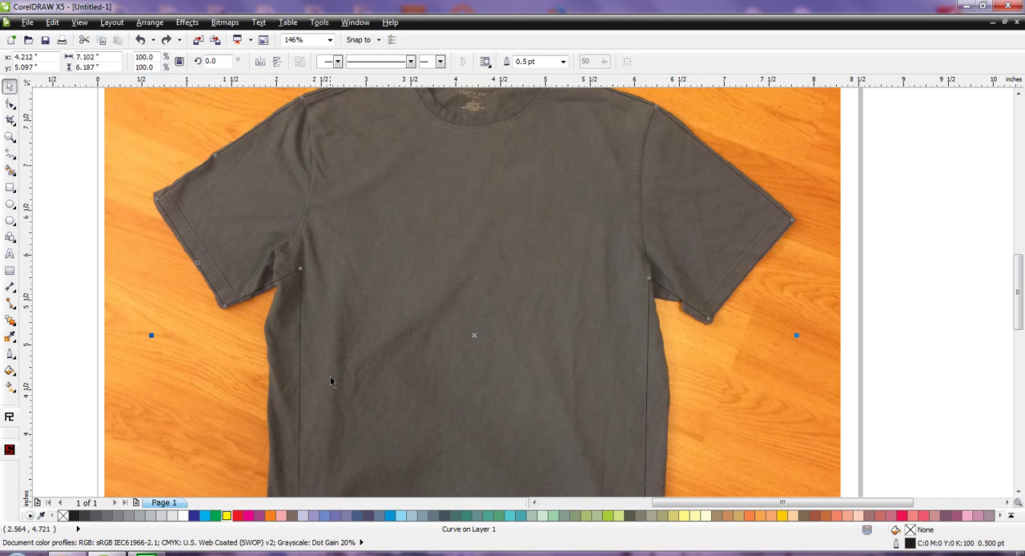
{"action": "mouse_move", "coordinate": [154, 249]}
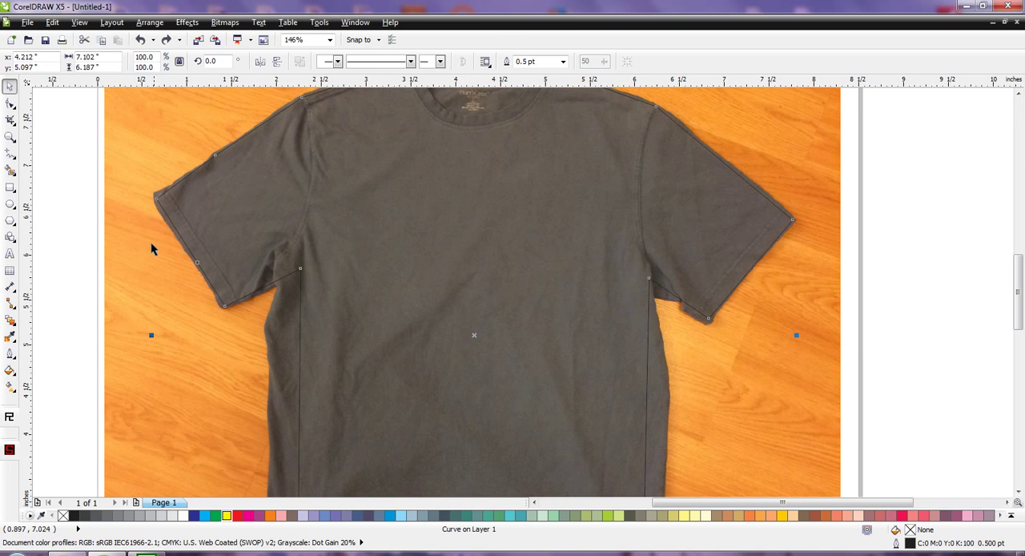
{"action": "mouse_move", "coordinate": [58, 181]}
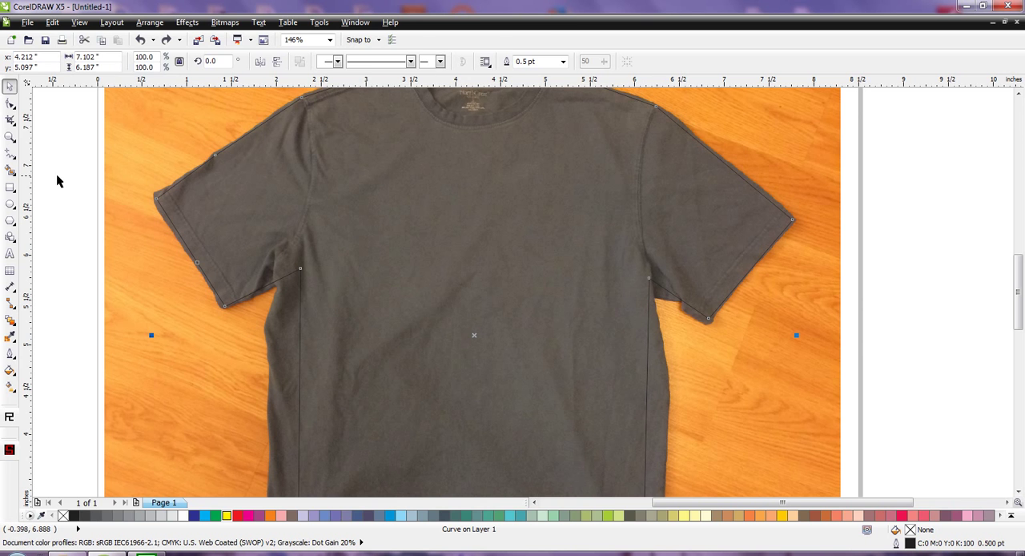
Step: PowerClip the shirt photo inside the traced outline, removing the wooden floor background
{"action": "left_click", "coordinate": [187, 21]}
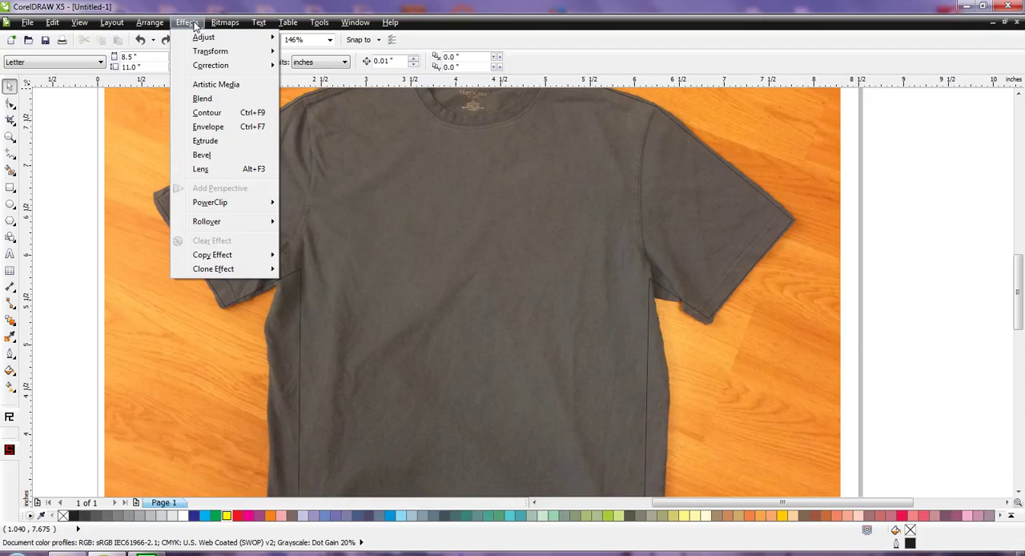
{"action": "mouse_move", "coordinate": [210, 202]}
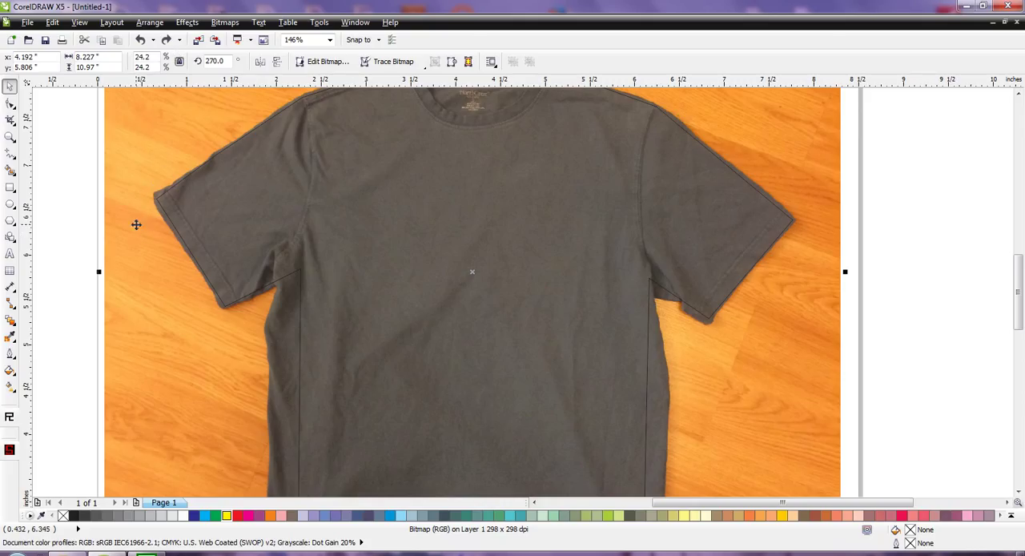
{"action": "right_click", "coordinate": [136, 224]}
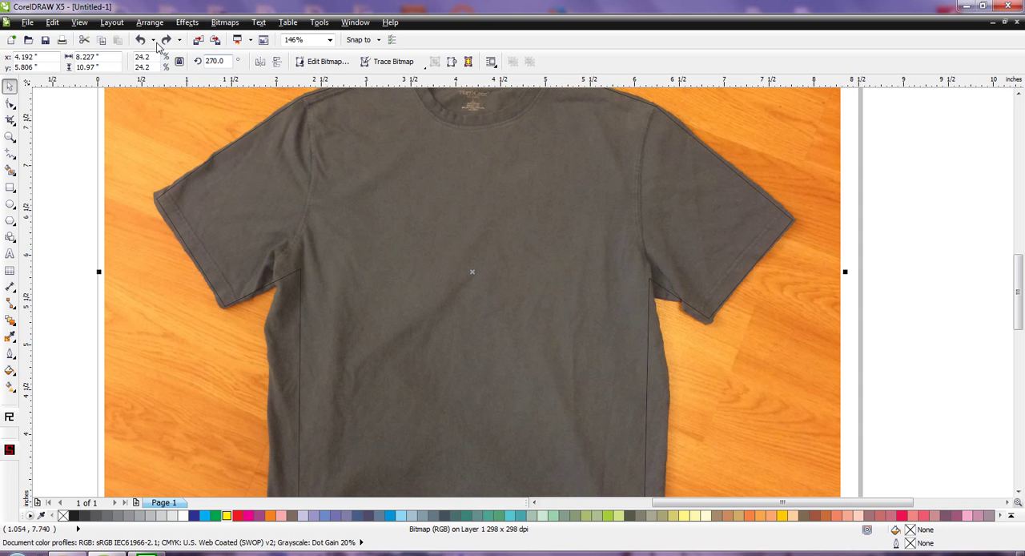
{"action": "left_click", "coordinate": [186, 22]}
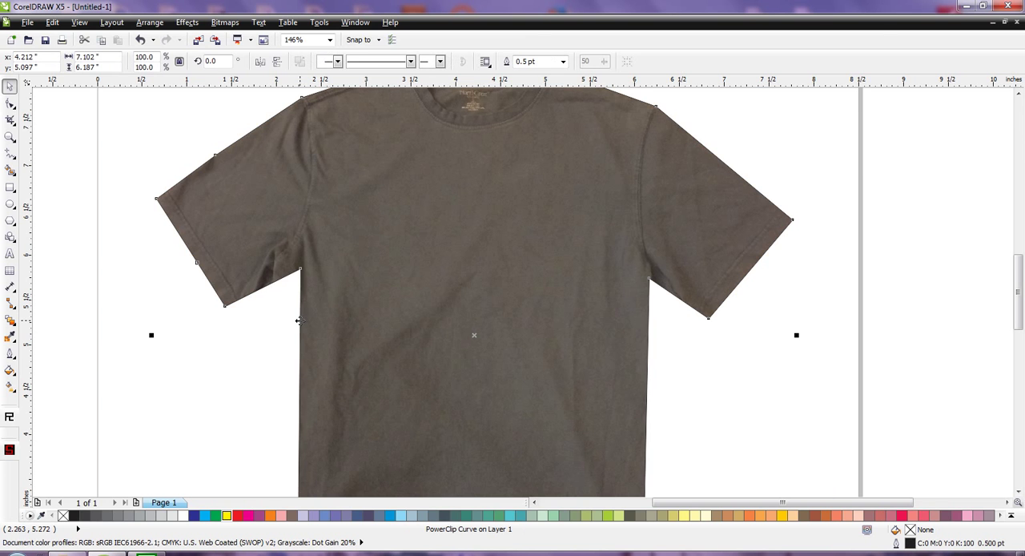
{"action": "mouse_move", "coordinate": [853, 184]}
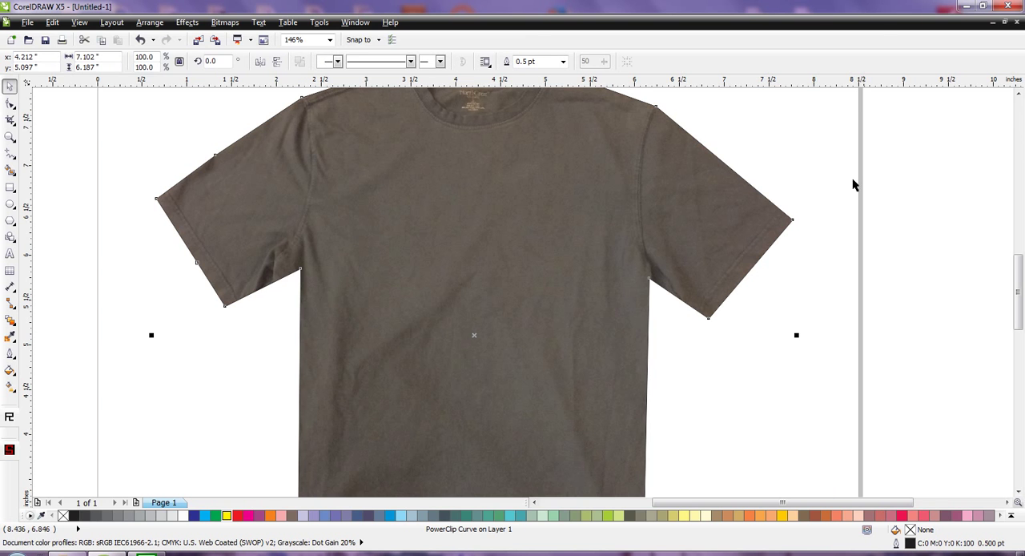
{"action": "mouse_move", "coordinate": [220, 360]}
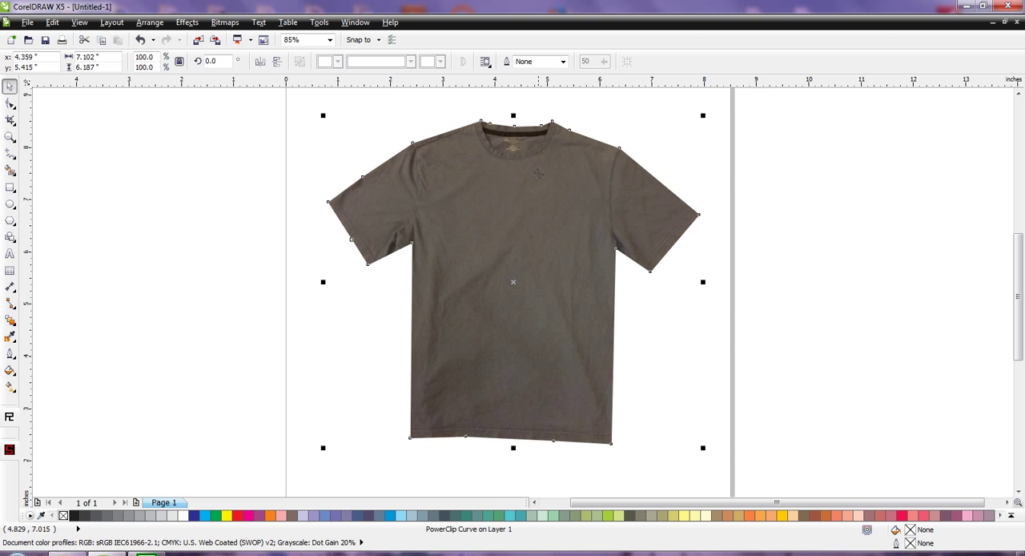
{"action": "mouse_move", "coordinate": [11, 104]}
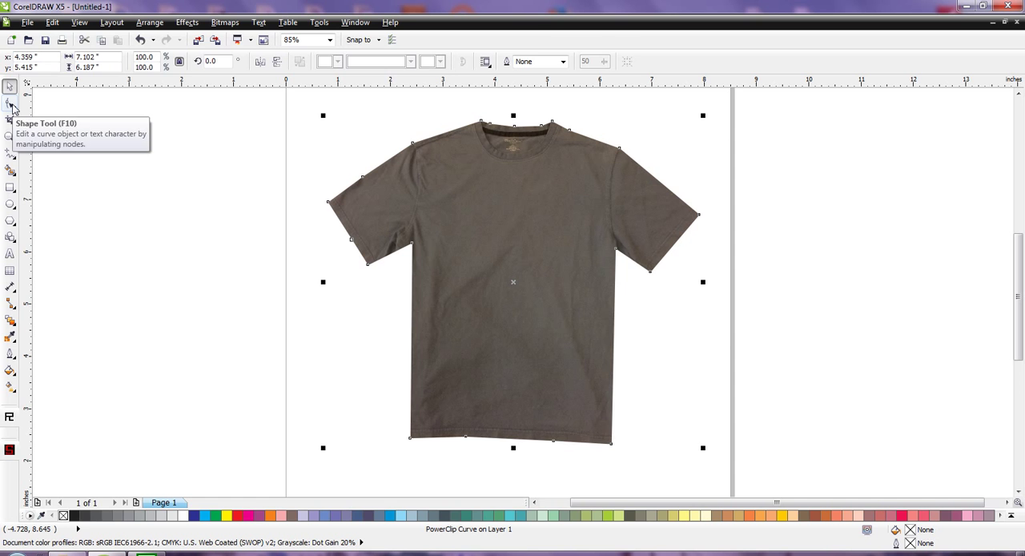
Step: Switch to the Shape tool to expose the outline's 20 nodes
{"action": "left_click", "coordinate": [11, 102]}
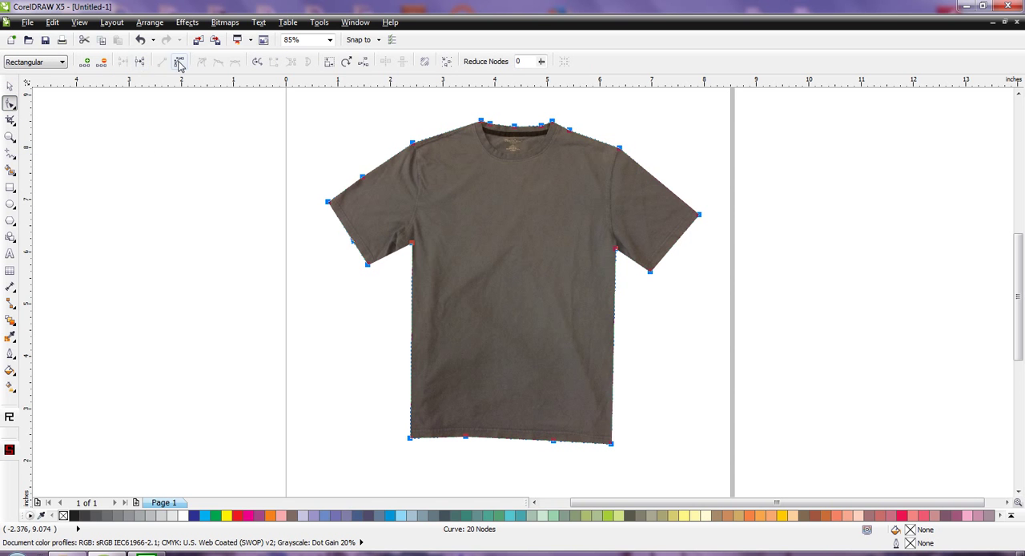
{"action": "mouse_move", "coordinate": [178, 61]}
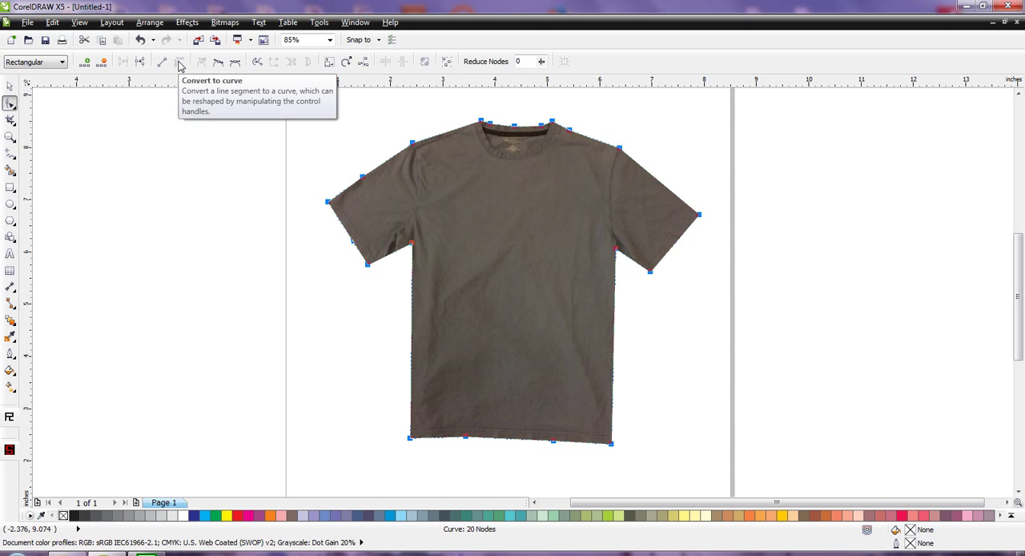
{"action": "mouse_move", "coordinate": [55, 134]}
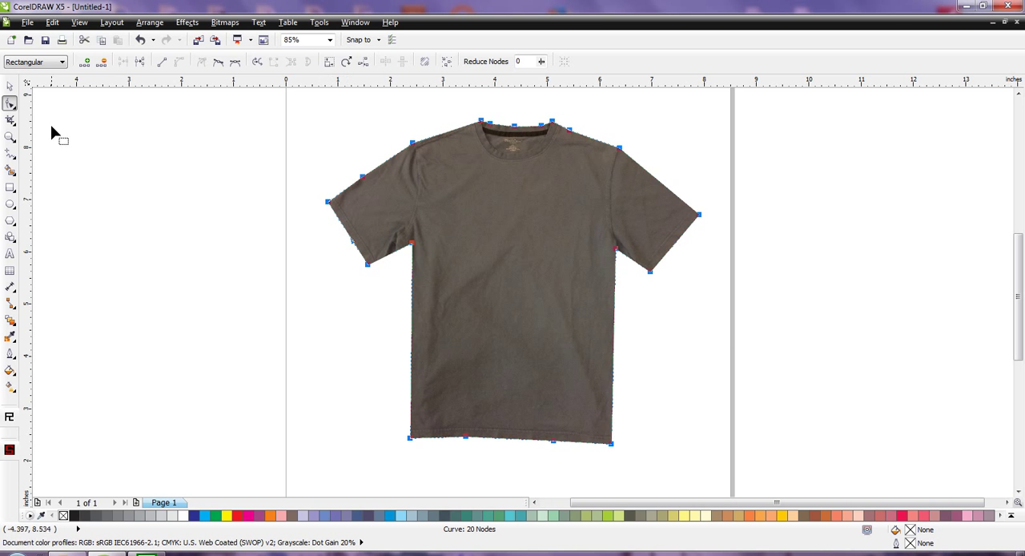
{"action": "mouse_move", "coordinate": [500, 142]}
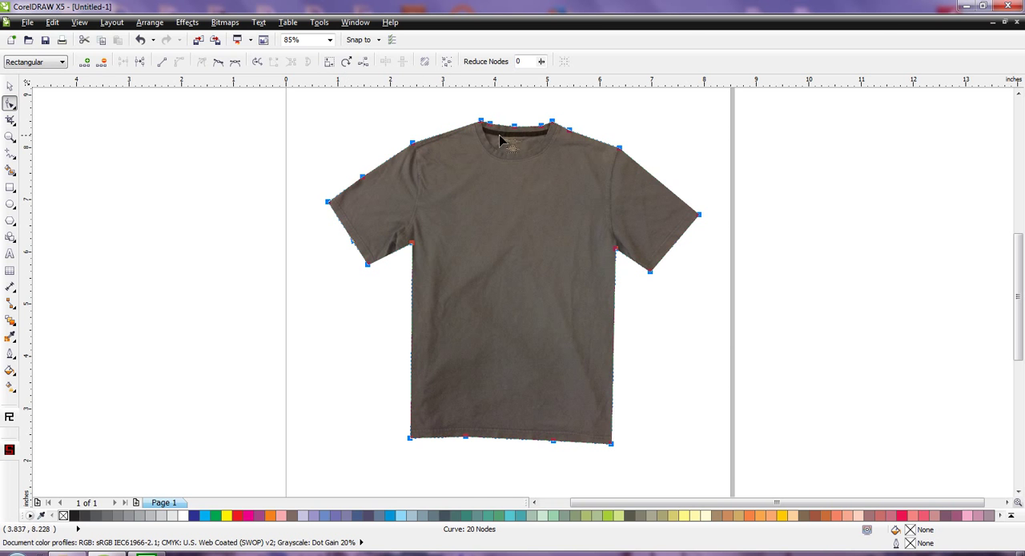
{"action": "mouse_move", "coordinate": [338, 204]}
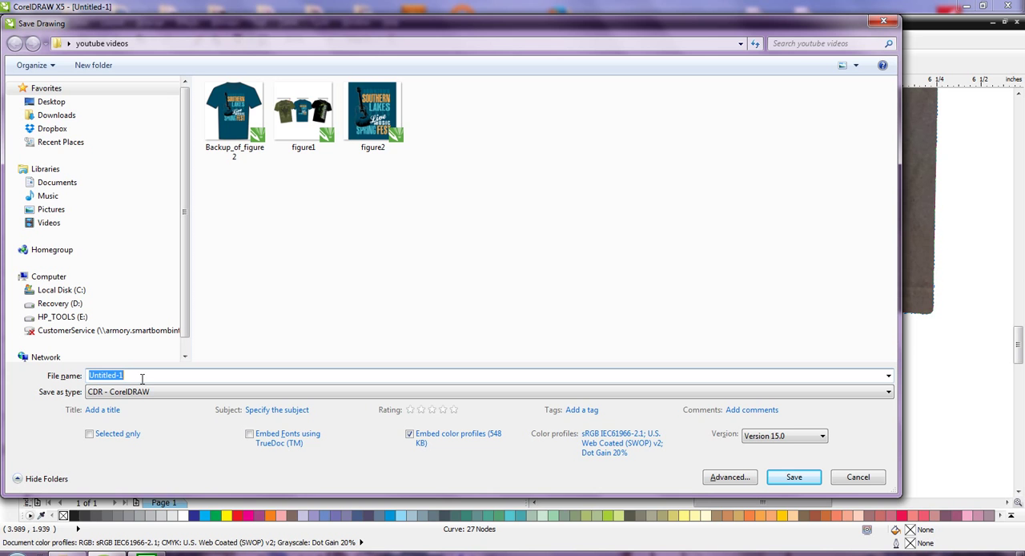
Step: Save the drawing as shirt.cdr in the youtube videos folder
{"action": "type", "text": "shirt"}
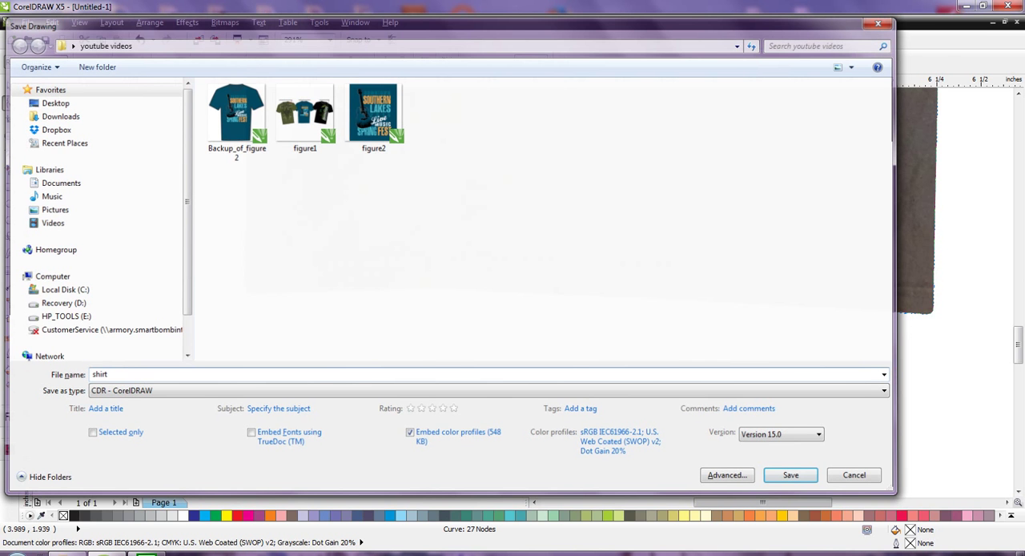
{"action": "left_click", "coordinate": [790, 475]}
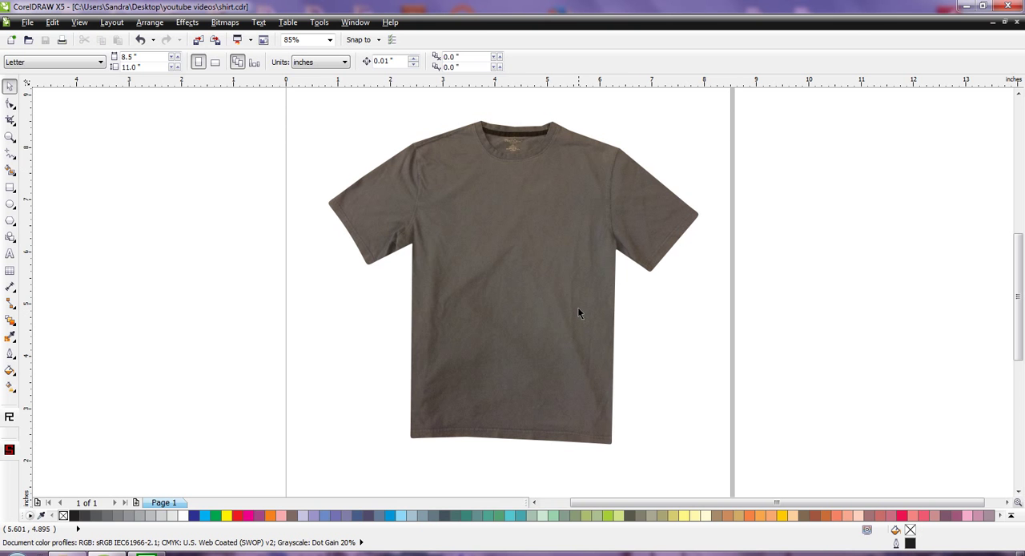
{"action": "mouse_move", "coordinate": [403, 386]}
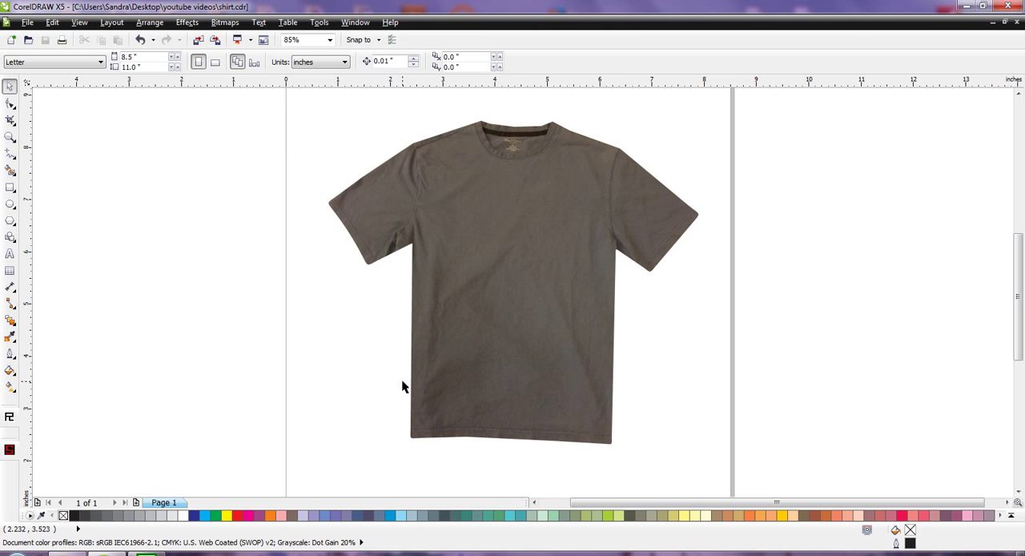
{"action": "mouse_move", "coordinate": [493, 226]}
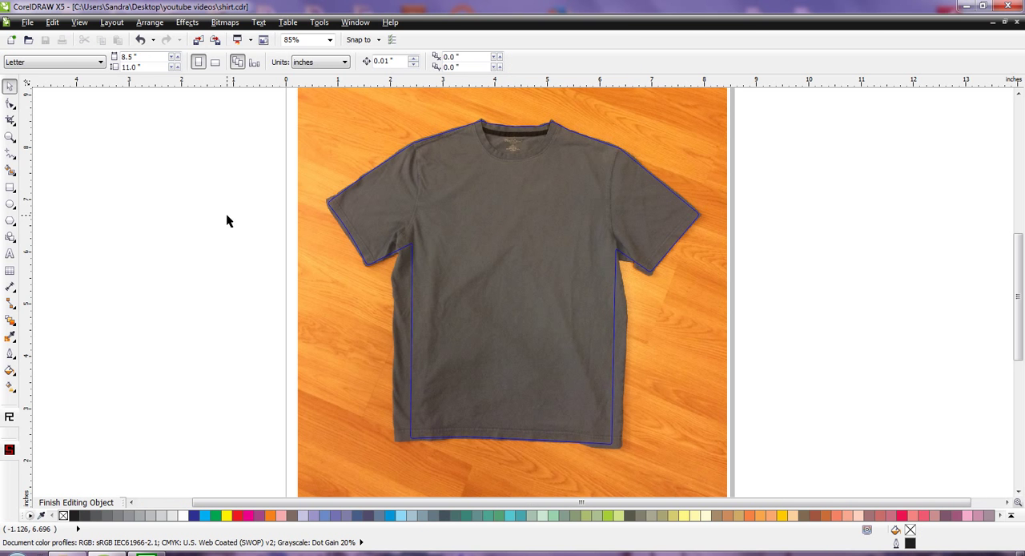
Step: Edit the PowerClip contents to reveal the full photo, then show the Effects adjustments list
{"action": "left_click", "coordinate": [186, 22]}
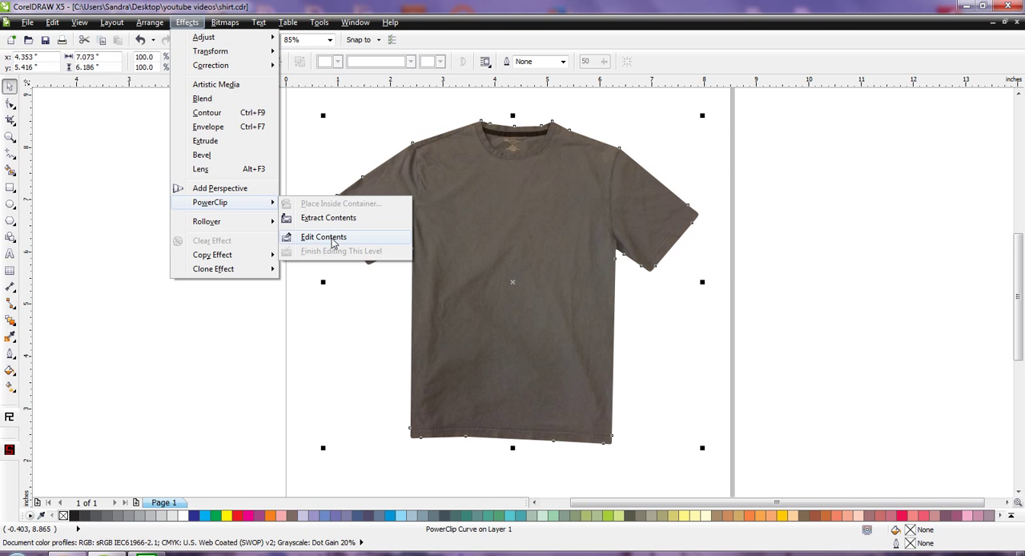
{"action": "left_click", "coordinate": [324, 236]}
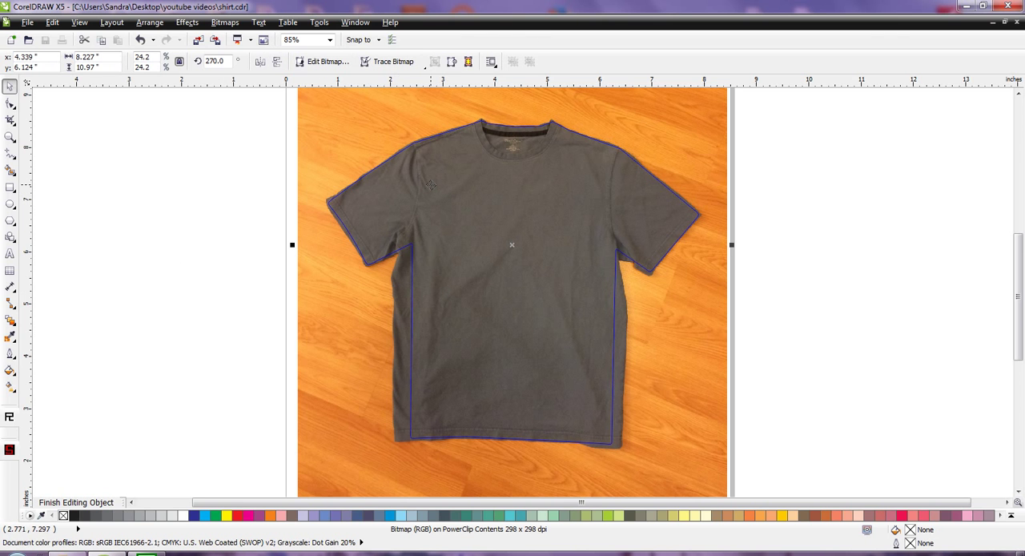
{"action": "mouse_move", "coordinate": [260, 61]}
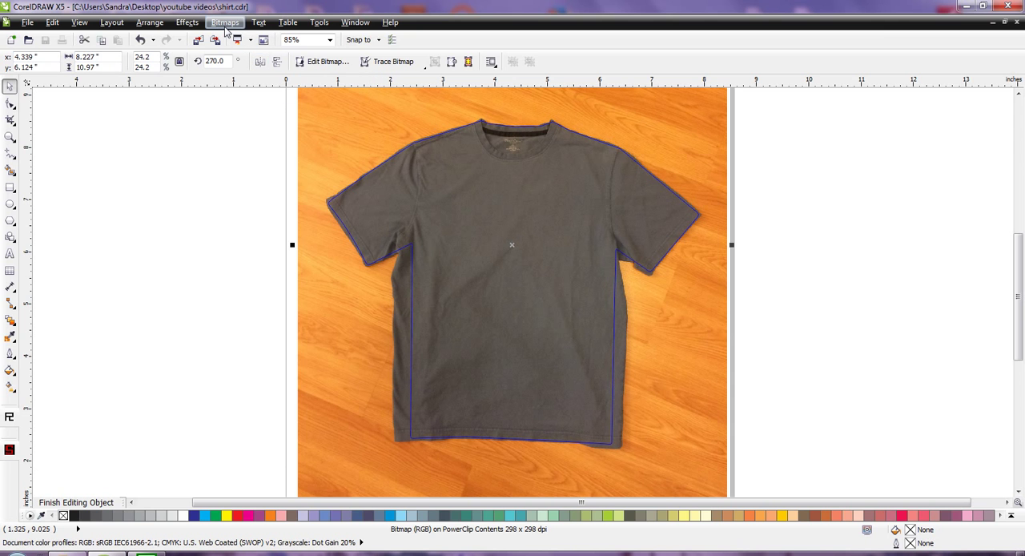
{"action": "left_click", "coordinate": [225, 22]}
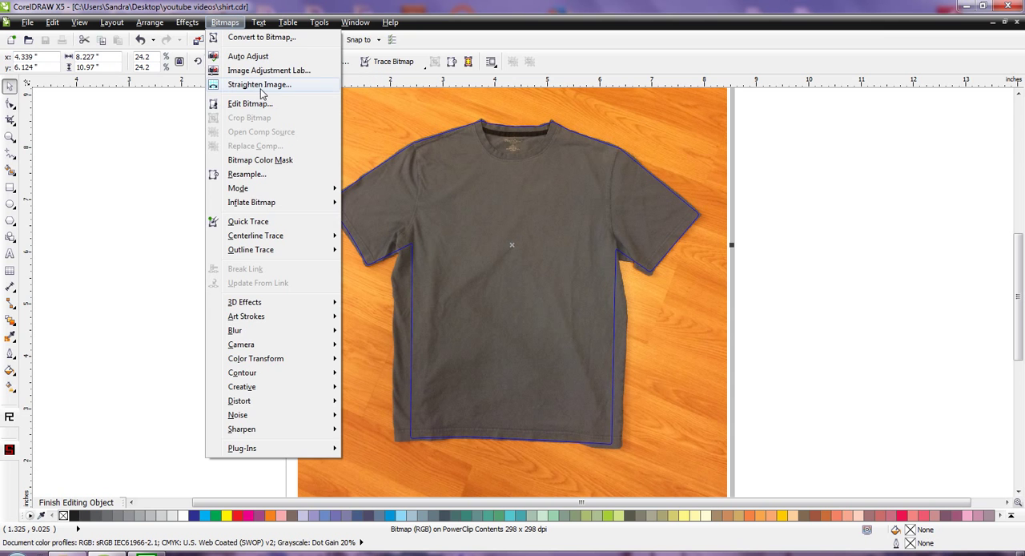
{"action": "left_click", "coordinate": [186, 22]}
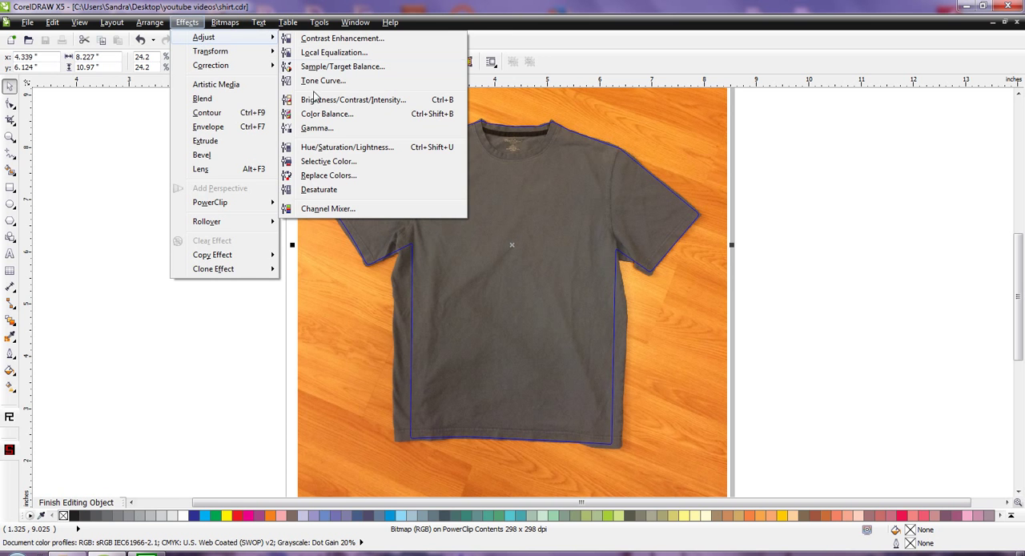
Step: Open Tone Curve and preview a red-channel adjustment on the shirt photo
{"action": "left_click", "coordinate": [324, 80]}
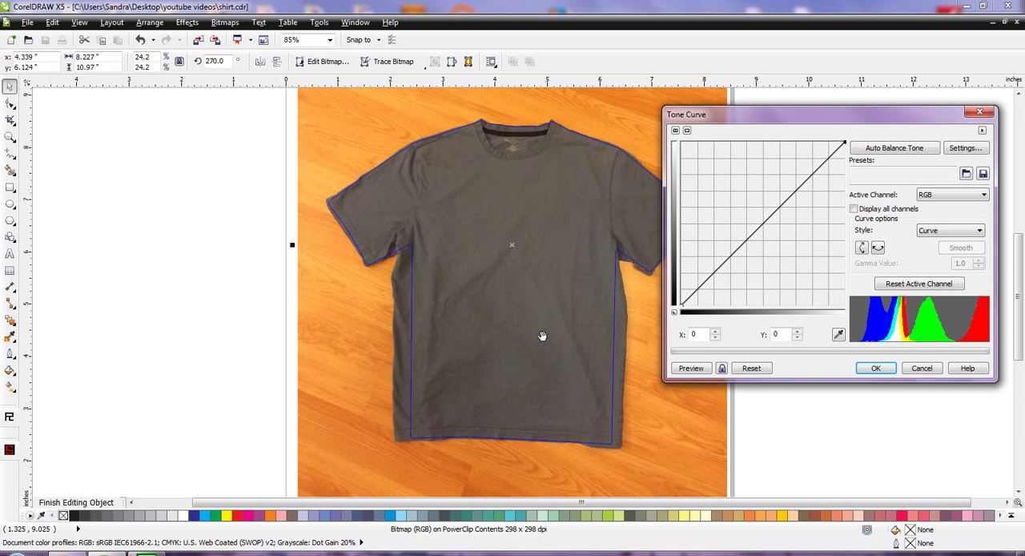
{"action": "left_click", "coordinate": [979, 195]}
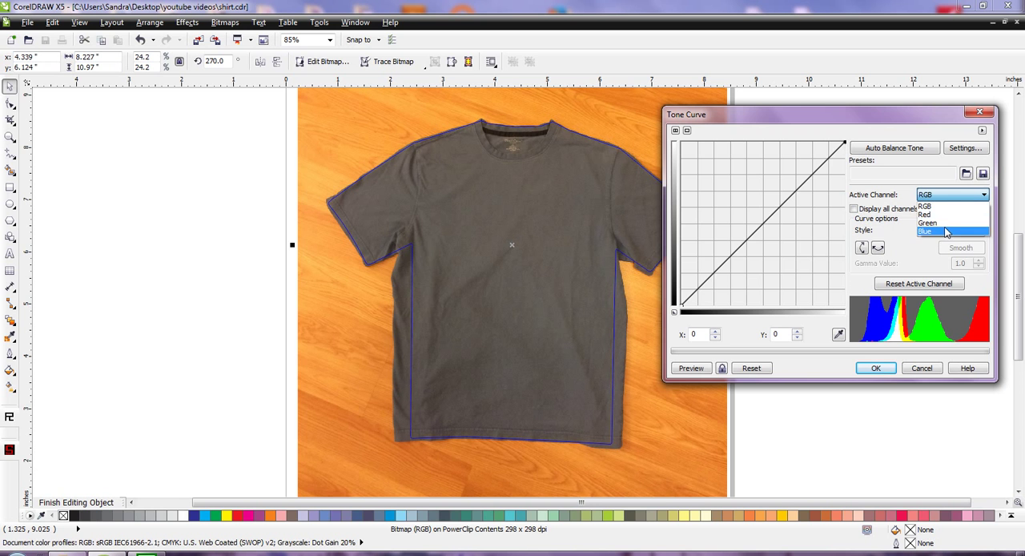
{"action": "left_click", "coordinate": [925, 215]}
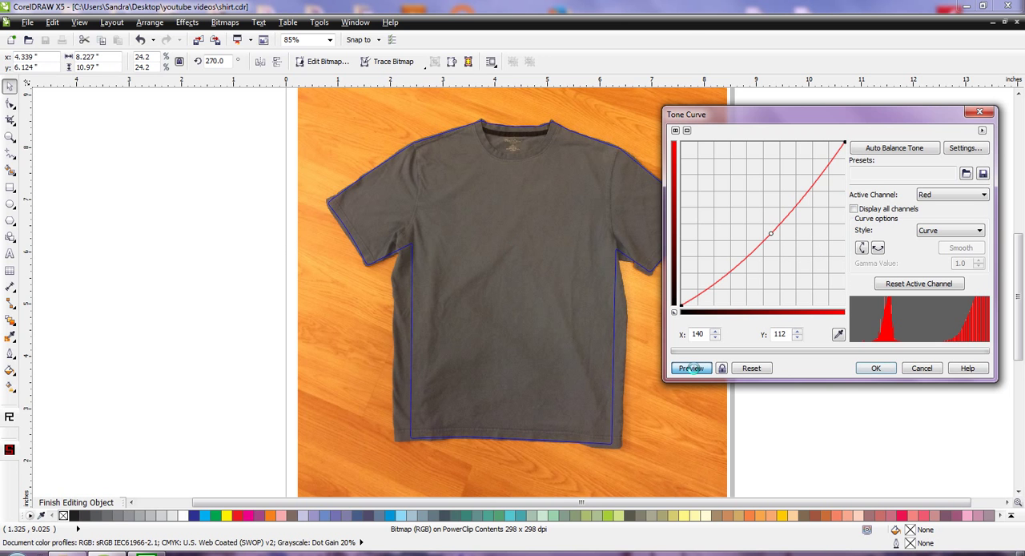
{"action": "left_click", "coordinate": [691, 368]}
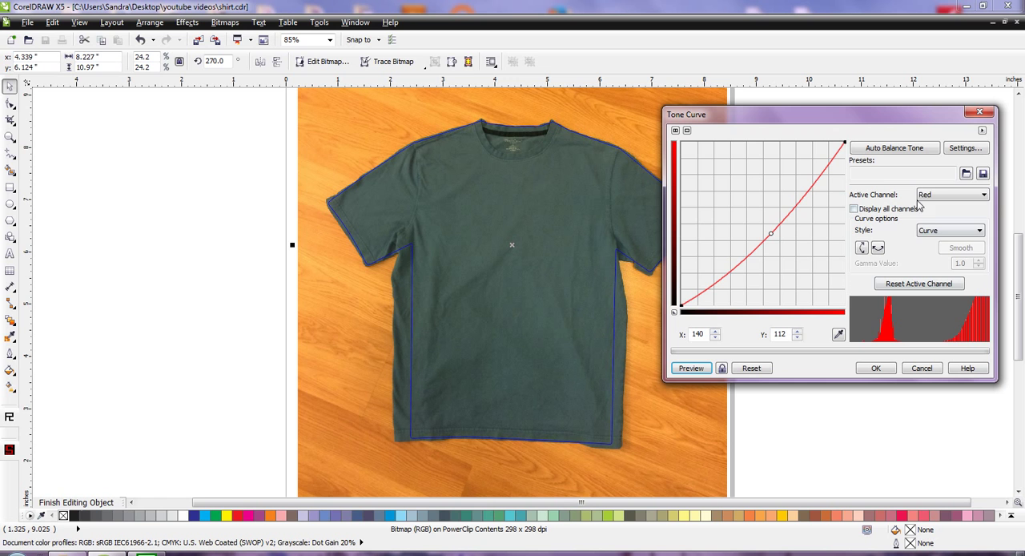
Step: Raise the dark end of the blue channel curve and preview the bluer shirt
{"action": "left_click", "coordinate": [978, 195]}
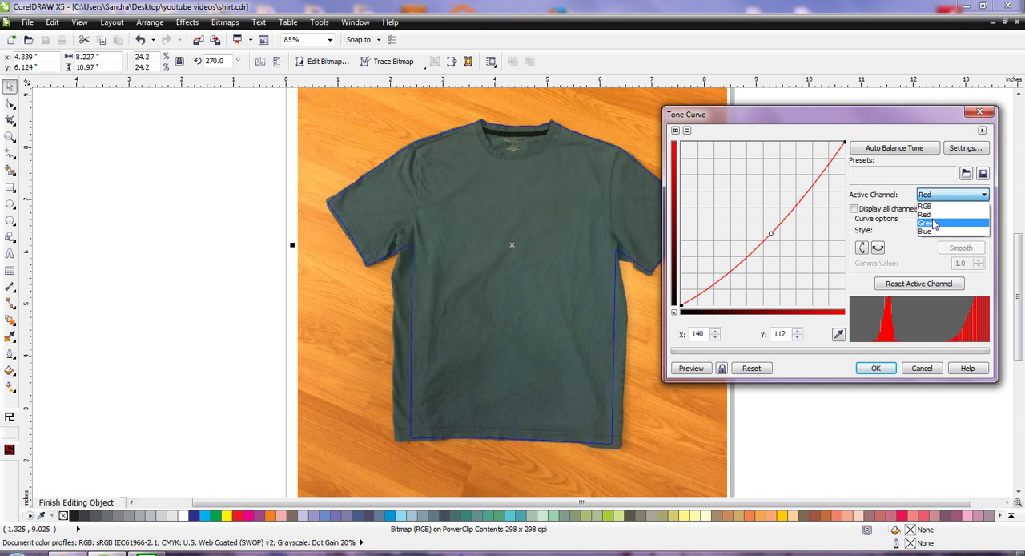
{"action": "mouse_move", "coordinate": [931, 231]}
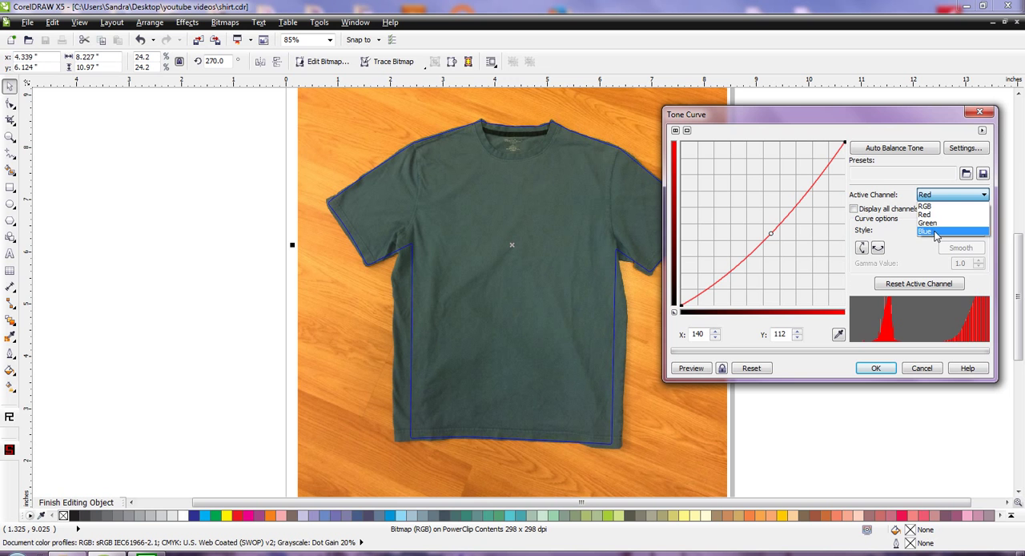
{"action": "left_click", "coordinate": [926, 233]}
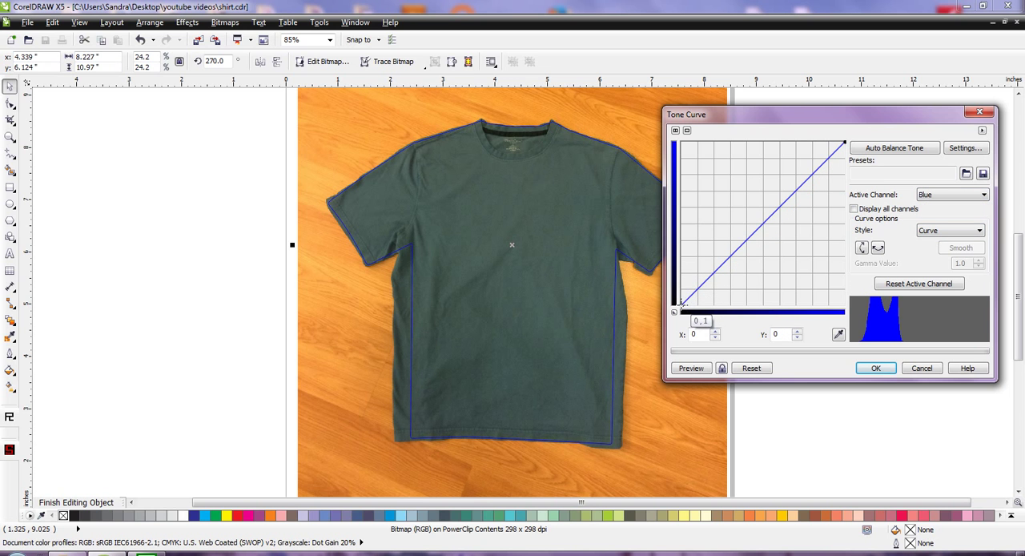
{"action": "left_click_drag", "start_coordinate": [677, 311], "coordinate": [681, 303]}
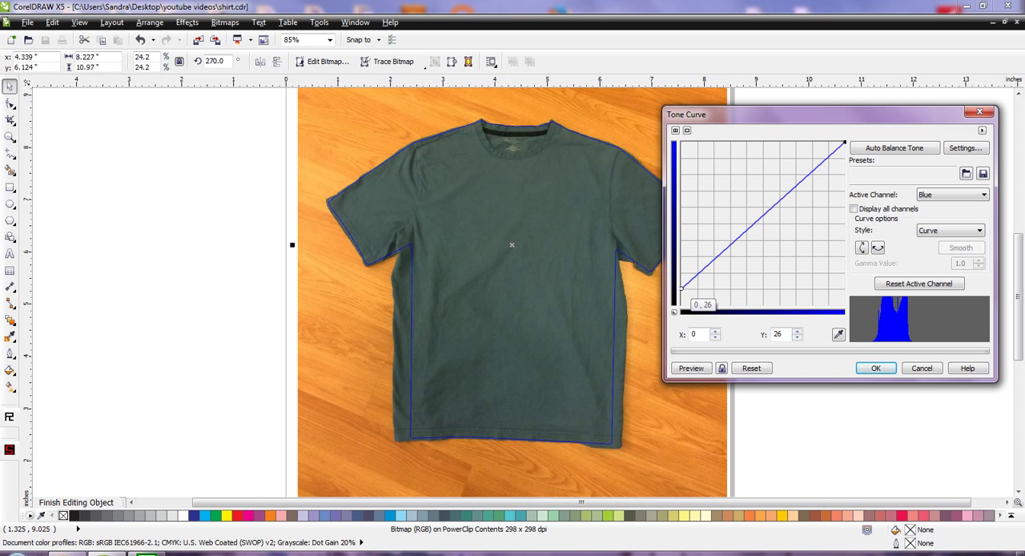
{"action": "left_click", "coordinate": [691, 368]}
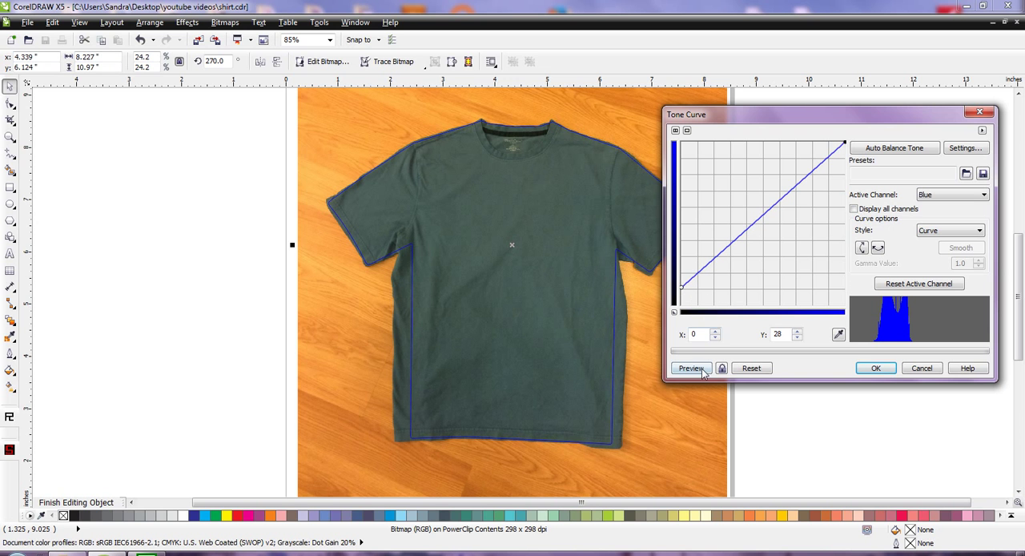
{"action": "left_click", "coordinate": [691, 367]}
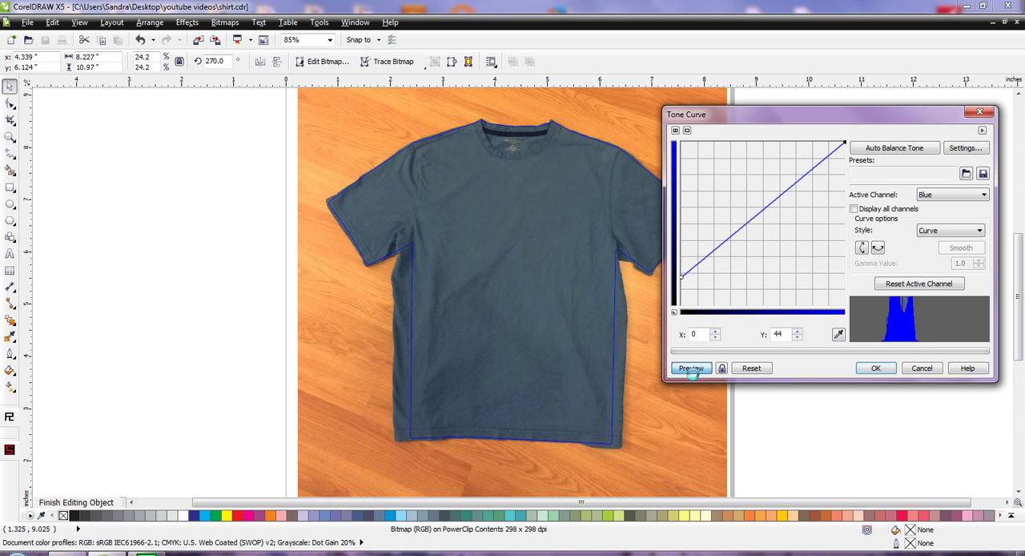
{"action": "left_click", "coordinate": [690, 368]}
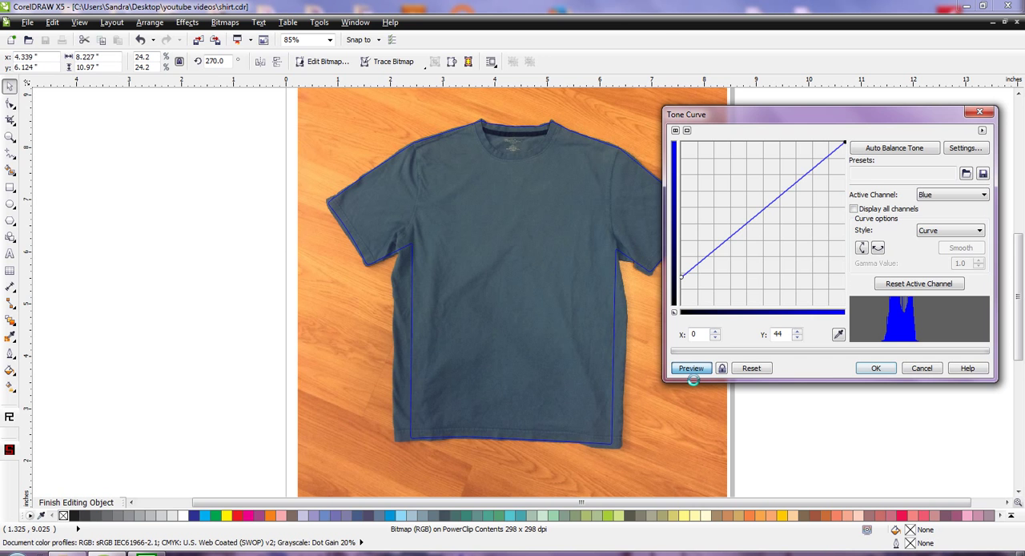
{"action": "left_click", "coordinate": [690, 368]}
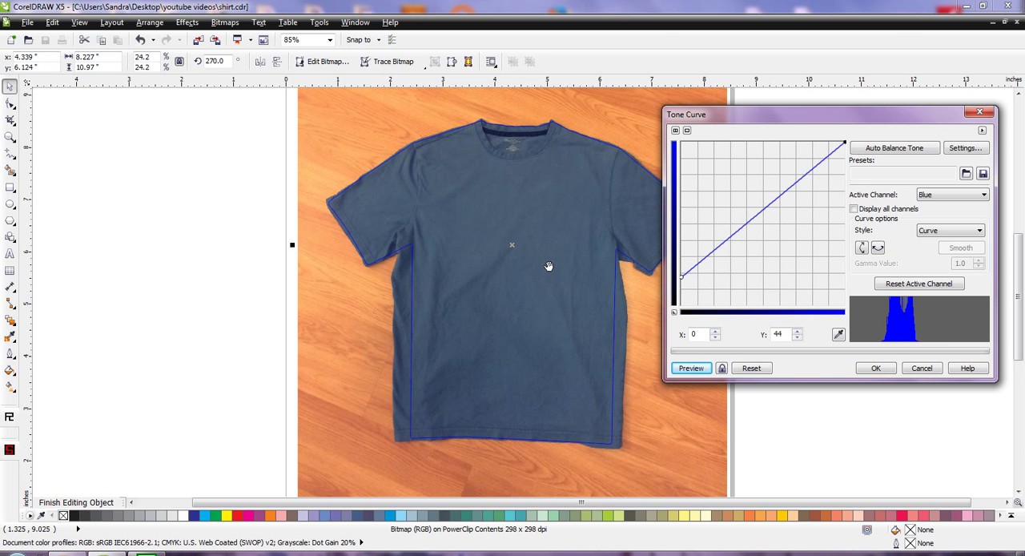
{"action": "mouse_move", "coordinate": [787, 226]}
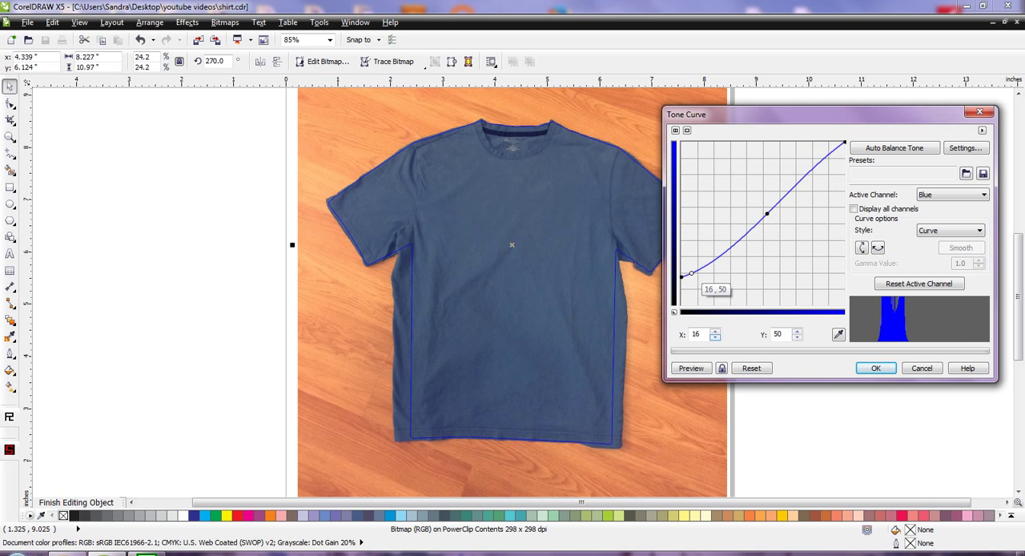
Step: Reset the tone curve and lift the blue channel's dark start point
{"action": "left_click", "coordinate": [751, 367]}
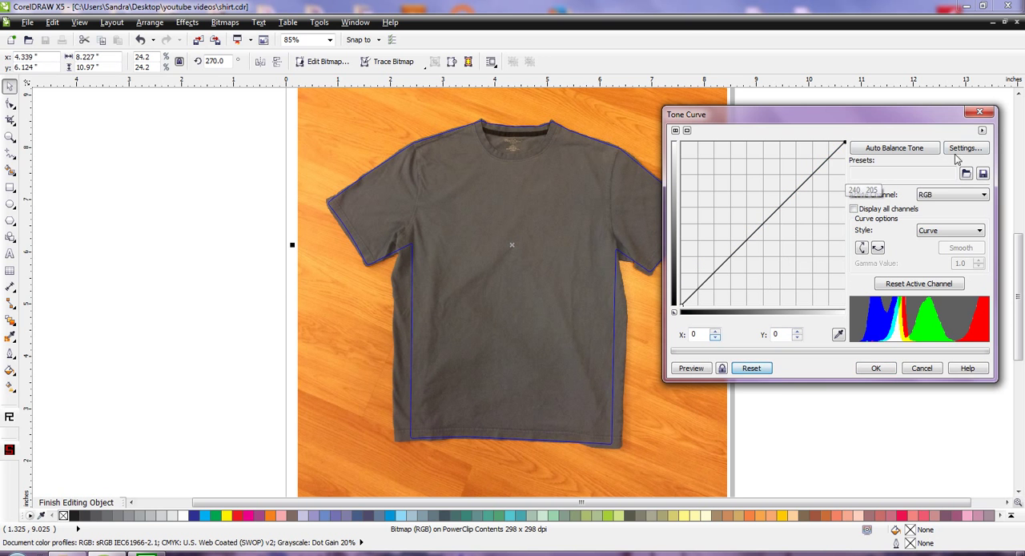
{"action": "left_click", "coordinate": [952, 194]}
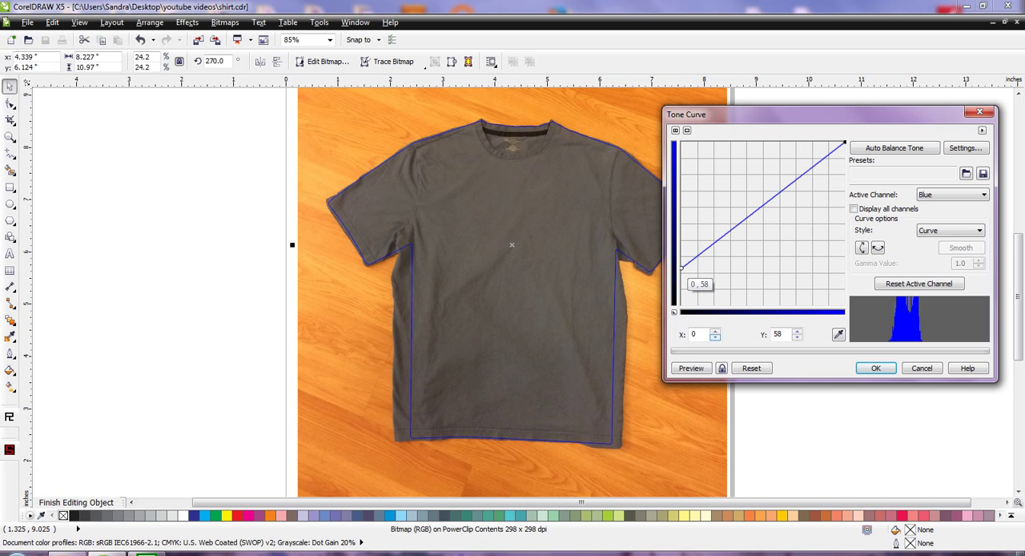
{"action": "left_click", "coordinate": [691, 368]}
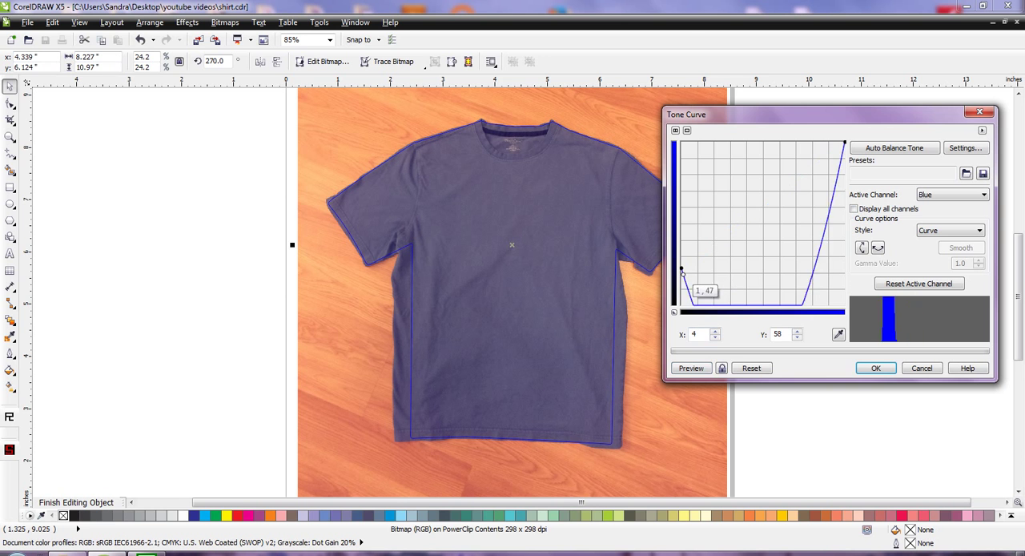
{"action": "left_click", "coordinate": [750, 367]}
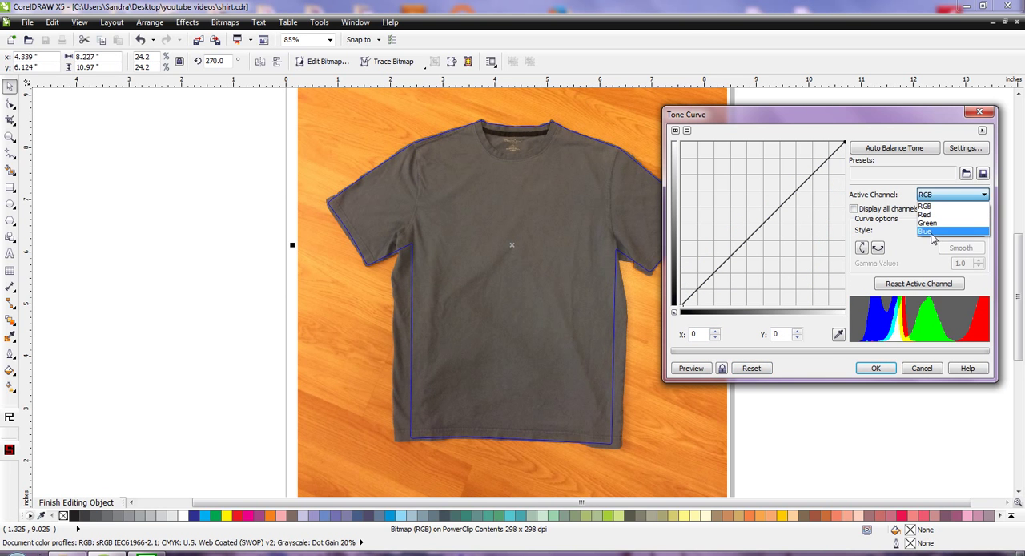
{"action": "left_click", "coordinate": [925, 231]}
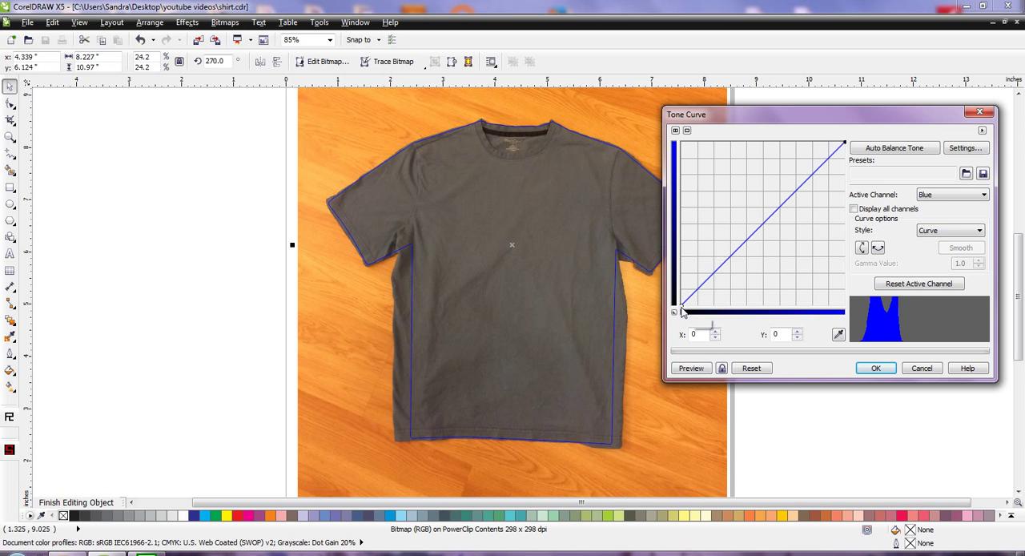
{"action": "left_click_drag", "start_coordinate": [675, 312], "coordinate": [682, 309]}
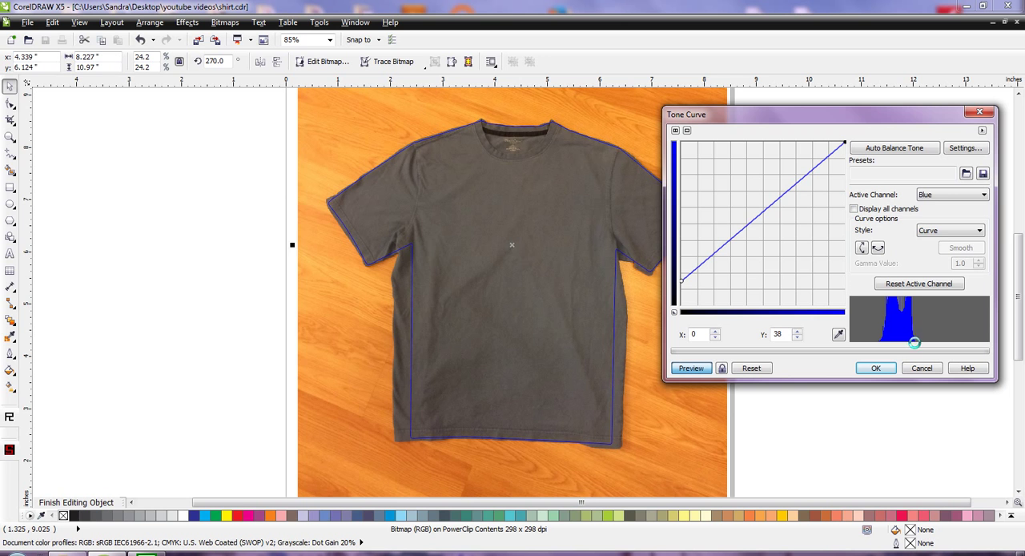
{"action": "left_click", "coordinate": [978, 195]}
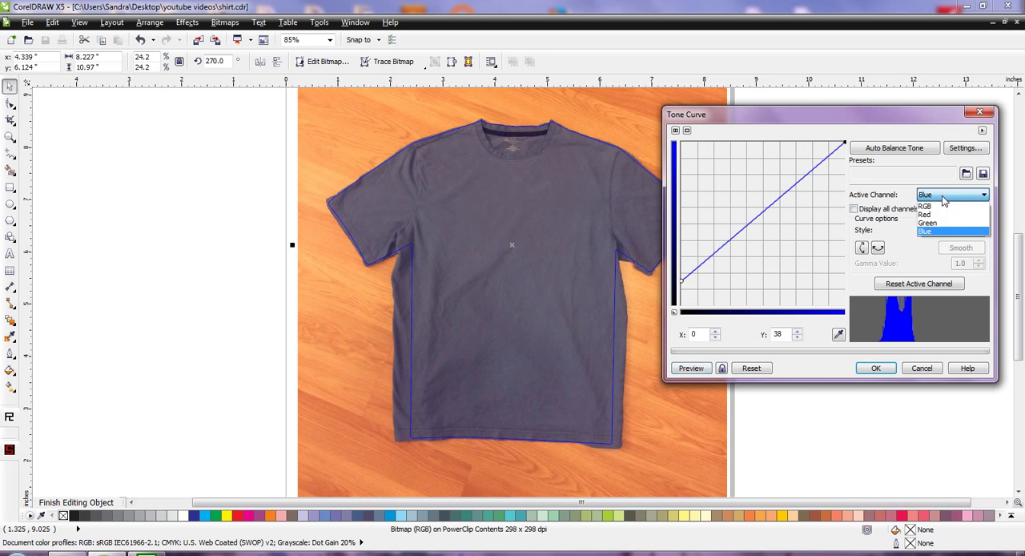
Step: Bend the red channel curve down through the midtones and fine-tune its midpoint
{"action": "left_click", "coordinate": [925, 207]}
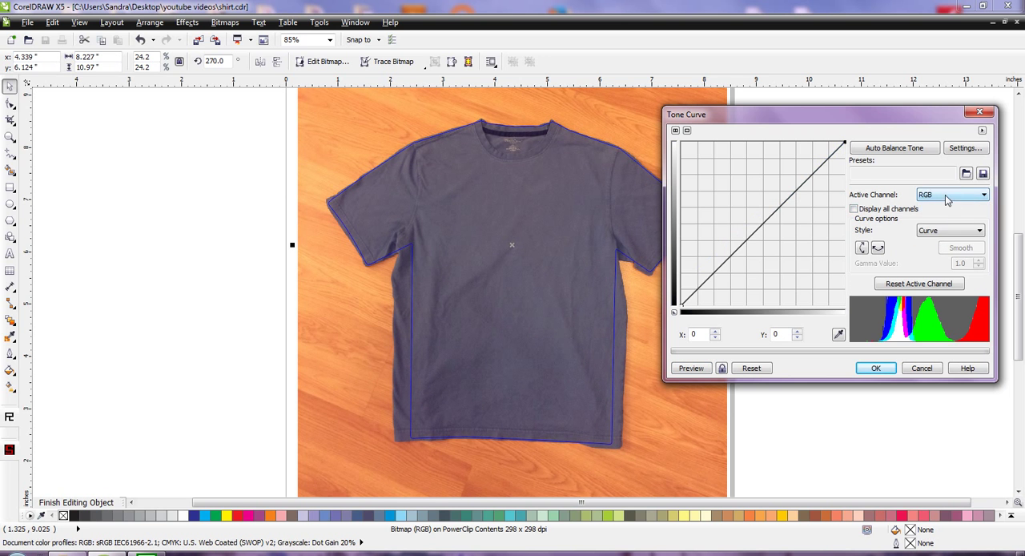
{"action": "left_click", "coordinate": [979, 194]}
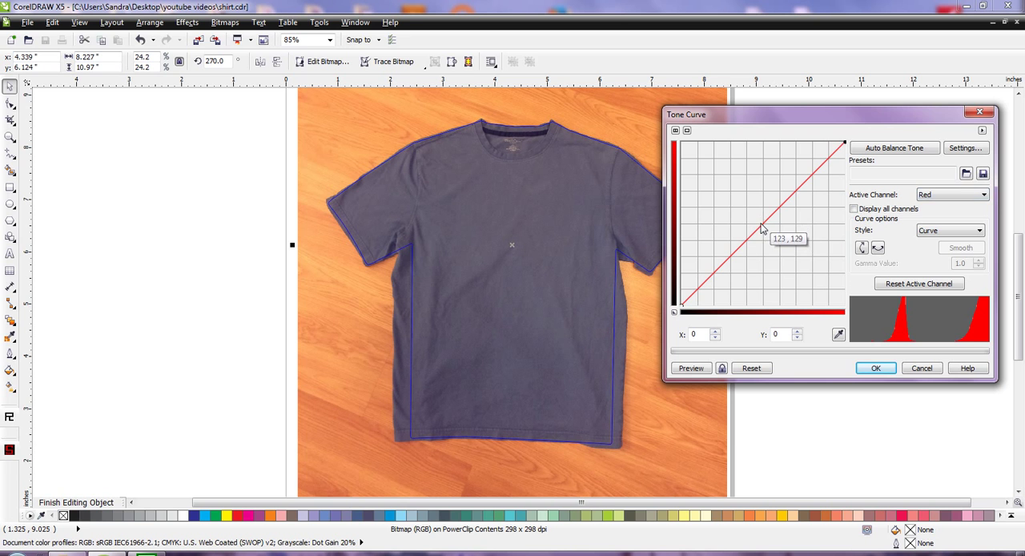
{"action": "left_click_drag", "start_coordinate": [761, 228], "coordinate": [777, 243]}
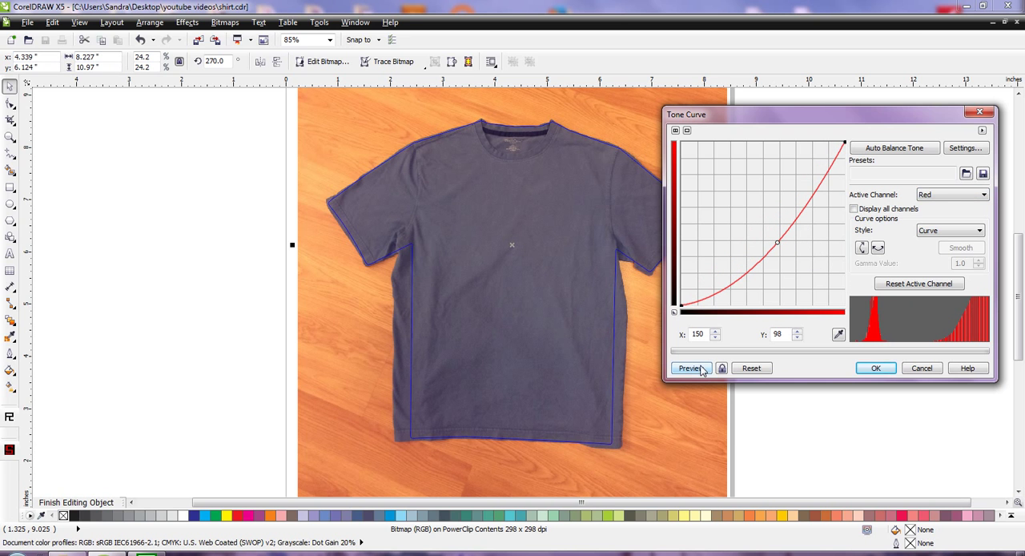
{"action": "left_click", "coordinate": [690, 368]}
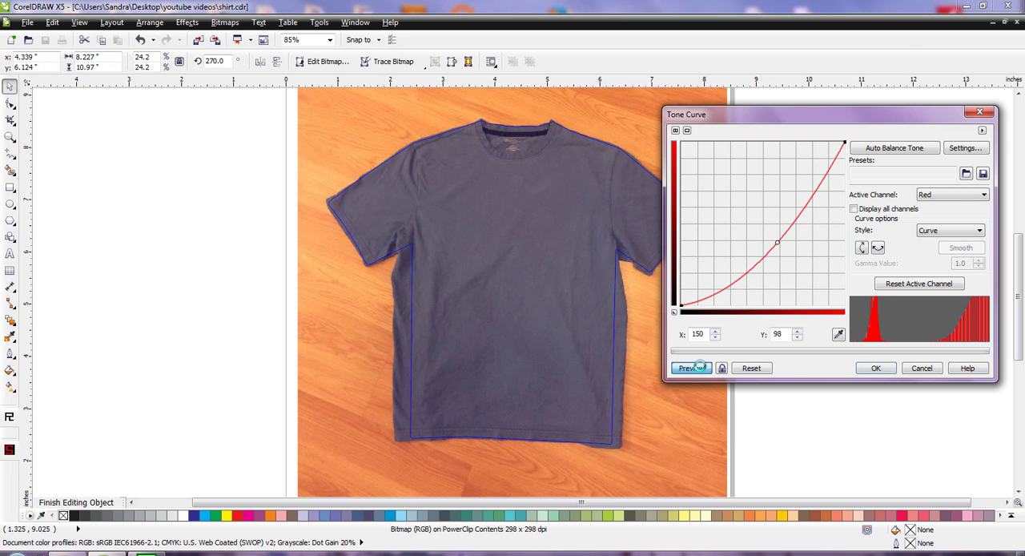
{"action": "left_click", "coordinate": [691, 367]}
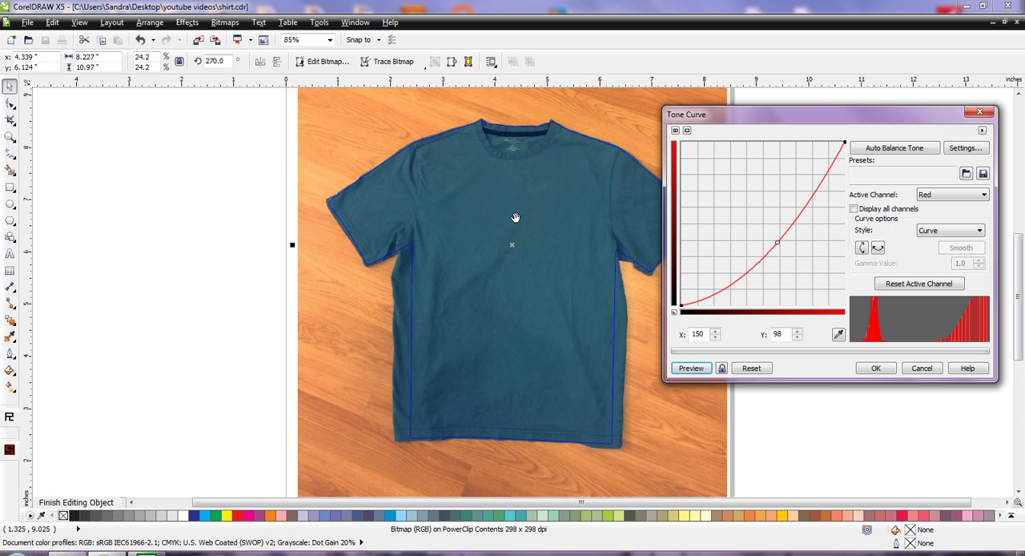
{"action": "left_click_drag", "start_coordinate": [777, 242], "coordinate": [773, 234]}
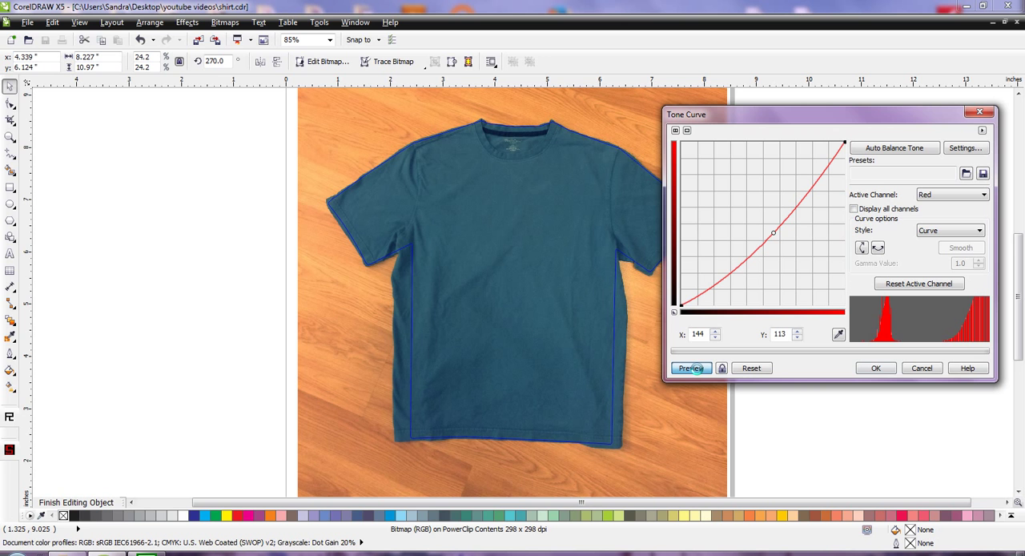
{"action": "left_click", "coordinate": [691, 367]}
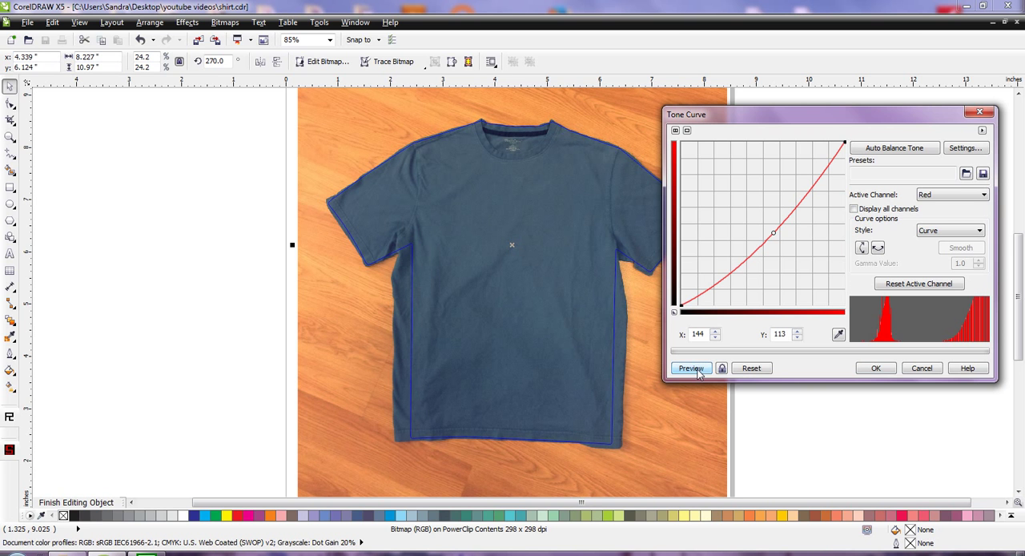
Step: Raise the blue channel midtones for a deeper blue-teal shirt and preview
{"action": "left_click", "coordinate": [978, 194]}
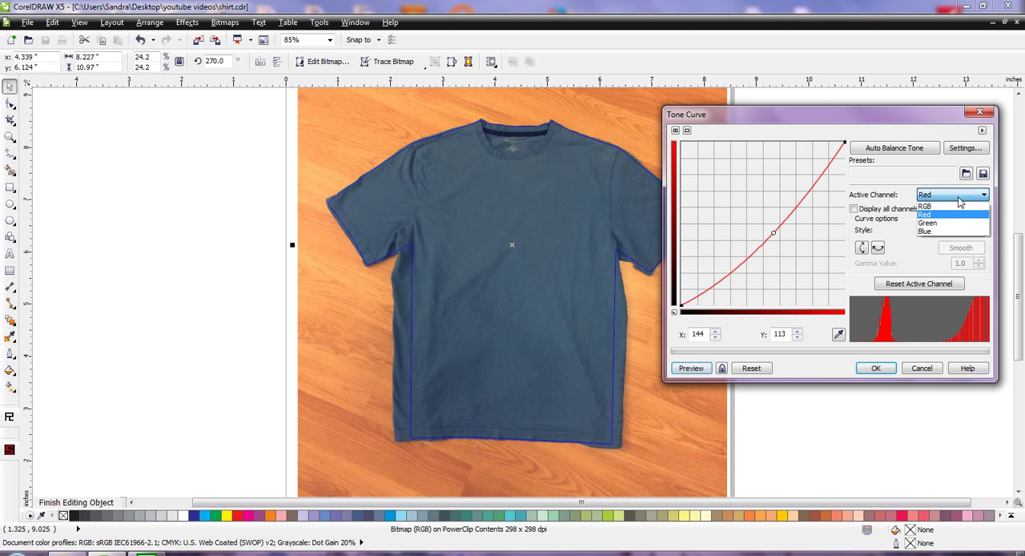
{"action": "left_click", "coordinate": [948, 231]}
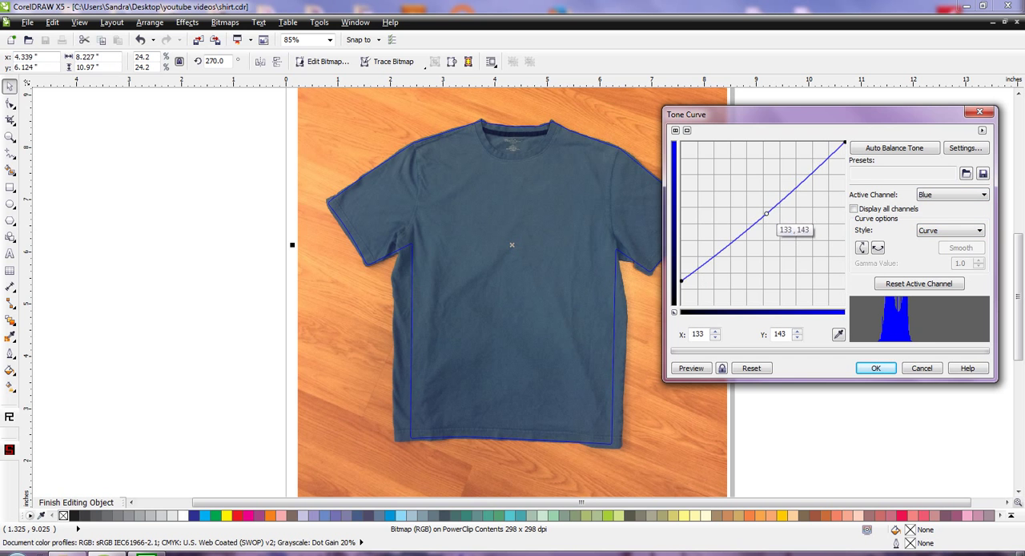
{"action": "left_click_drag", "start_coordinate": [765, 213], "coordinate": [773, 218]}
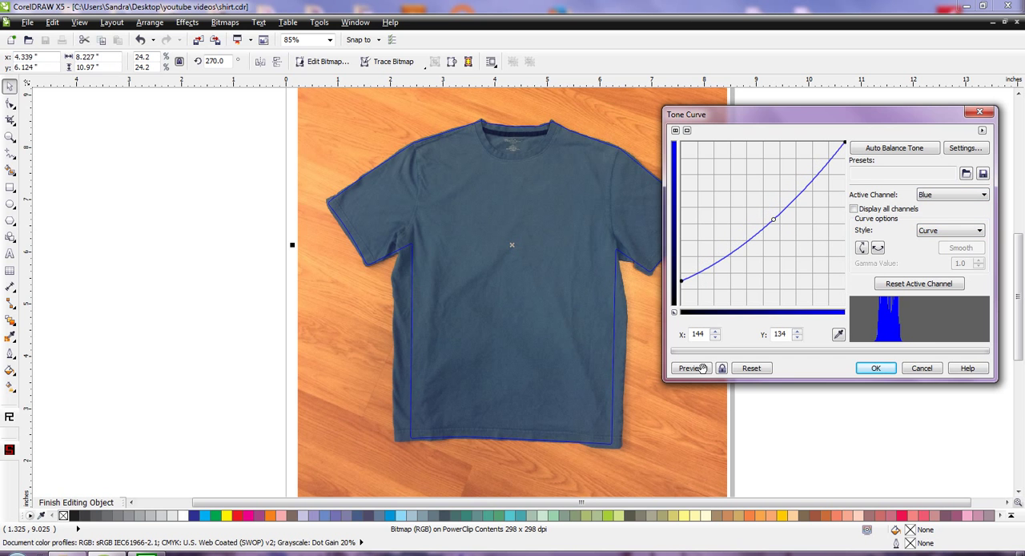
{"action": "left_click", "coordinate": [690, 368]}
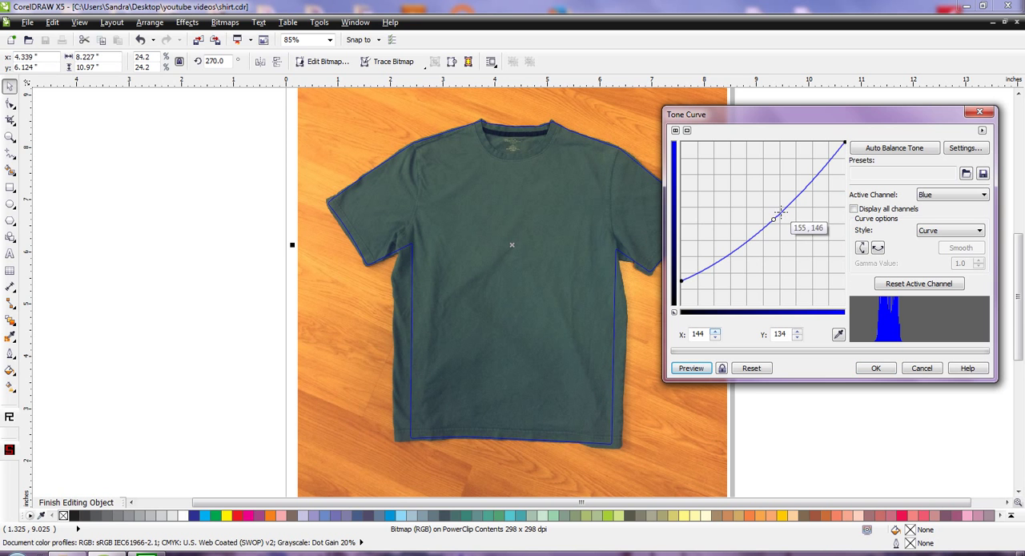
{"action": "left_click_drag", "start_coordinate": [775, 216], "coordinate": [761, 205]}
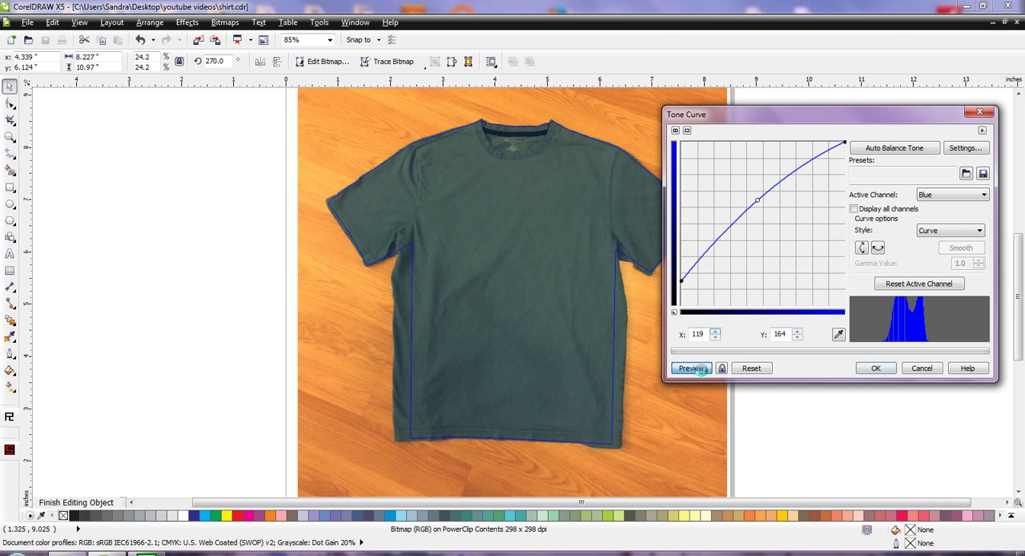
{"action": "left_click", "coordinate": [691, 367]}
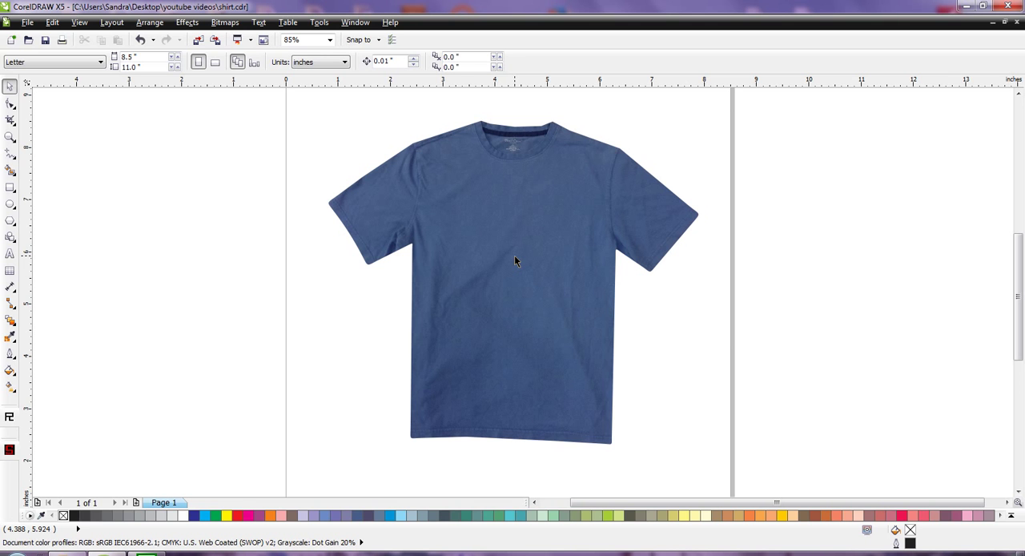
{"action": "mouse_move", "coordinate": [933, 195]}
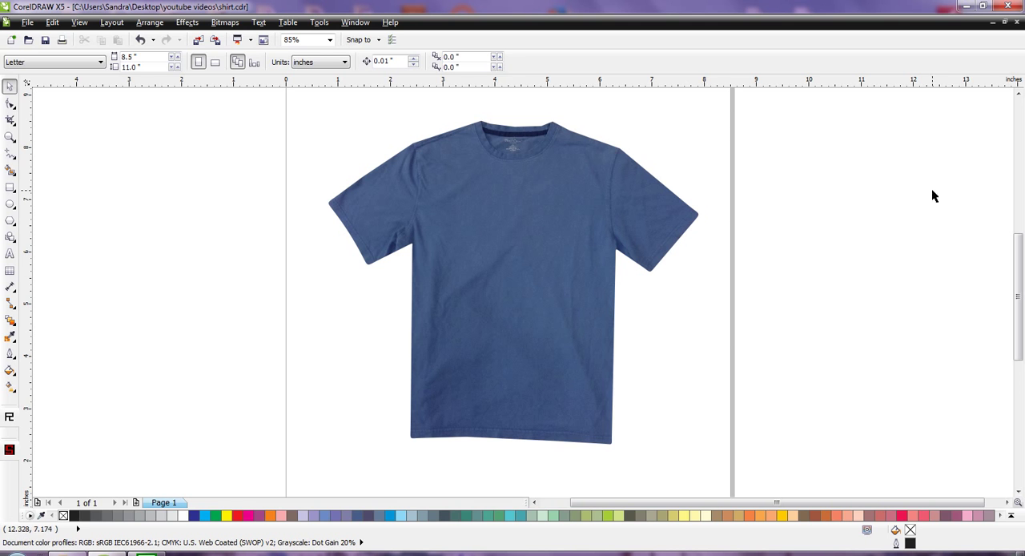
{"action": "mouse_move", "coordinate": [535, 201]}
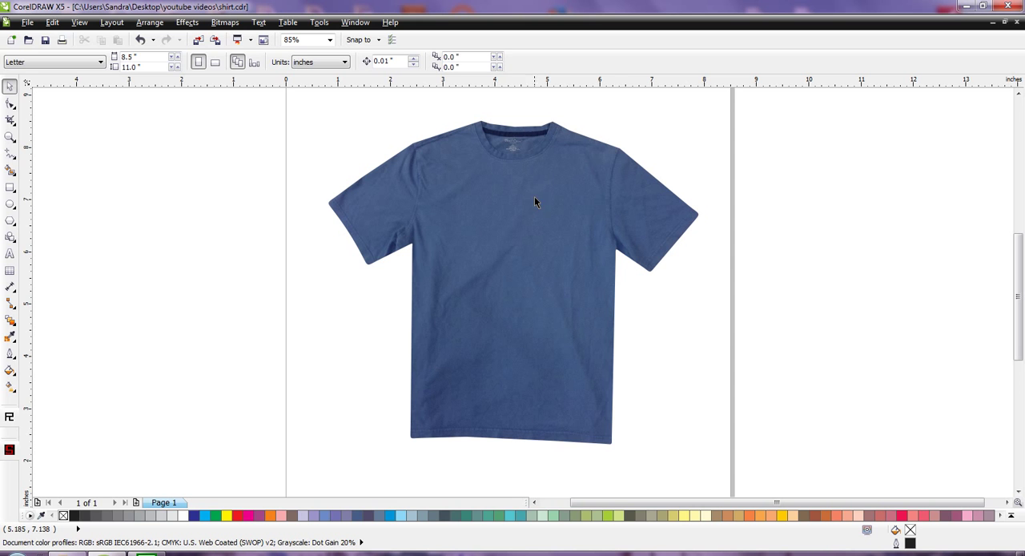
{"action": "mouse_move", "coordinate": [532, 282]}
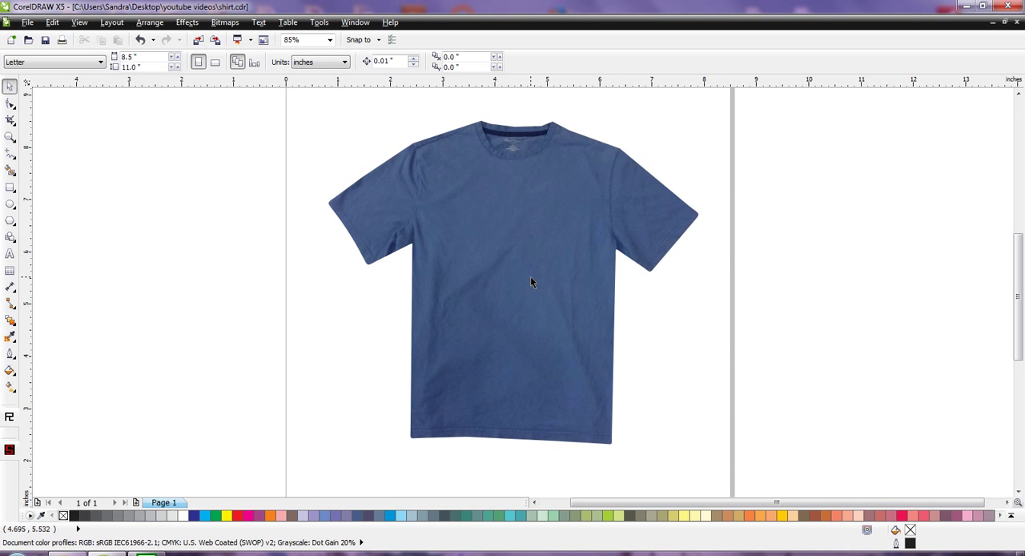
{"action": "mouse_move", "coordinate": [345, 248]}
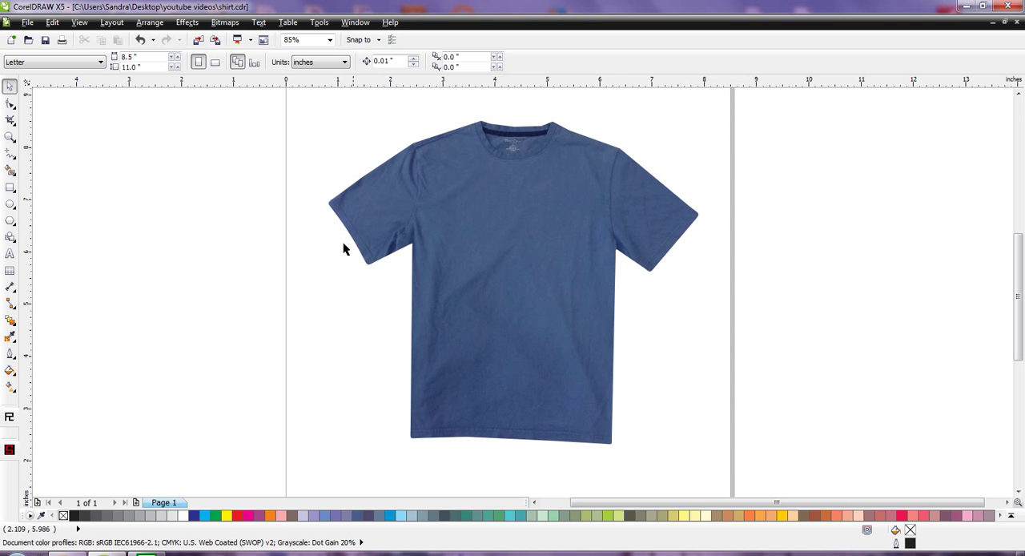
{"action": "mouse_move", "coordinate": [395, 215]}
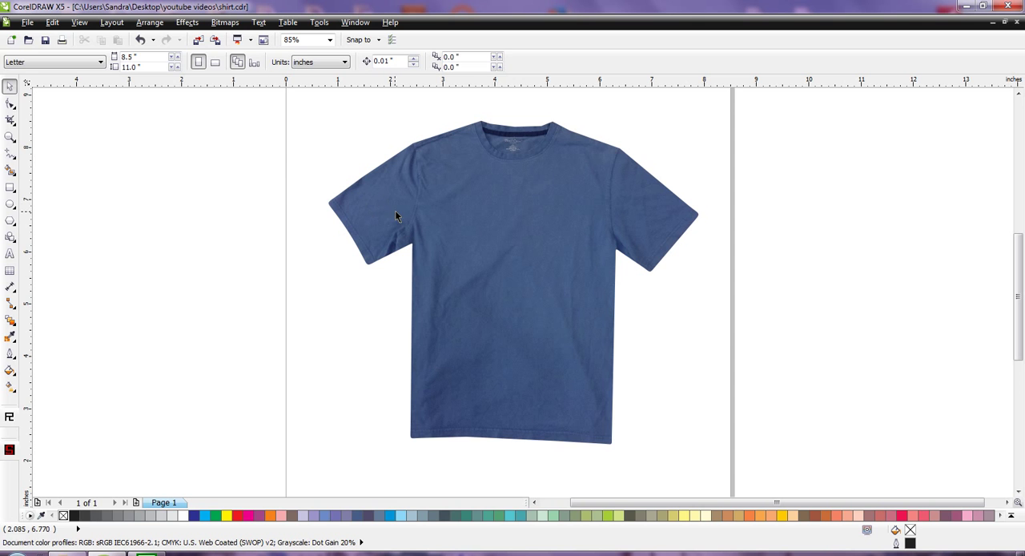
{"action": "mouse_move", "coordinate": [545, 441]}
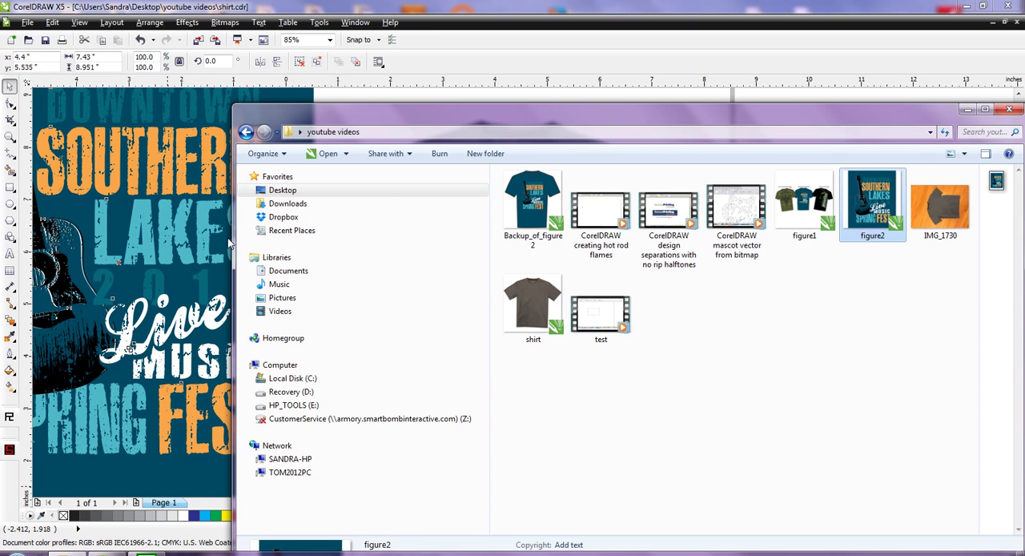
{"action": "mouse_move", "coordinate": [809, 120]}
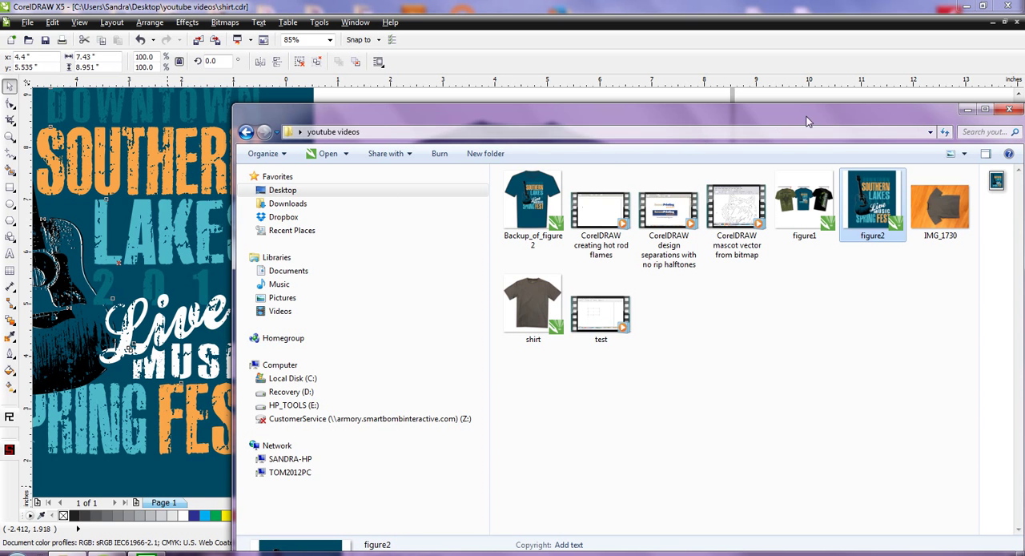
Step: Open figure2 to bring in the Southern Lakes artwork and drag it right of the shirt
{"action": "double_click", "coordinate": [873, 200]}
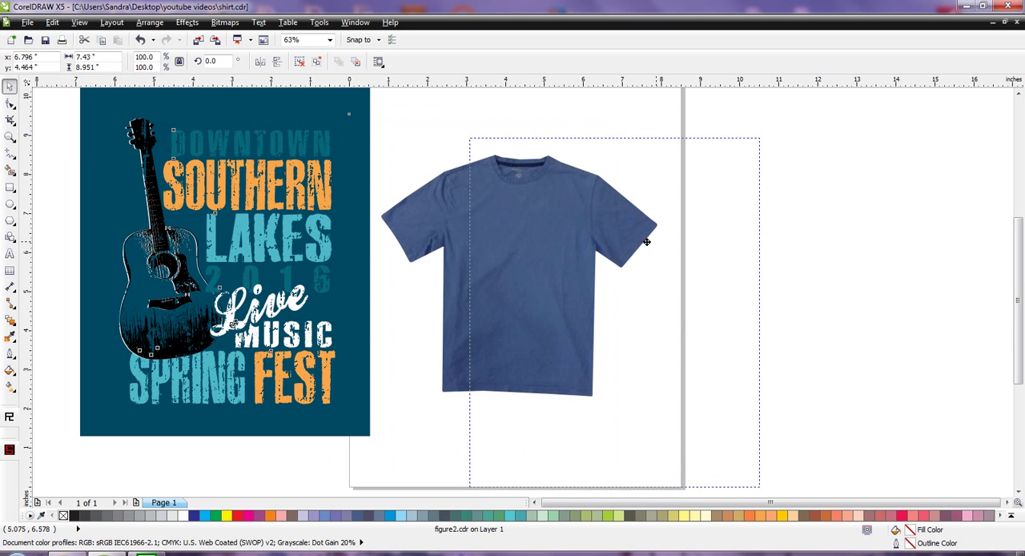
{"action": "left_click_drag", "start_coordinate": [224, 261], "coordinate": [875, 276]}
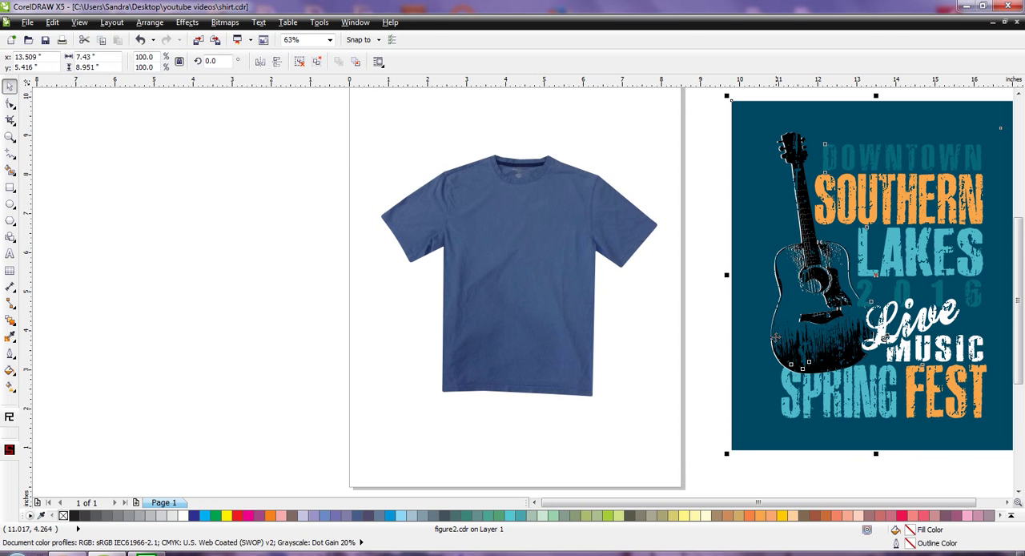
{"action": "mouse_move", "coordinate": [492, 382]}
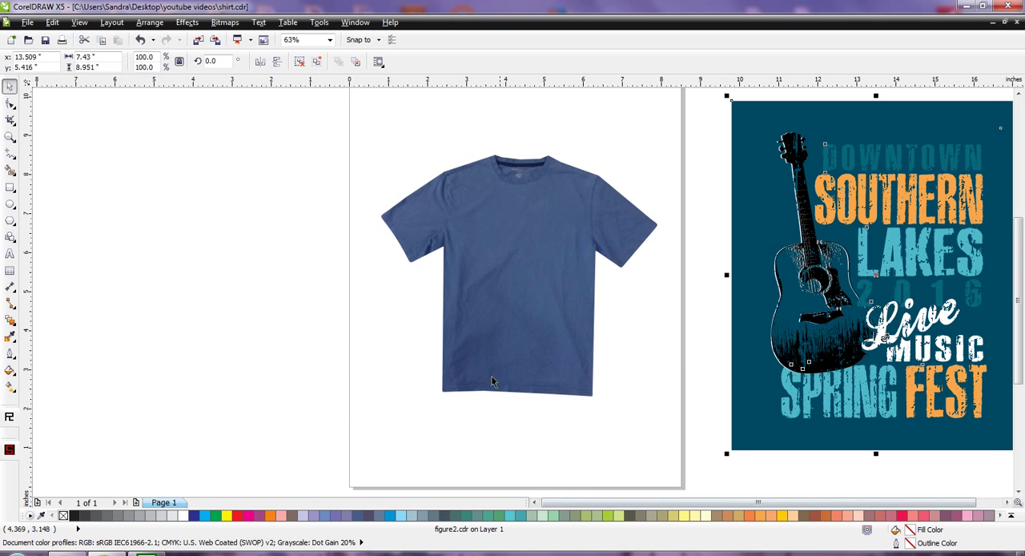
{"action": "mouse_move", "coordinate": [689, 392]}
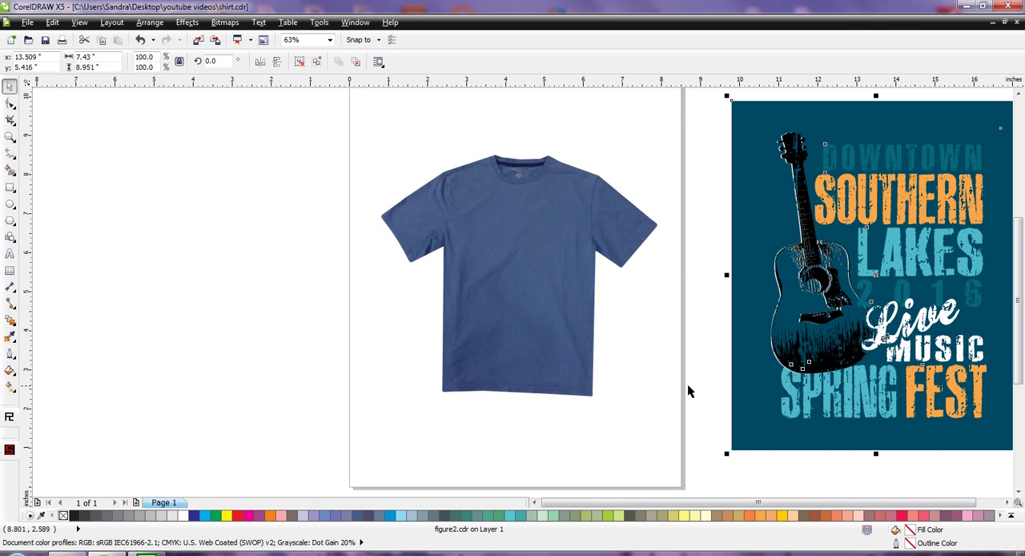
{"action": "mouse_move", "coordinate": [934, 475]}
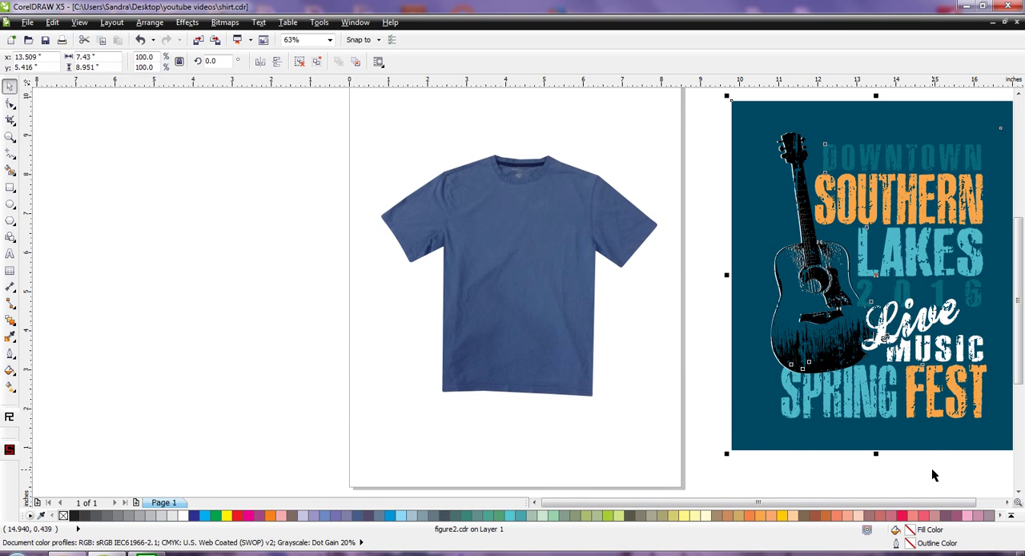
{"action": "mouse_move", "coordinate": [765, 178]}
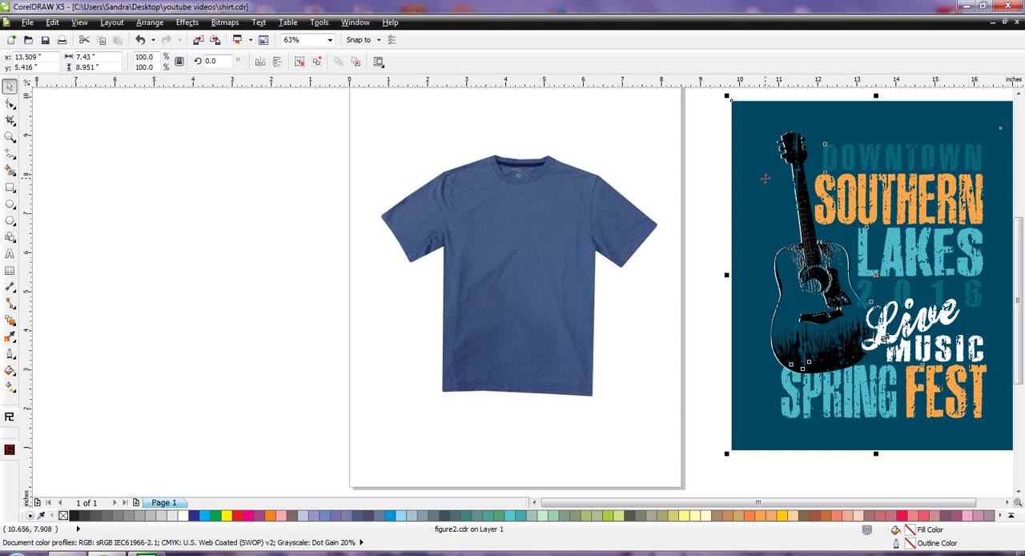
{"action": "mouse_move", "coordinate": [515, 244]}
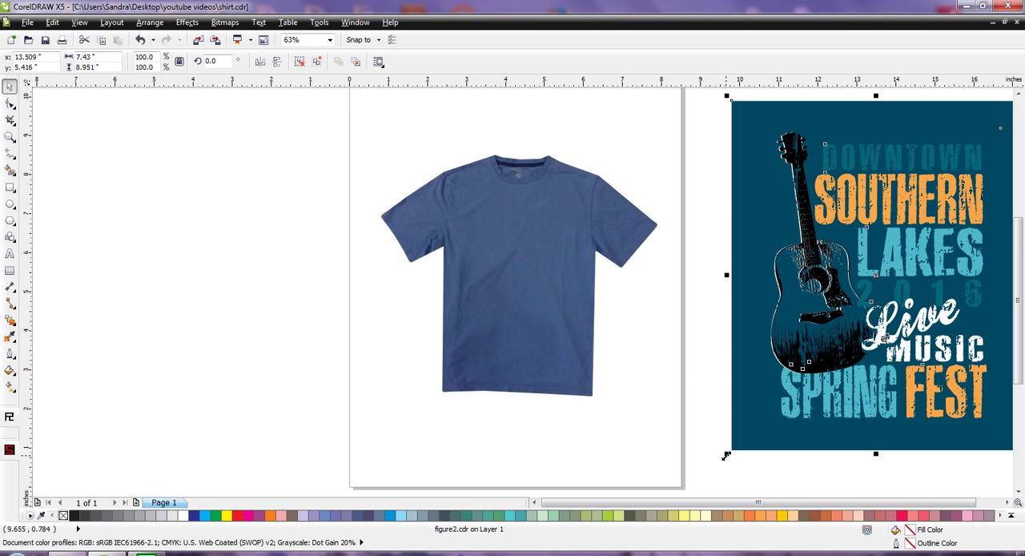
Step: Switch the view to Wireframe and deselect, showing the shirt and design as outlines
{"action": "left_click", "coordinate": [648, 406]}
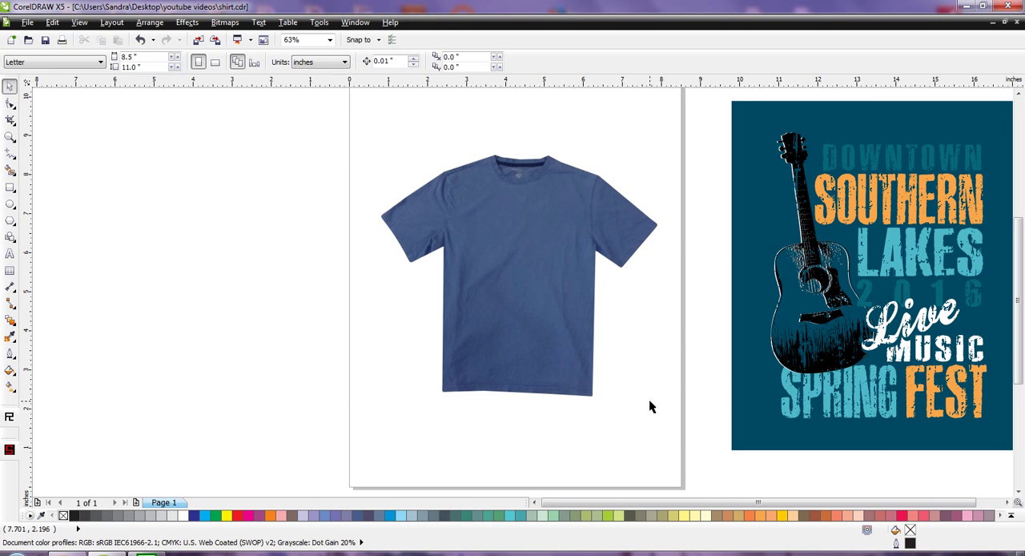
{"action": "mouse_move", "coordinate": [665, 398]}
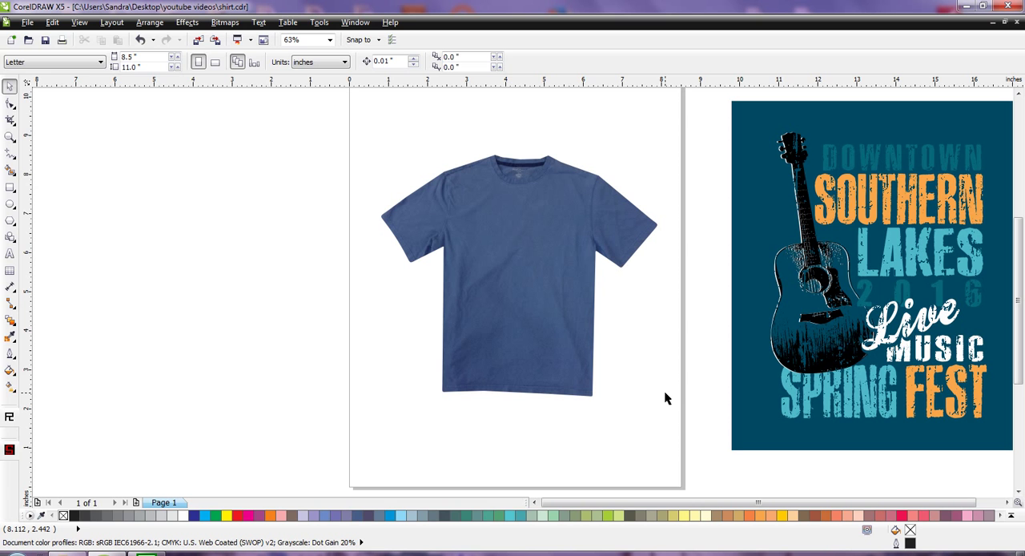
{"action": "left_click", "coordinate": [79, 22]}
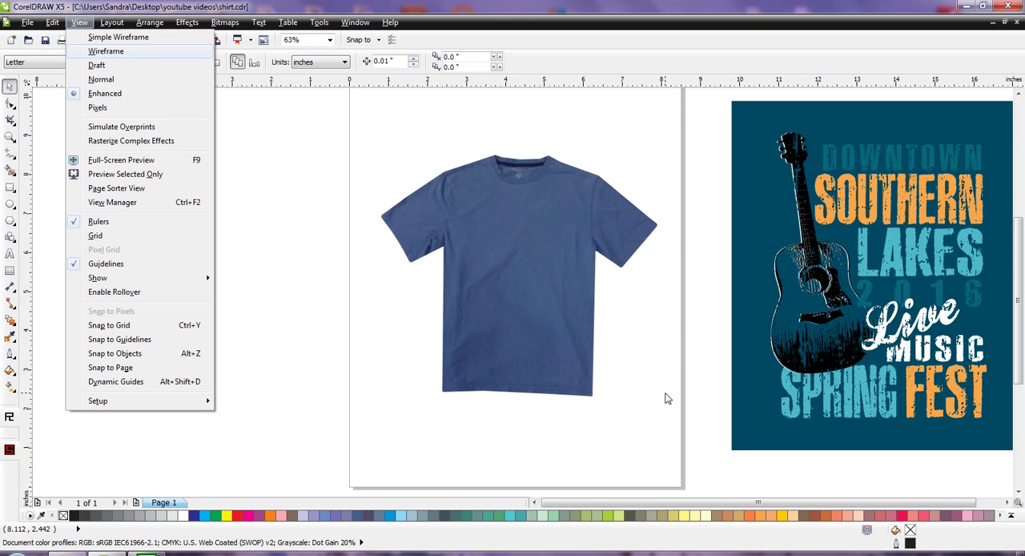
{"action": "left_click", "coordinate": [118, 37]}
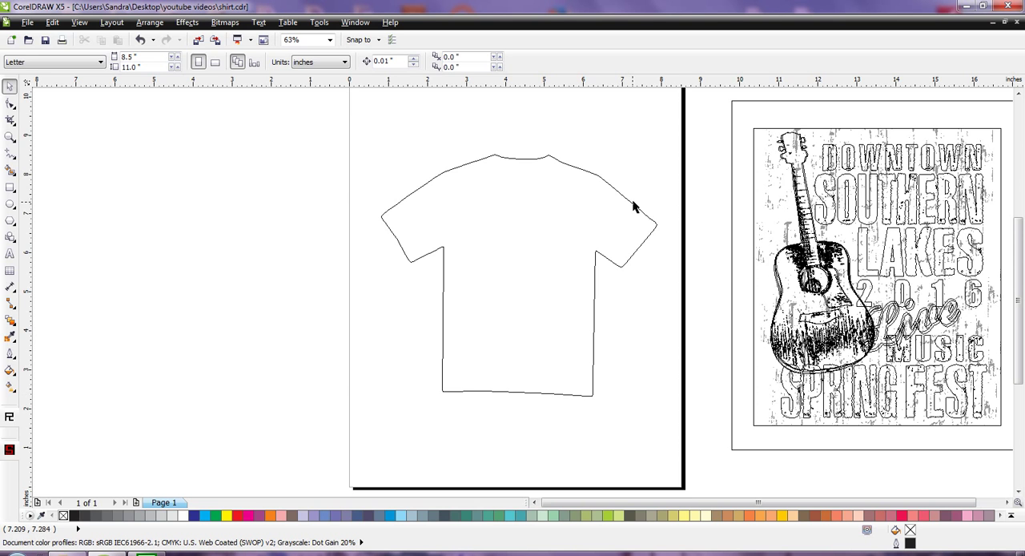
{"action": "mouse_move", "coordinate": [593, 181]}
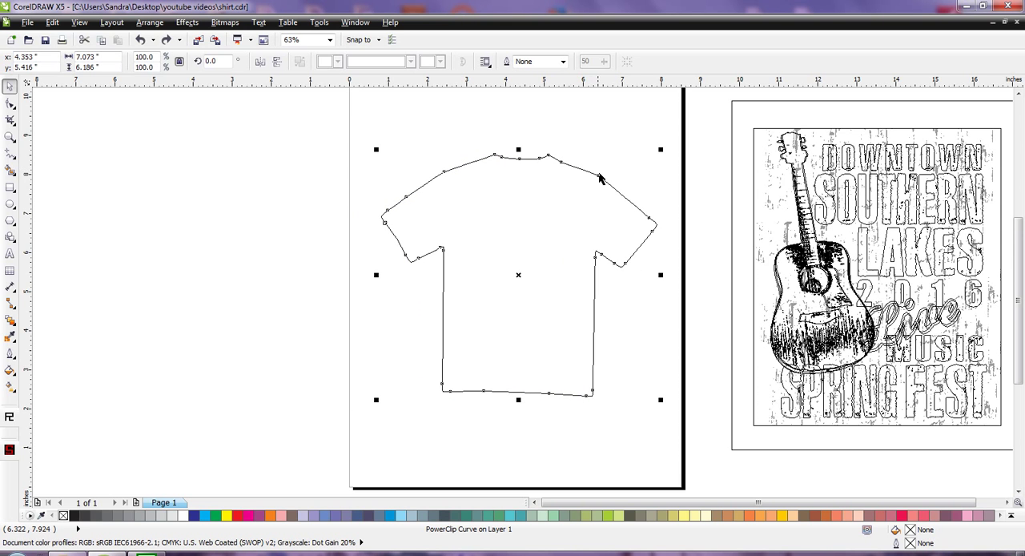
{"action": "mouse_move", "coordinate": [575, 254]}
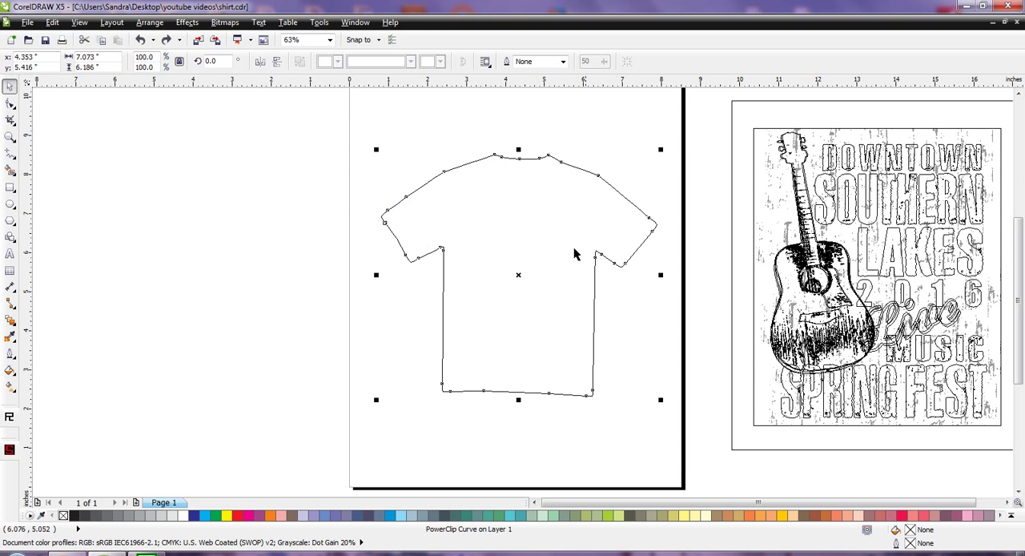
{"action": "left_click", "coordinate": [783, 117]}
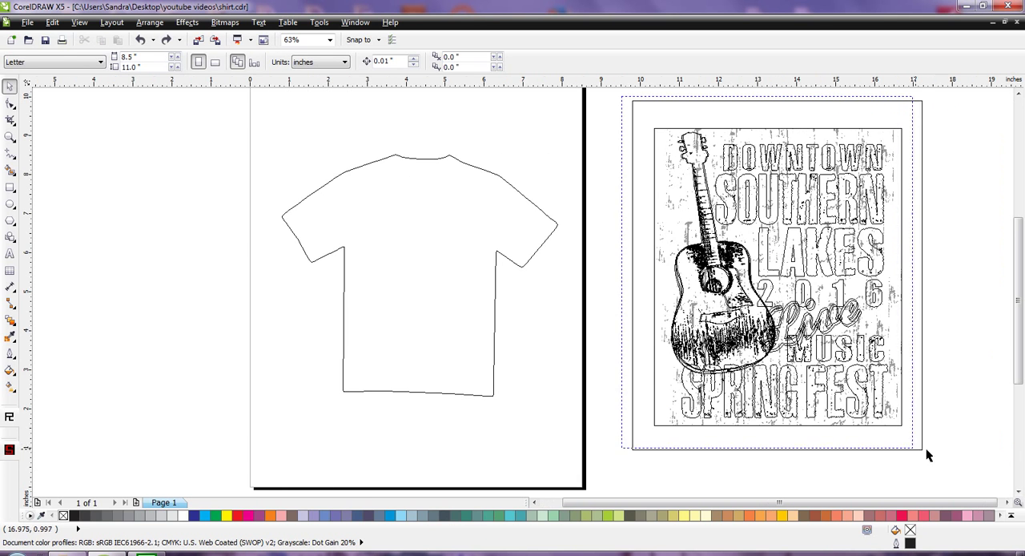
Step: Drag the Southern Lakes design onto the shirt, scale it down and settle it on the chest
{"action": "left_click", "coordinate": [820, 404]}
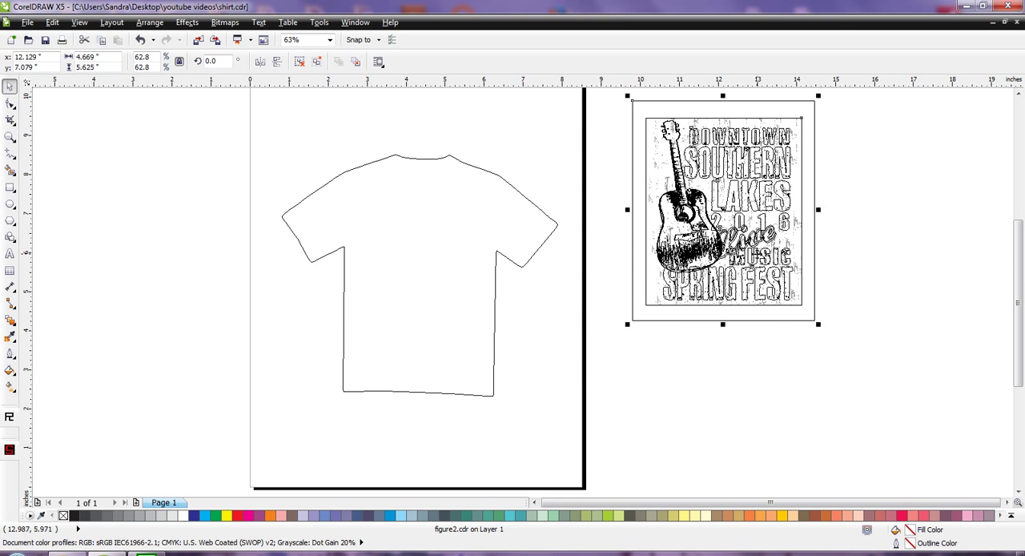
{"action": "left_click_drag", "start_coordinate": [723, 210], "coordinate": [448, 253]}
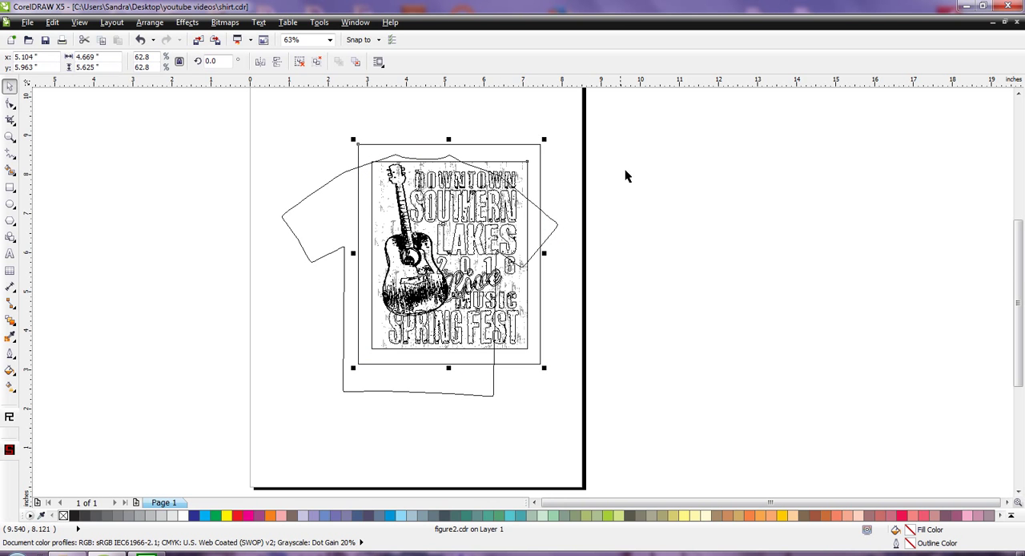
{"action": "left_click_drag", "start_coordinate": [545, 138], "coordinate": [519, 161]}
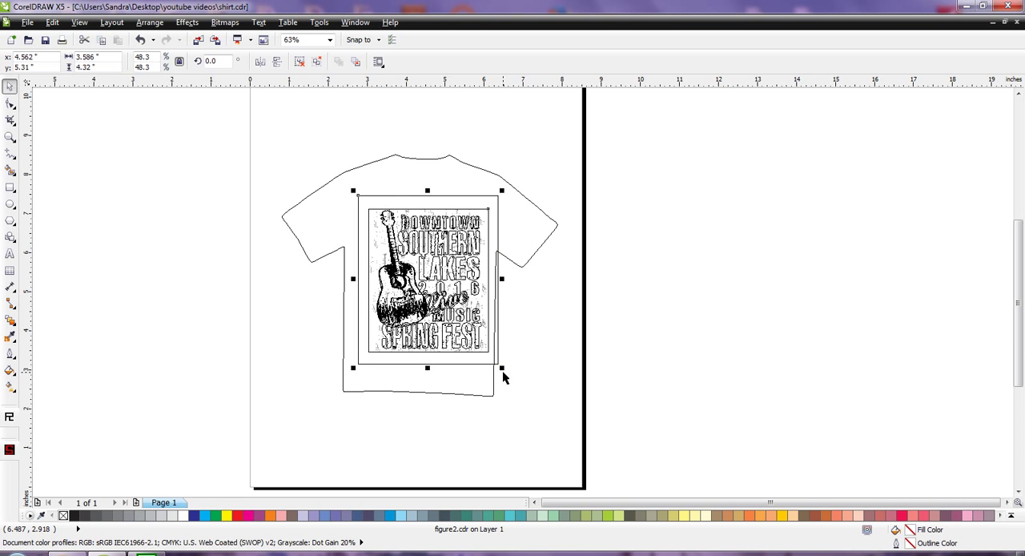
{"action": "left_click_drag", "start_coordinate": [501, 367], "coordinate": [494, 358]}
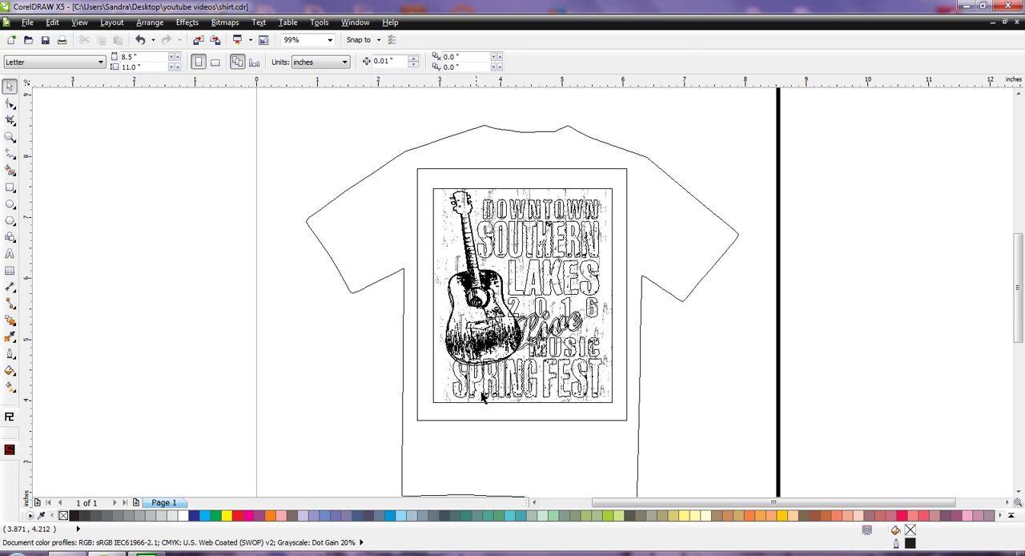
{"action": "mouse_move", "coordinate": [841, 409]}
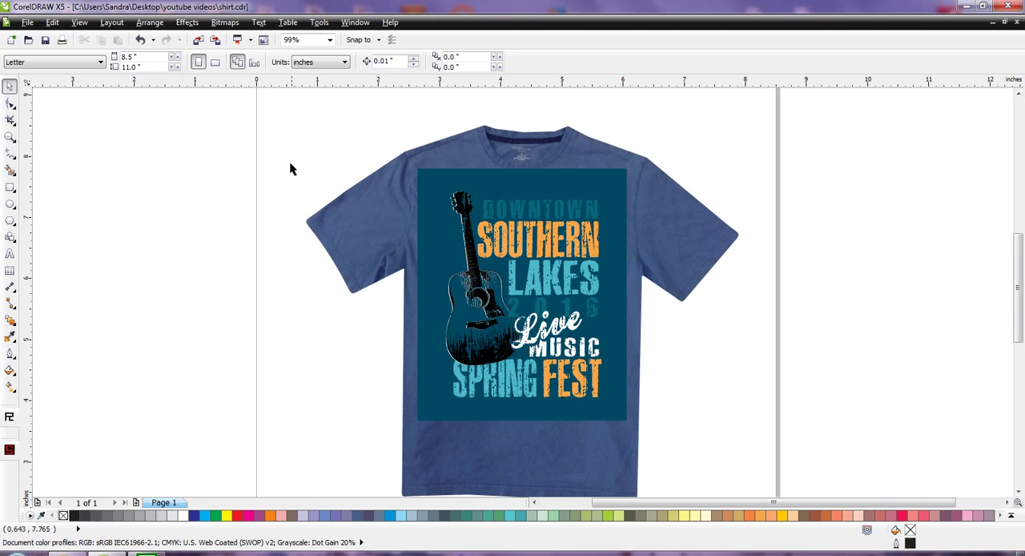
{"action": "mouse_move", "coordinate": [362, 194]}
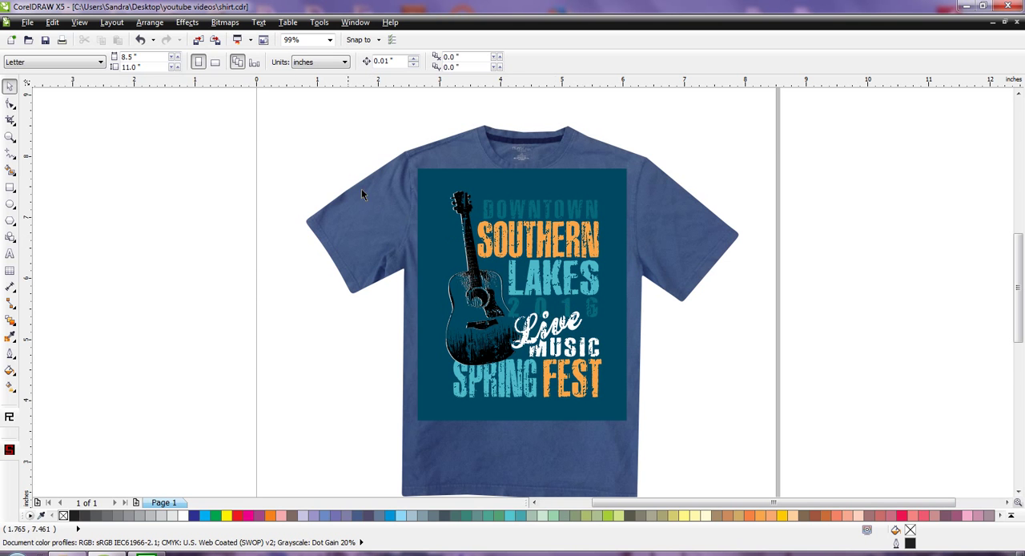
{"action": "mouse_move", "coordinate": [200, 155]}
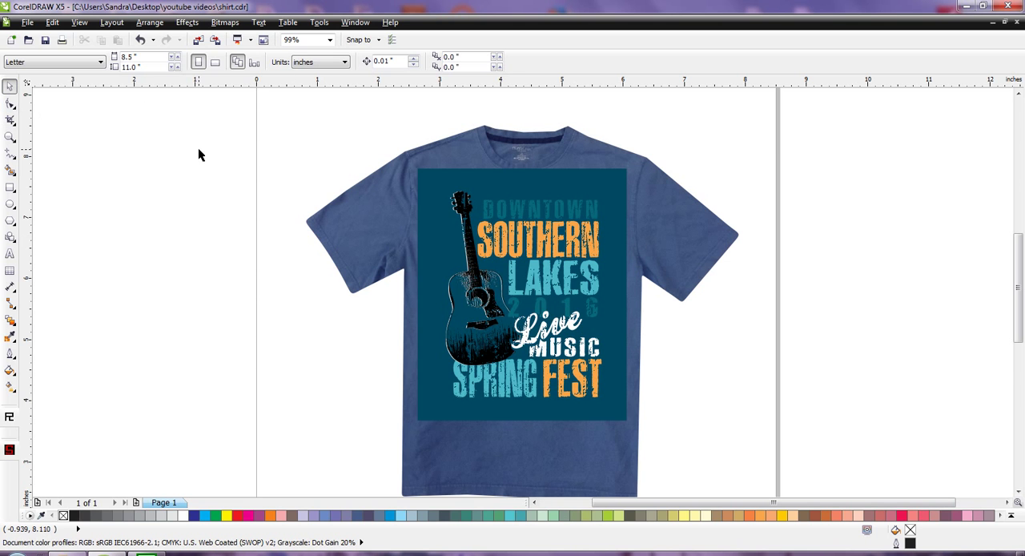
Step: Leave wireframe for the Enhanced full-colour view
{"action": "left_click", "coordinate": [520, 293]}
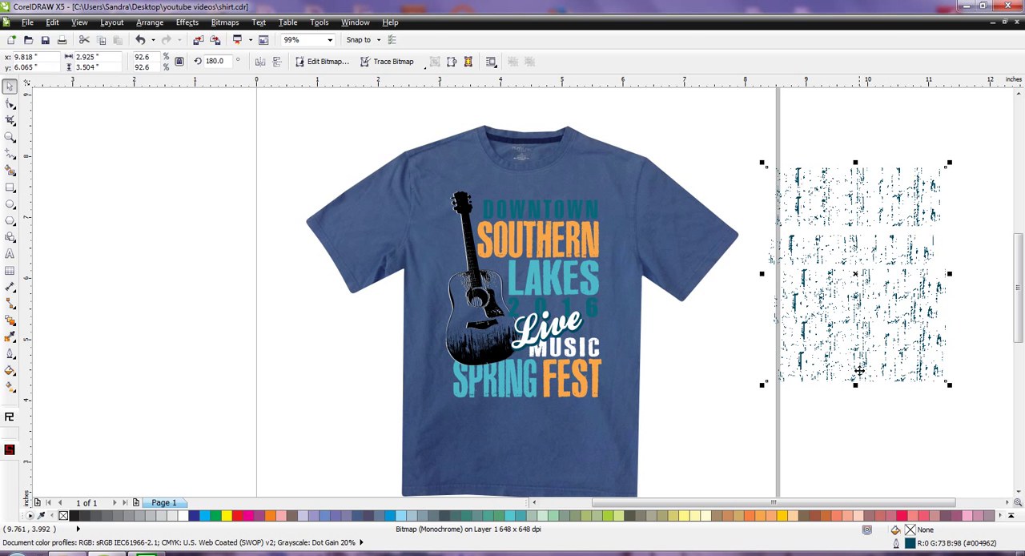
{"action": "mouse_move", "coordinate": [795, 277]}
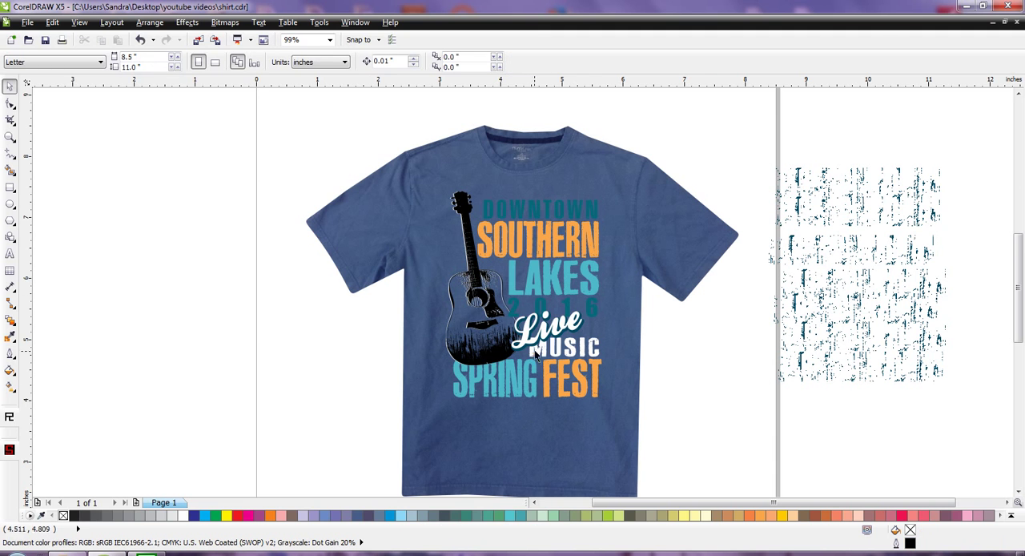
{"action": "mouse_move", "coordinate": [514, 375]}
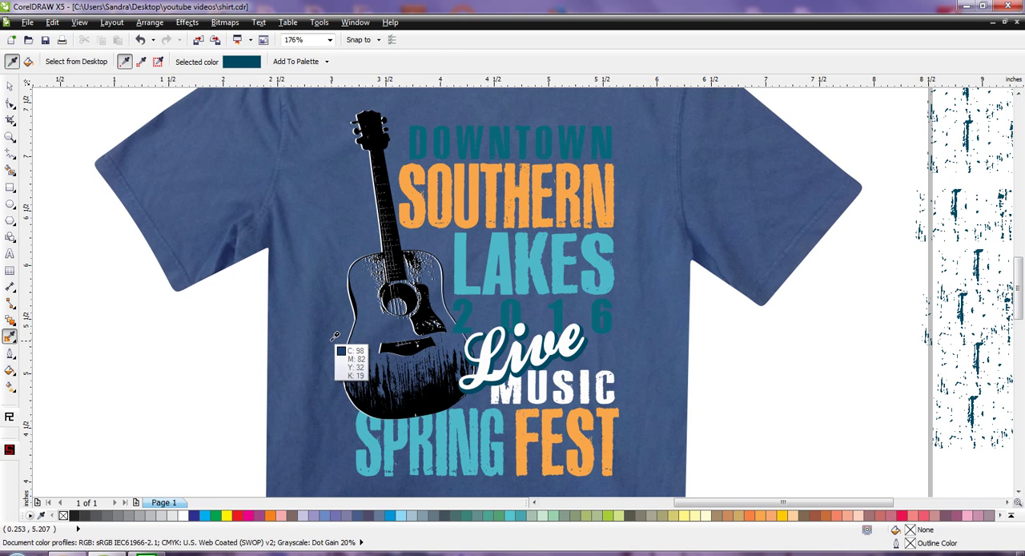
Step: Sample the design's dark lettering colour with the Color Eyedropper, then return to the Pick tool
{"action": "left_click", "coordinate": [10, 86]}
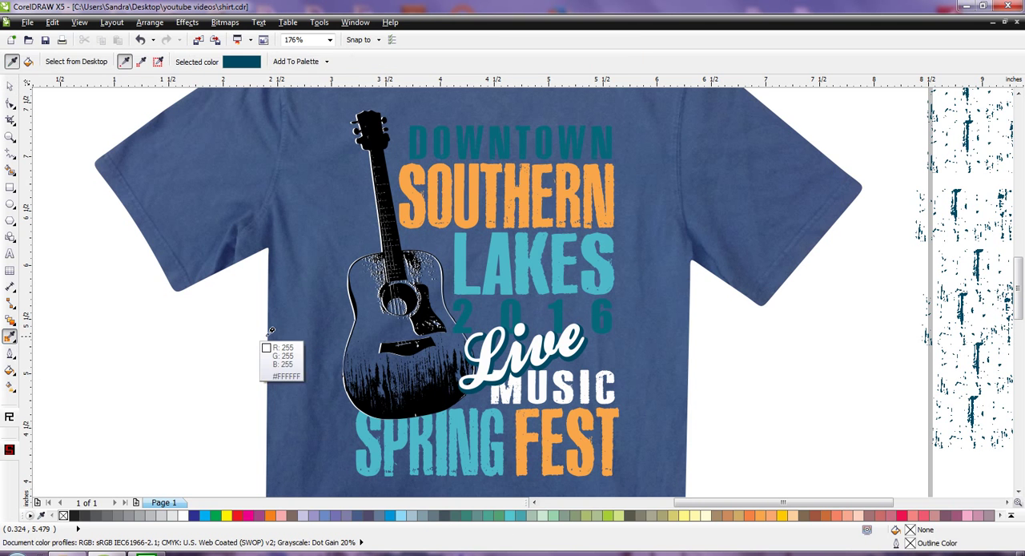
{"action": "mouse_move", "coordinate": [334, 340]}
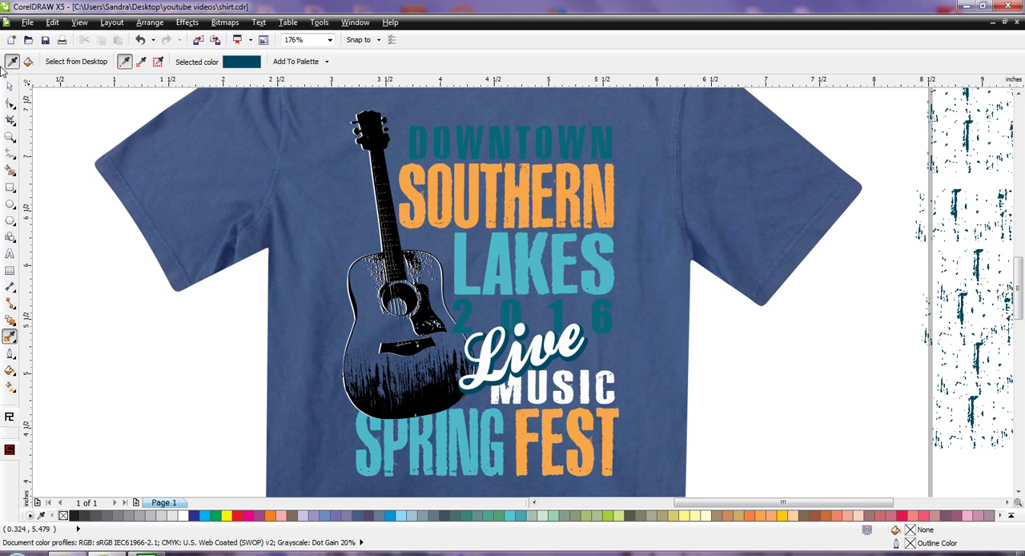
{"action": "left_click", "coordinate": [11, 86]}
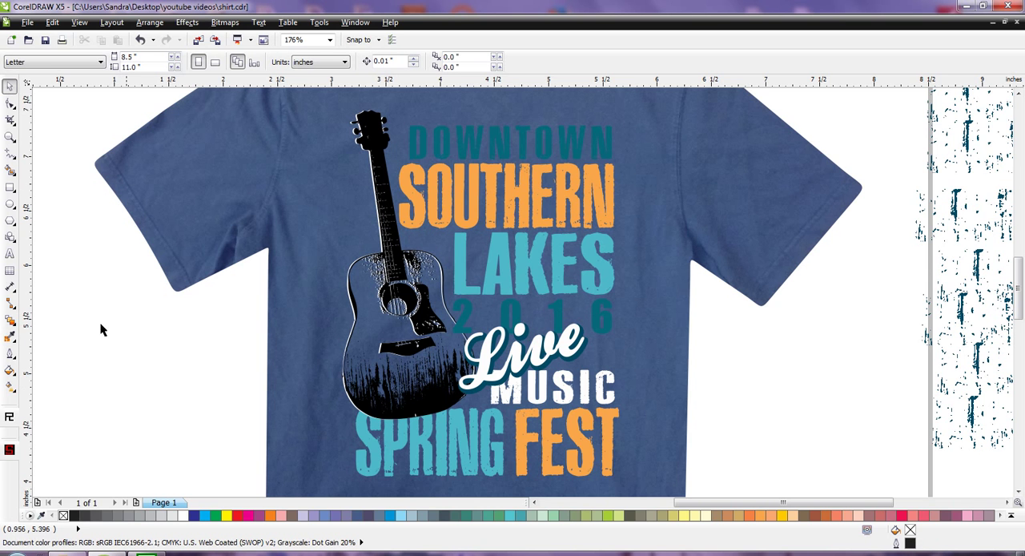
{"action": "mouse_move", "coordinate": [302, 398]}
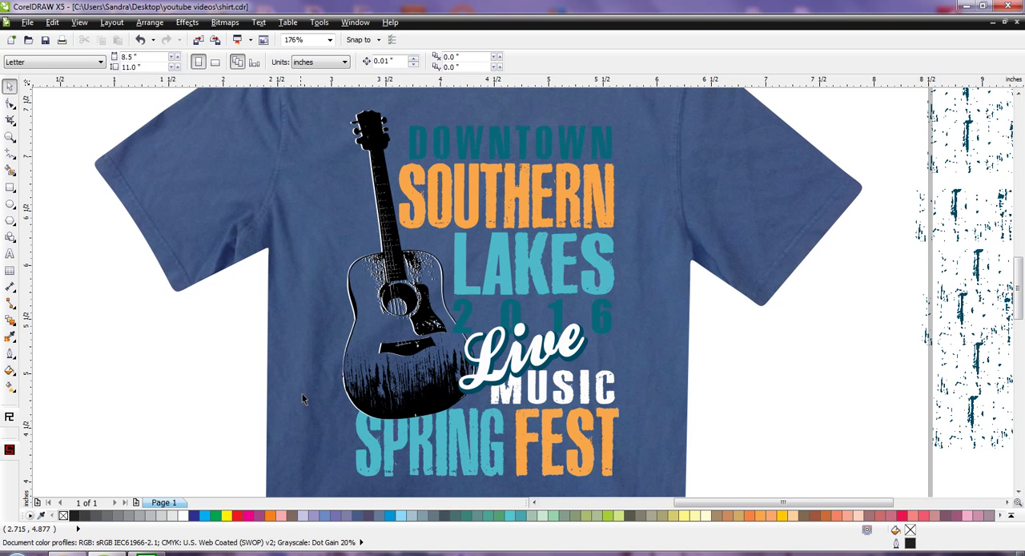
Step: Draw a small square left of the shirt and fill it with the sampled shirt blue #3B547A
{"action": "left_click", "coordinate": [311, 397]}
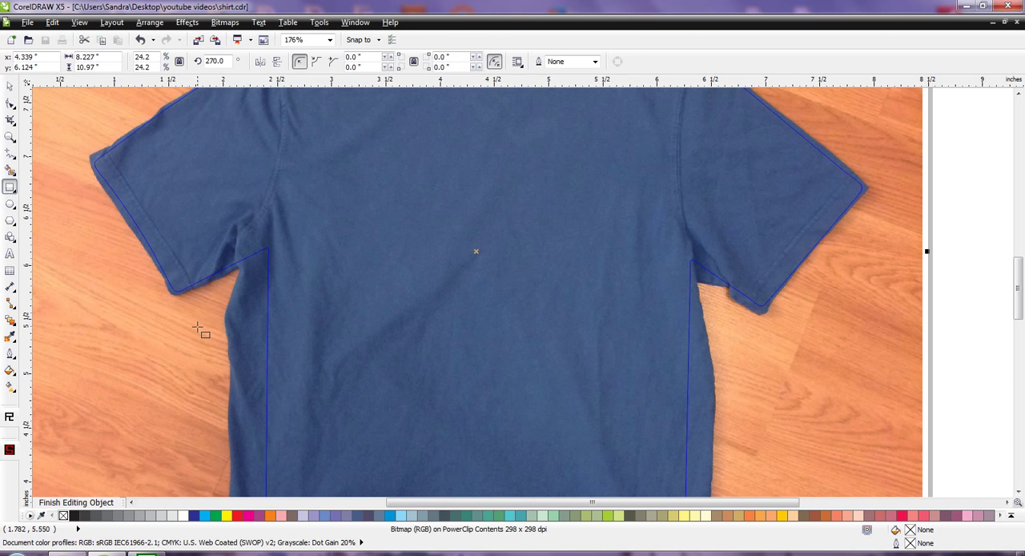
{"action": "left_click_drag", "start_coordinate": [154, 370], "coordinate": [215, 427]}
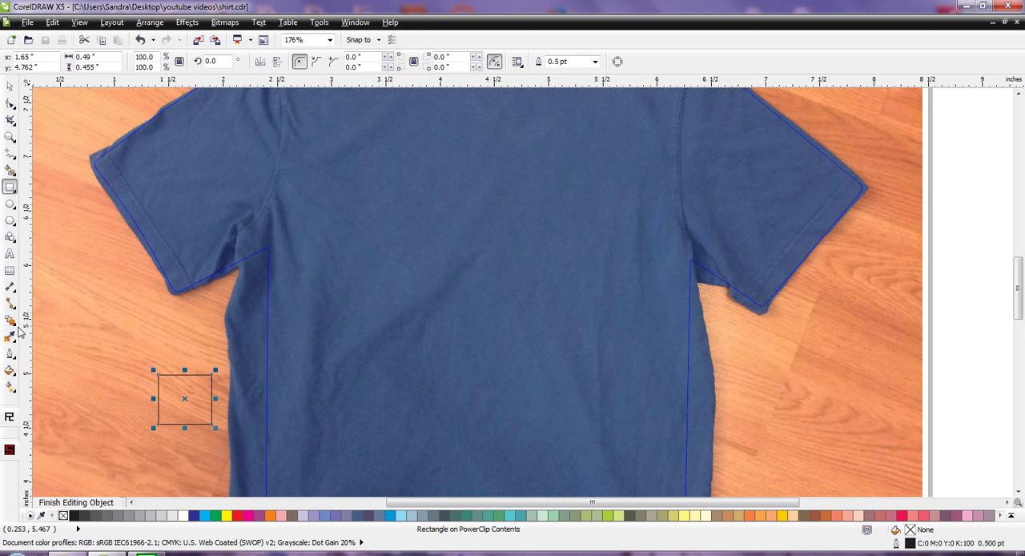
{"action": "left_click", "coordinate": [10, 336]}
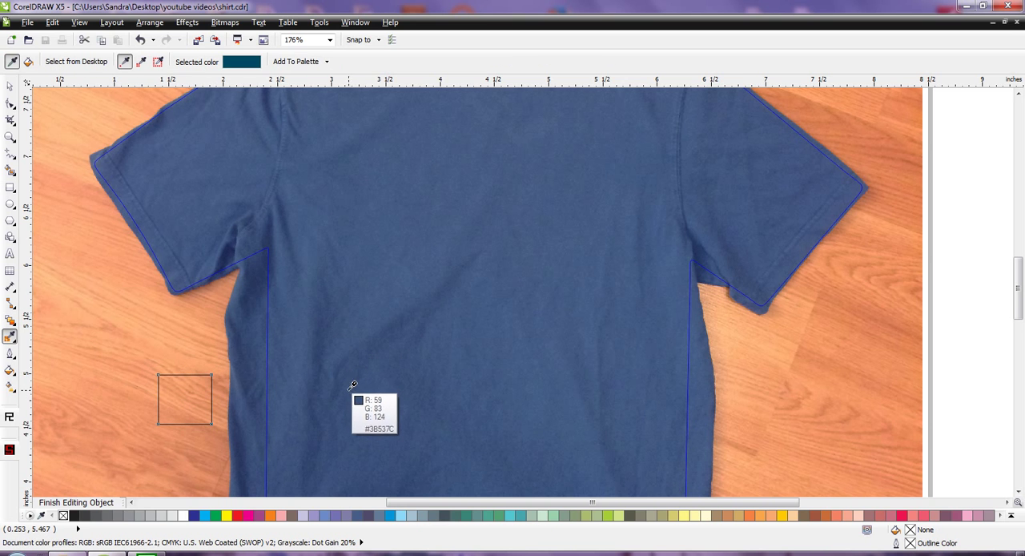
{"action": "left_click", "coordinate": [185, 400]}
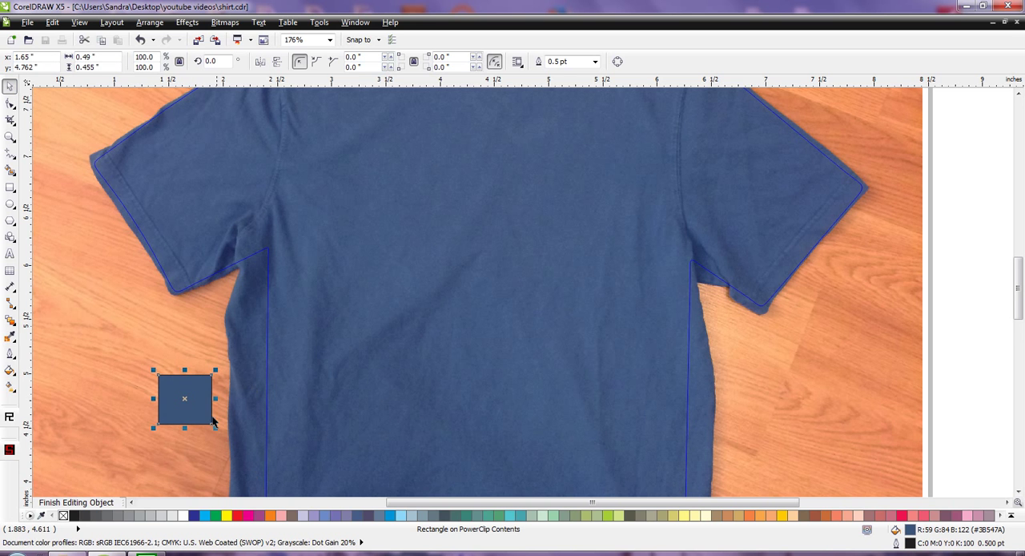
Step: Move the blue swatch onto the shirt to compare, then off into blank space
{"action": "left_click_drag", "start_coordinate": [184, 398], "coordinate": [341, 398]}
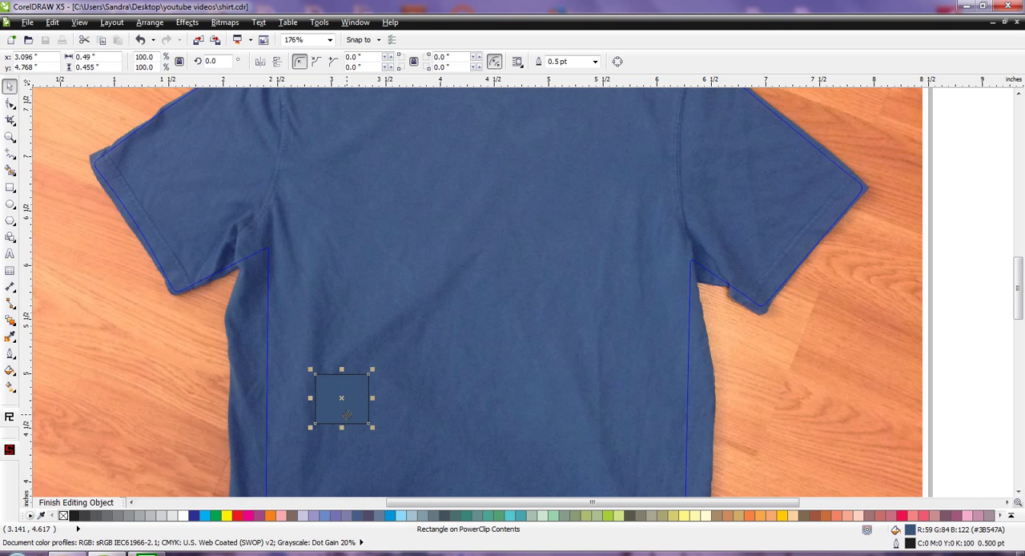
{"action": "left_click_drag", "start_coordinate": [341, 398], "coordinate": [343, 390]}
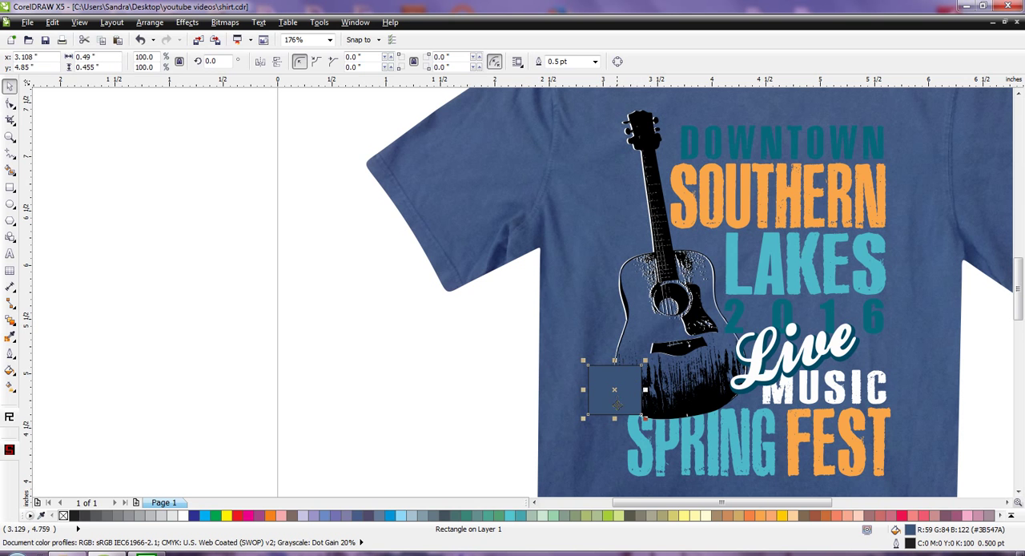
{"action": "left_click_drag", "start_coordinate": [614, 390], "coordinate": [442, 383]}
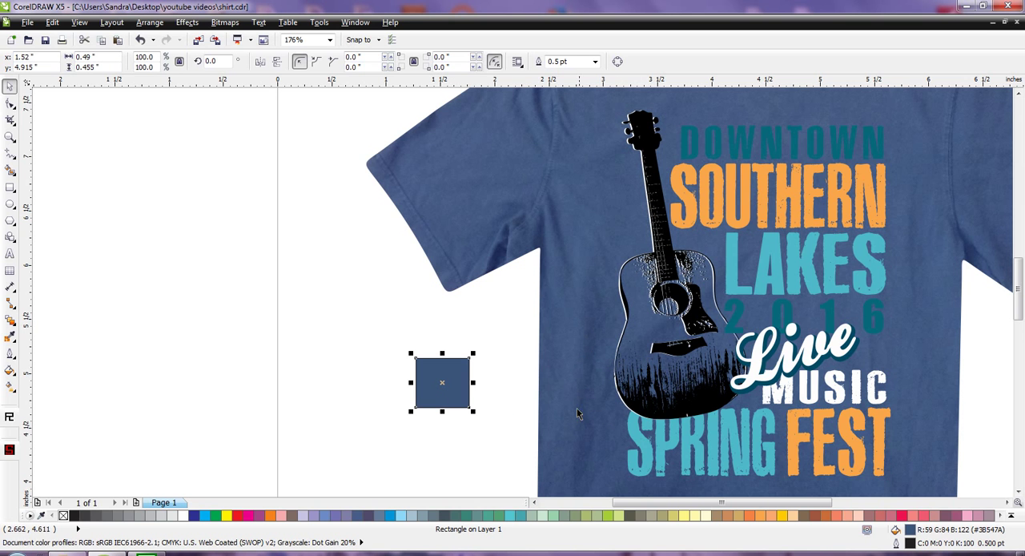
{"action": "mouse_move", "coordinate": [642, 330]}
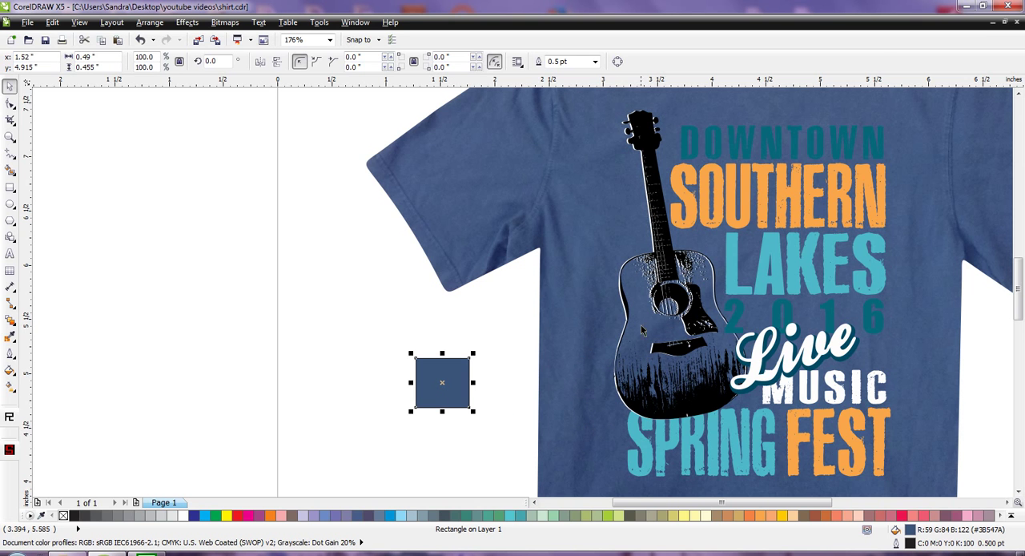
Step: Fill the DOWNTOWN and 2016 lettering with darker blue RGB 43,65,99 (#2B4163)
{"action": "left_click", "coordinate": [360, 344]}
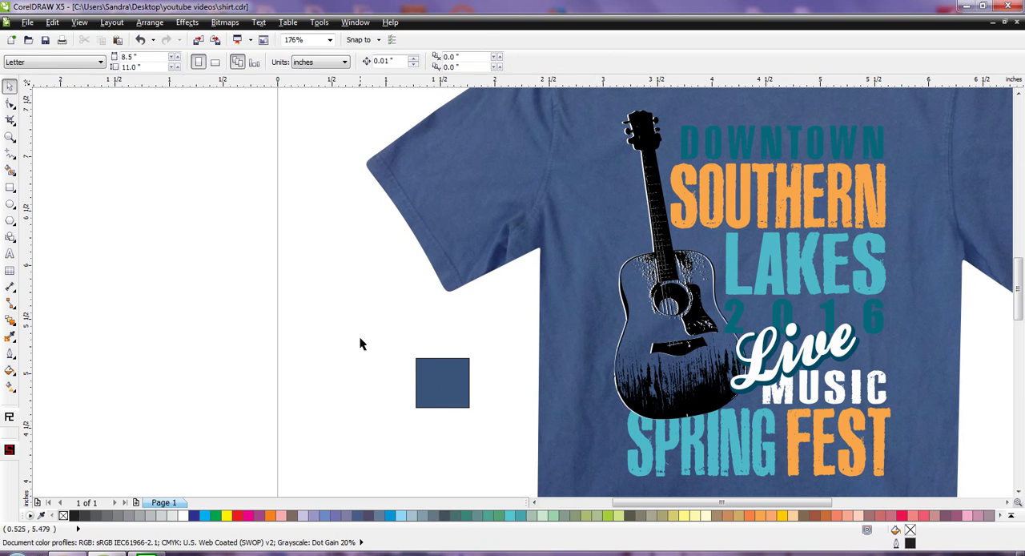
{"action": "left_click", "coordinate": [442, 382]}
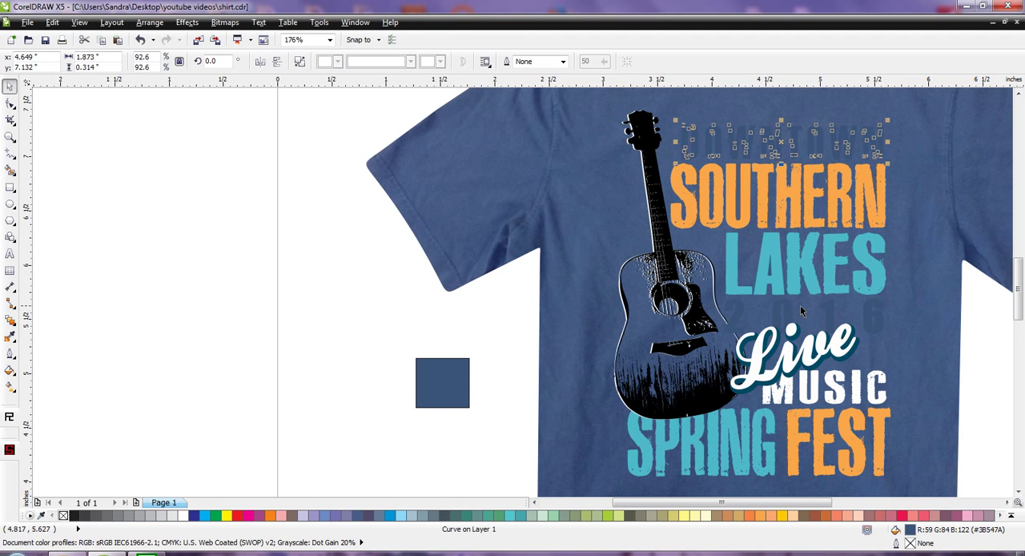
{"action": "mouse_move", "coordinate": [789, 312]}
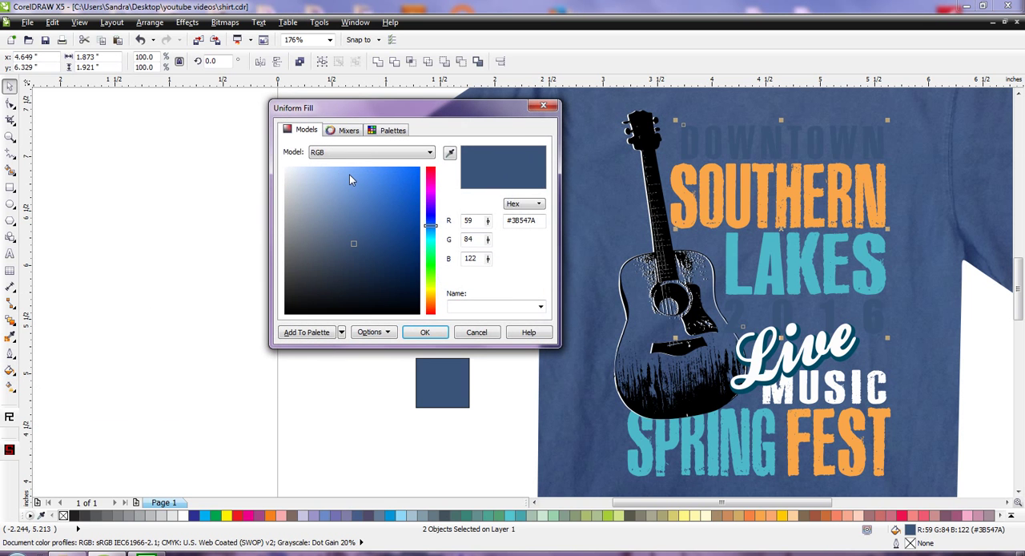
{"action": "left_click", "coordinate": [359, 253]}
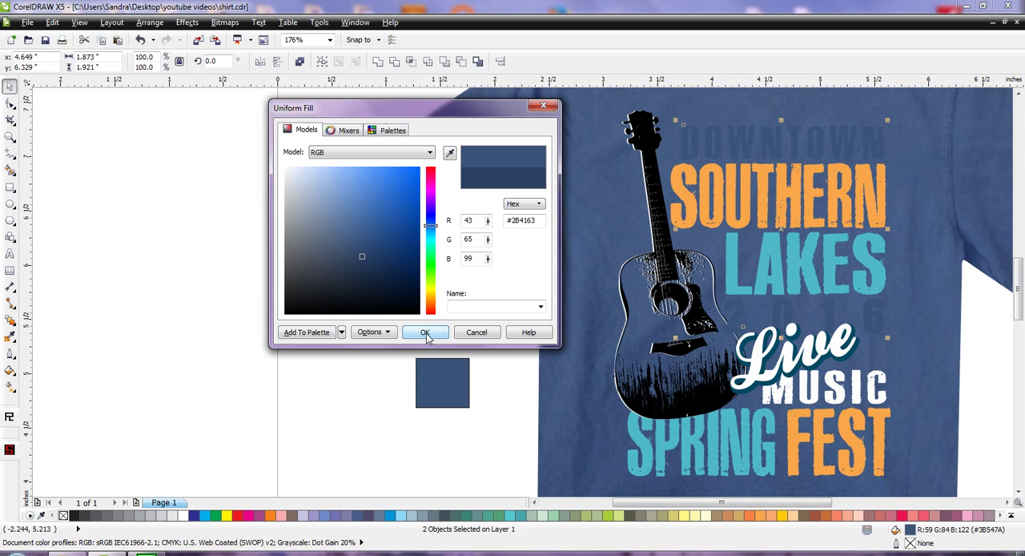
{"action": "left_click", "coordinate": [425, 333]}
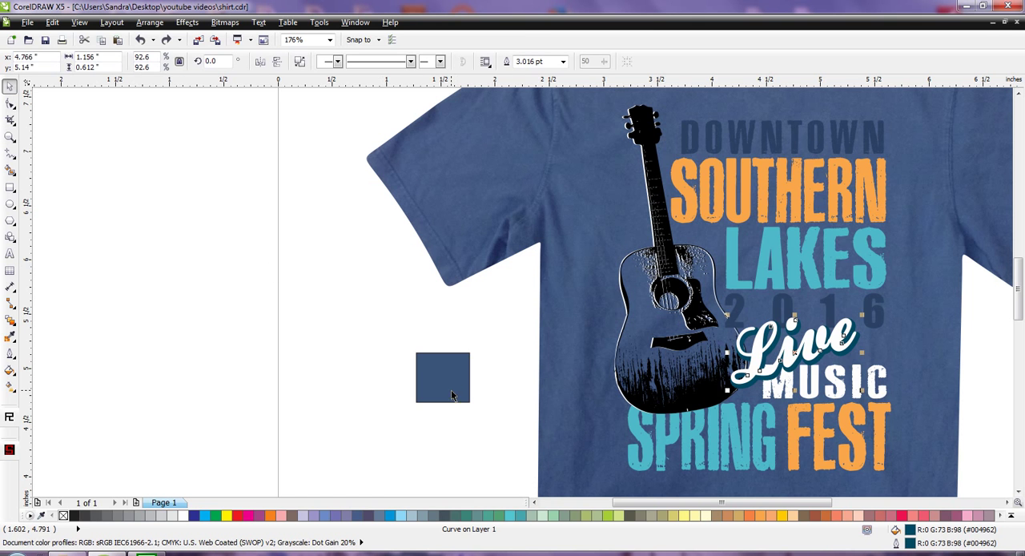
Step: Drag the teal distressed texture bitmap to the right of the page
{"action": "left_click_drag", "start_coordinate": [443, 377], "coordinate": [724, 386]}
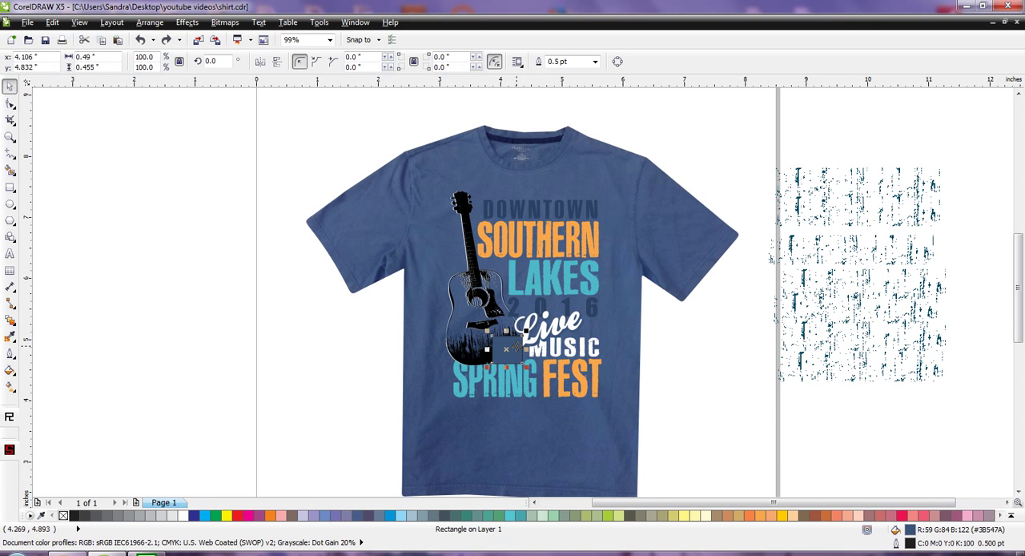
Step: Move the swatch to the page's right edge, zoom in on FEST, and sample its blue #3B547A
{"action": "left_click_drag", "start_coordinate": [505, 348], "coordinate": [761, 438]}
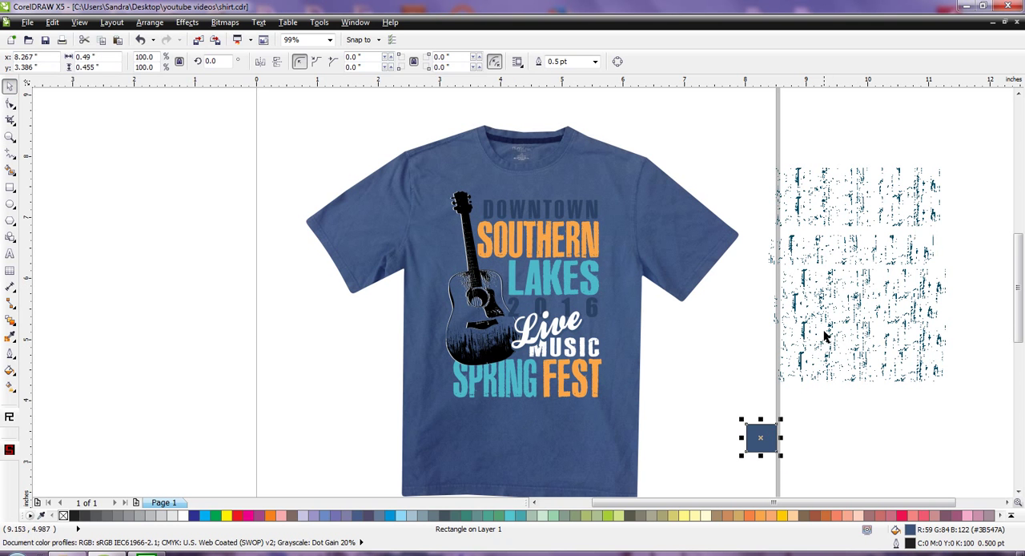
{"action": "mouse_move", "coordinate": [841, 345]}
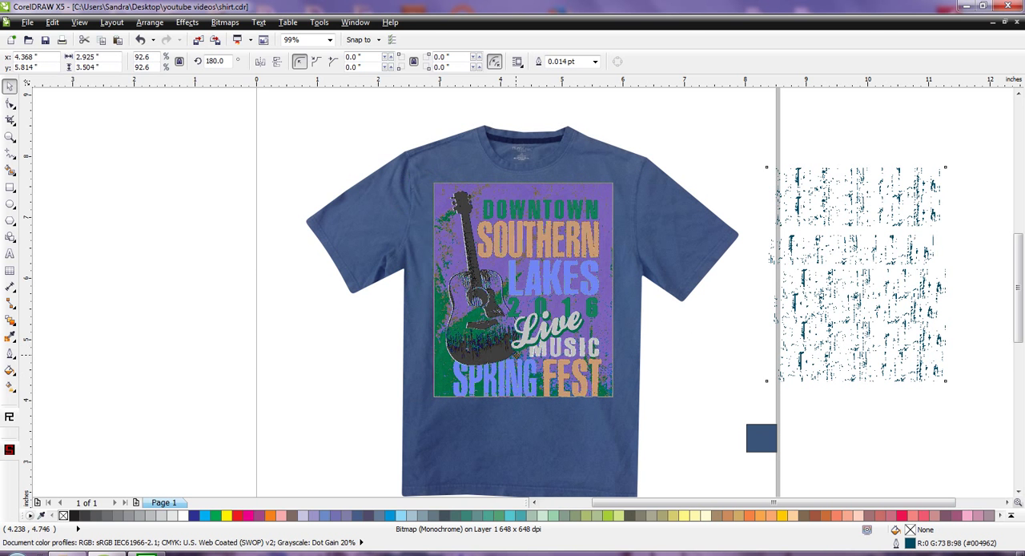
{"action": "left_click", "coordinate": [522, 293]}
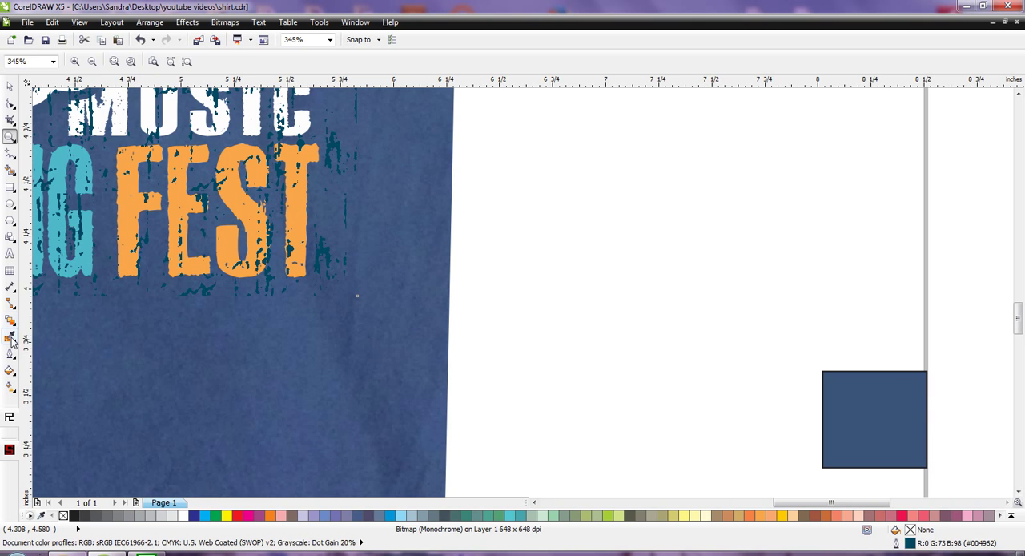
{"action": "left_click", "coordinate": [10, 336]}
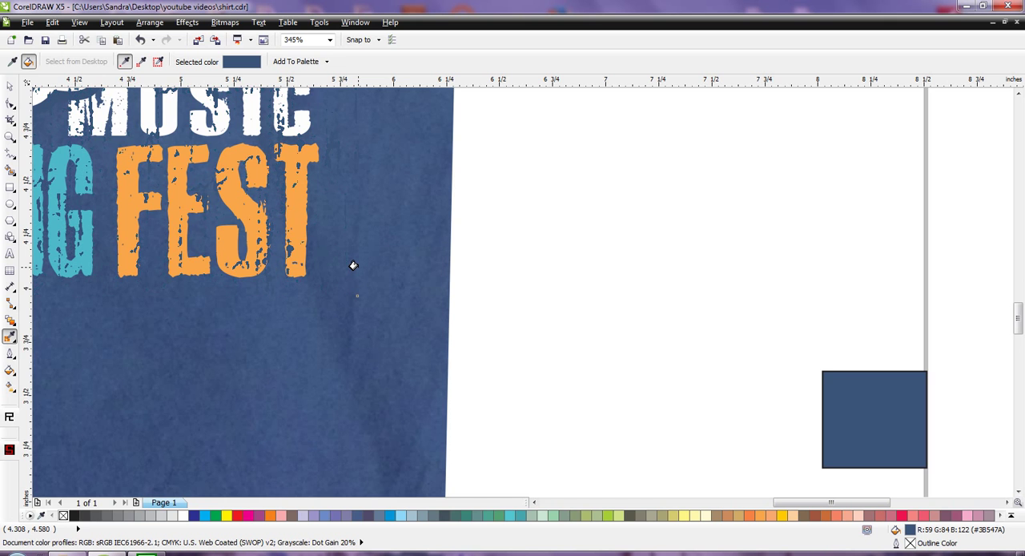
{"action": "mouse_move", "coordinate": [282, 271]}
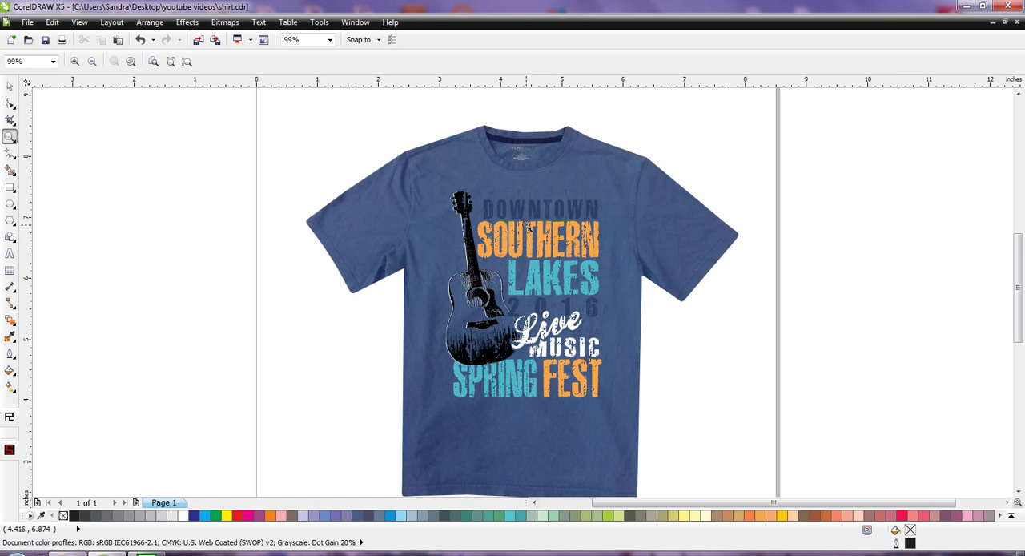
Step: With the Pick tool, select the spare texture beside the page
{"action": "left_click", "coordinate": [10, 87]}
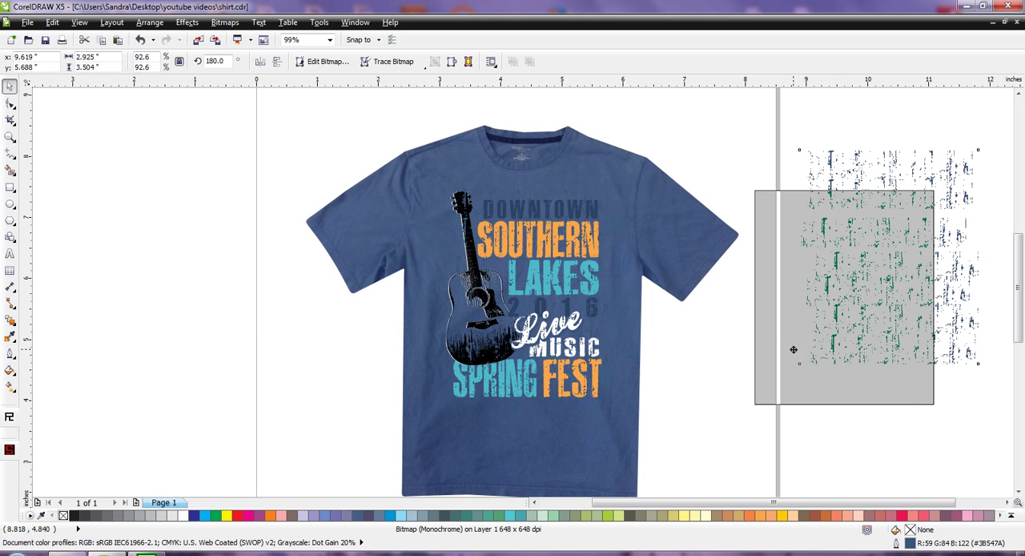
{"action": "left_click", "coordinate": [228, 515]}
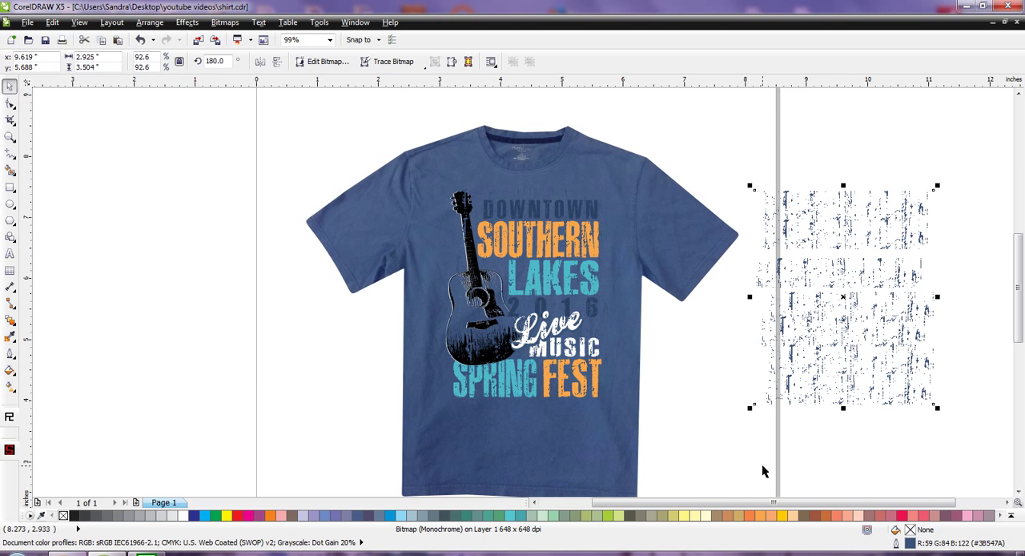
{"action": "mouse_move", "coordinate": [804, 223]}
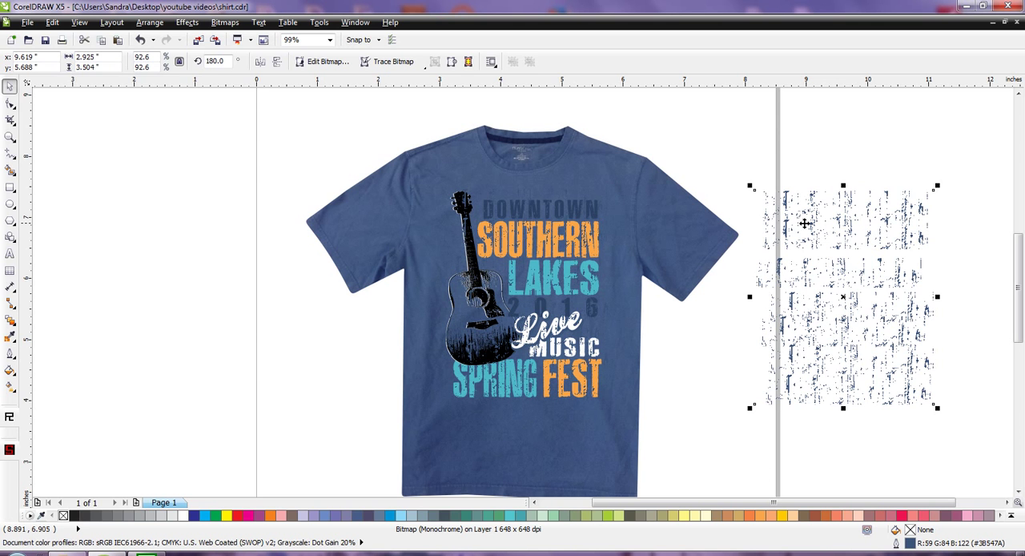
{"action": "mouse_move", "coordinate": [761, 162]}
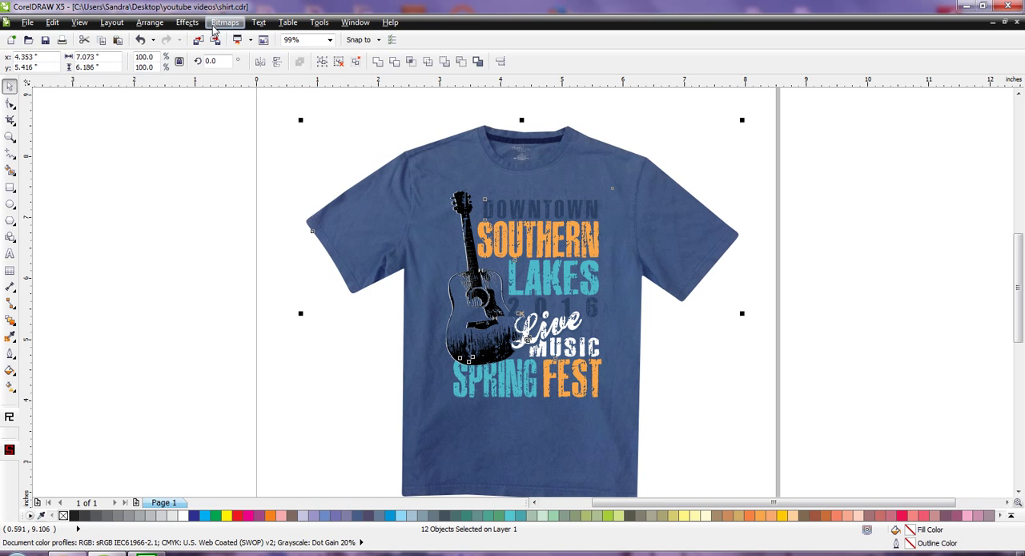
Step: Convert to bitmap at 200 dpi, RGB 24-bit colour, with transparent background off
{"action": "left_click", "coordinate": [225, 21]}
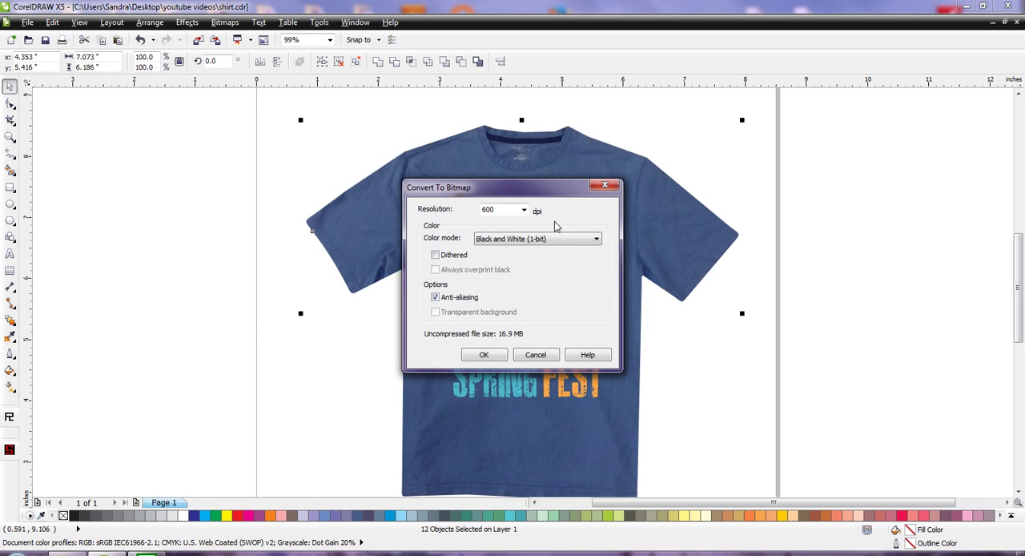
{"action": "left_click", "coordinate": [523, 210]}
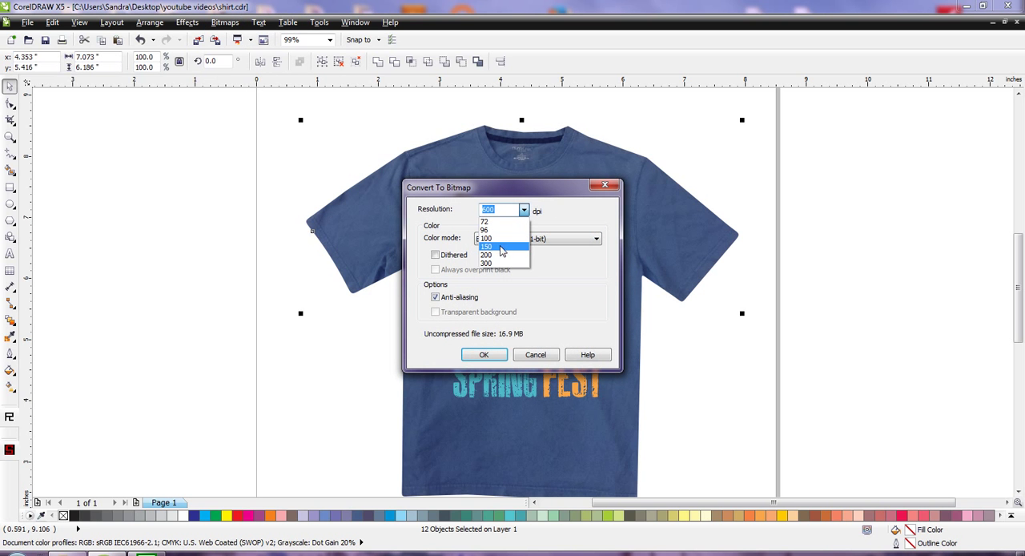
{"action": "left_click", "coordinate": [595, 238]}
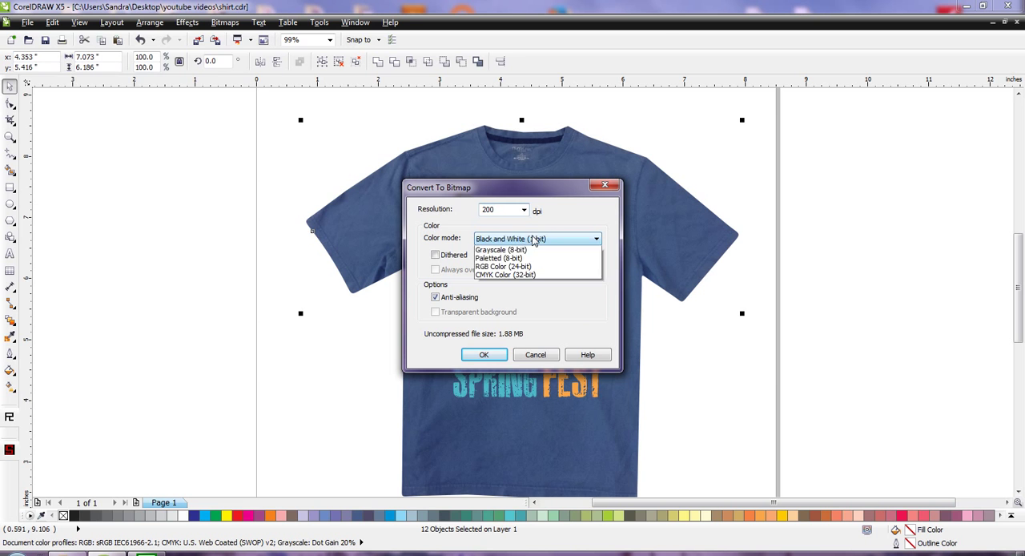
{"action": "left_click", "coordinate": [502, 266]}
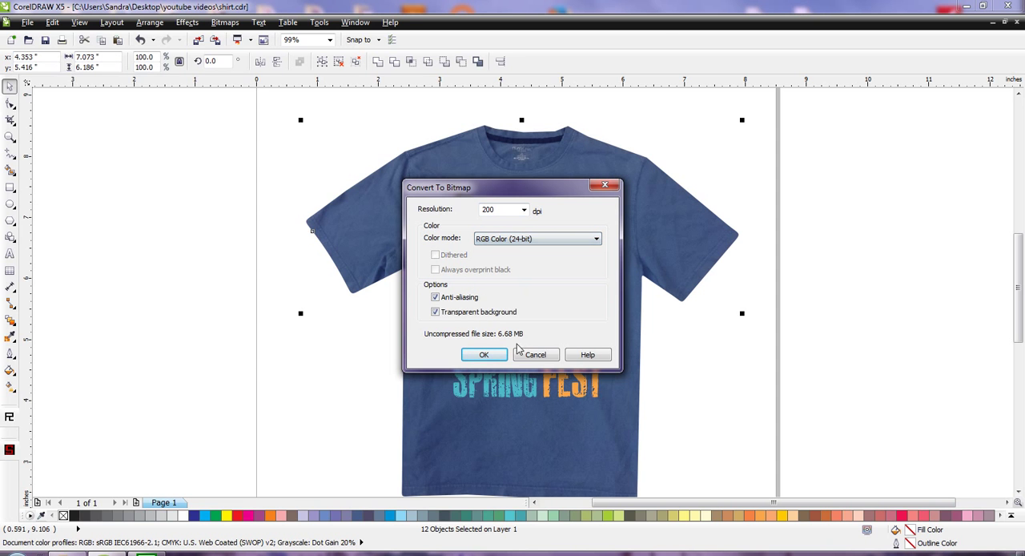
{"action": "left_click", "coordinate": [436, 312]}
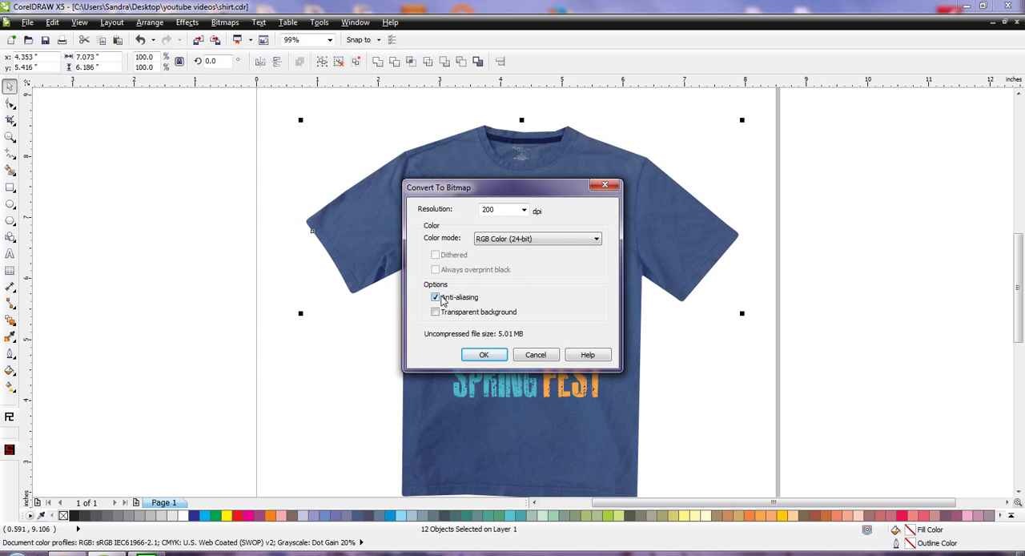
{"action": "left_click", "coordinate": [484, 354]}
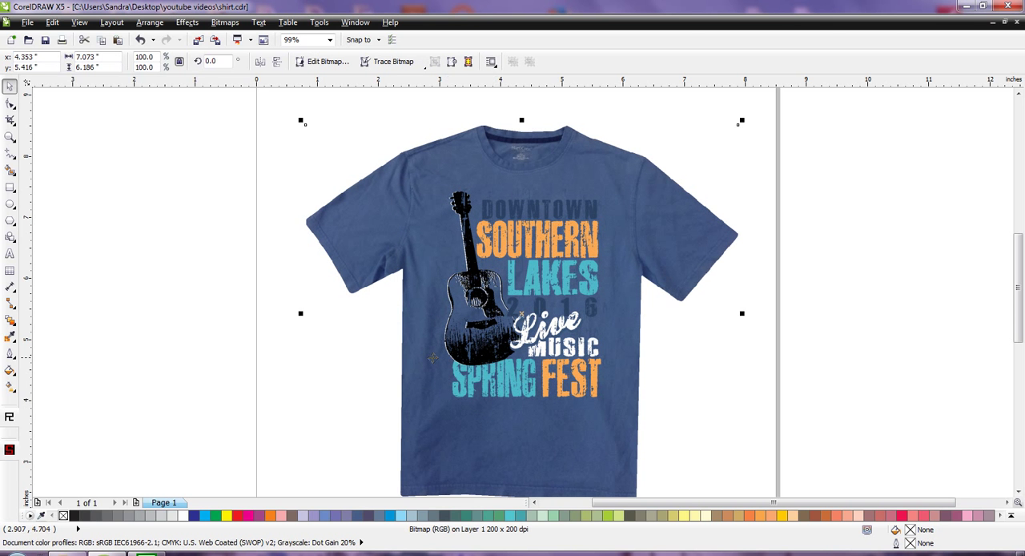
{"action": "mouse_move", "coordinate": [398, 343]}
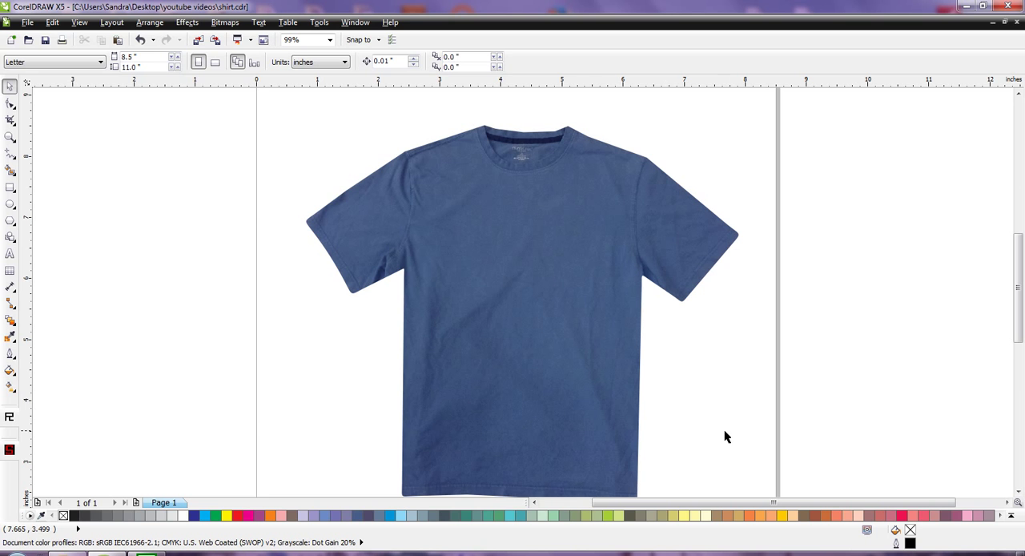
{"action": "mouse_move", "coordinate": [252, 218]}
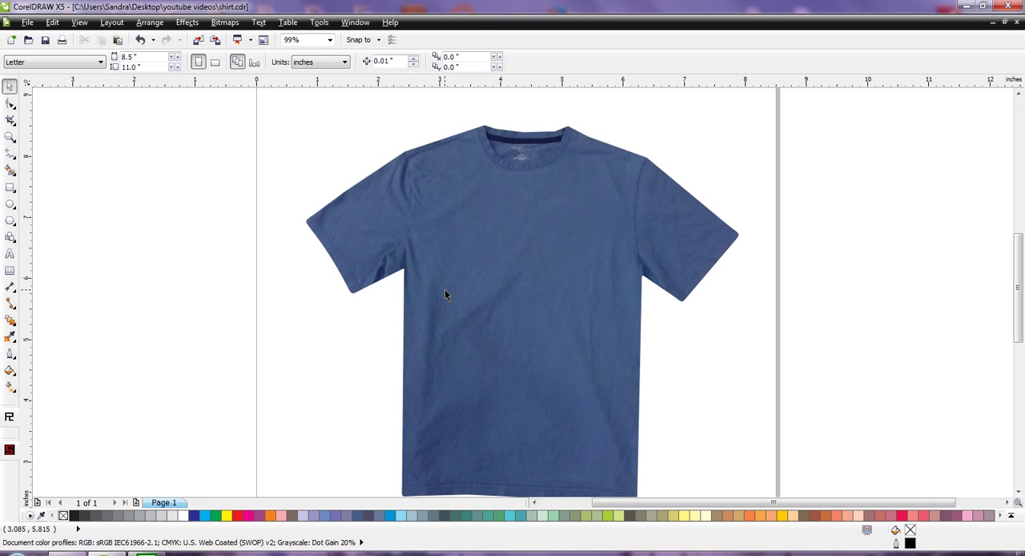
{"action": "mouse_move", "coordinate": [320, 328]}
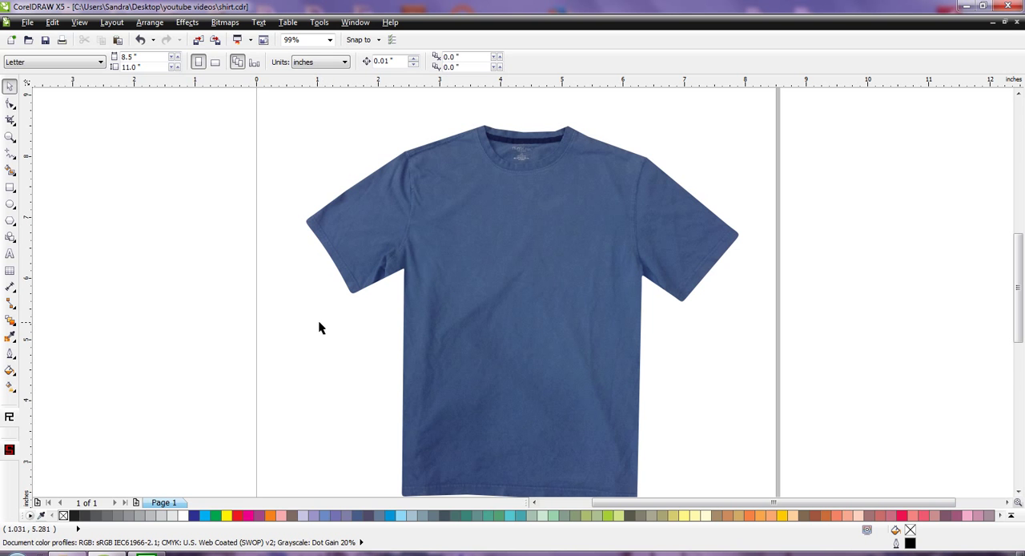
{"action": "mouse_move", "coordinate": [280, 400]}
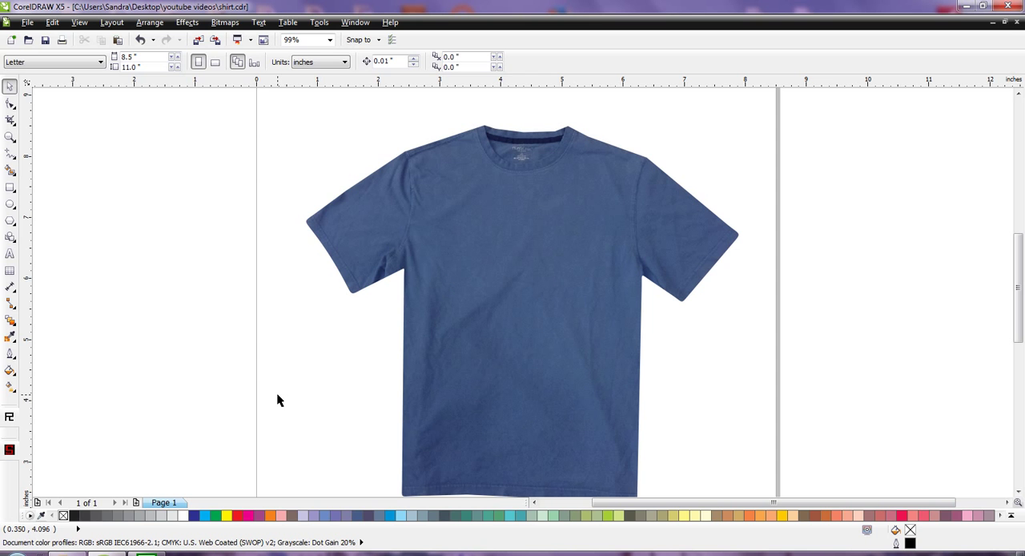